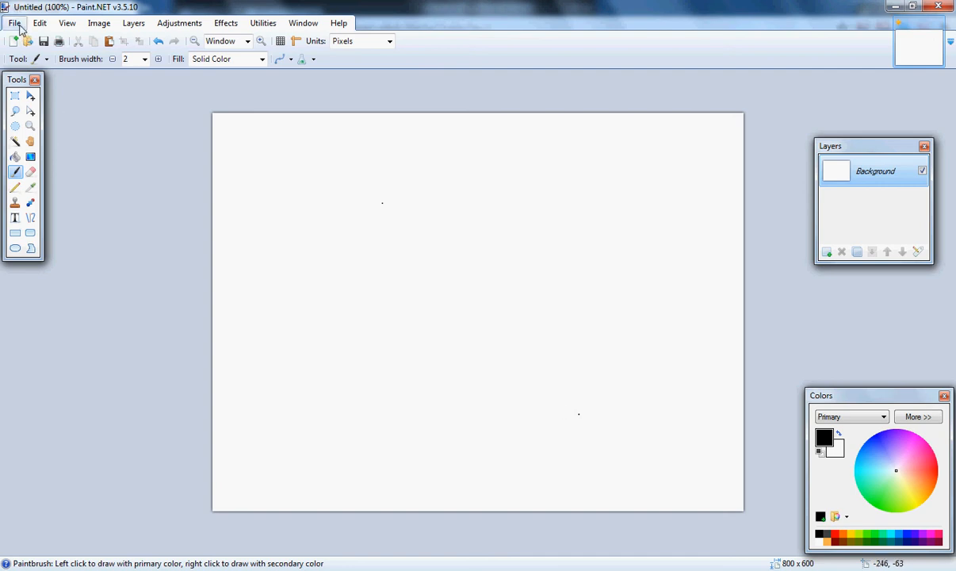
# - Browse the File menu, then the Edit menu with its undo, paste and select-all commands
pyautogui.click(13, 22)
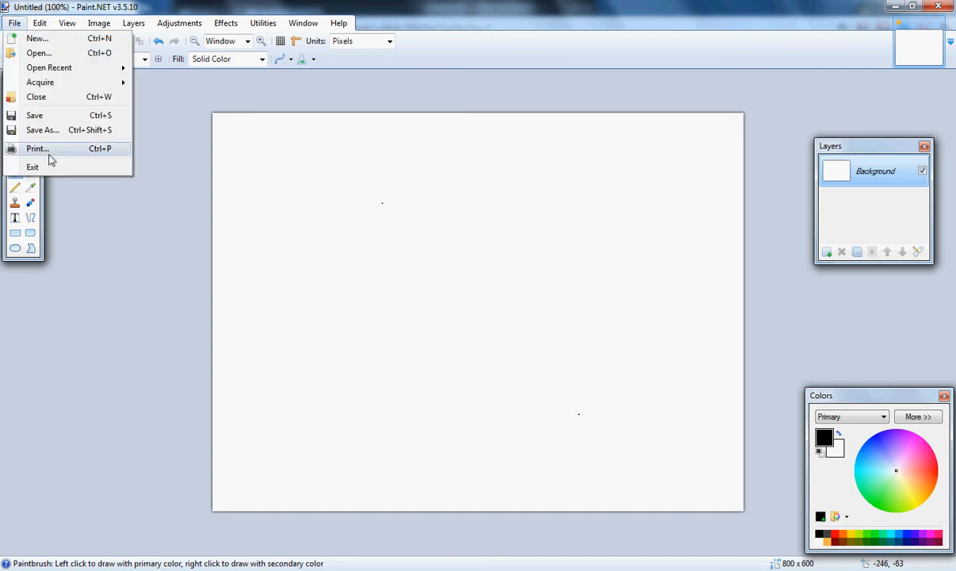
pyautogui.moveTo(92, 149)
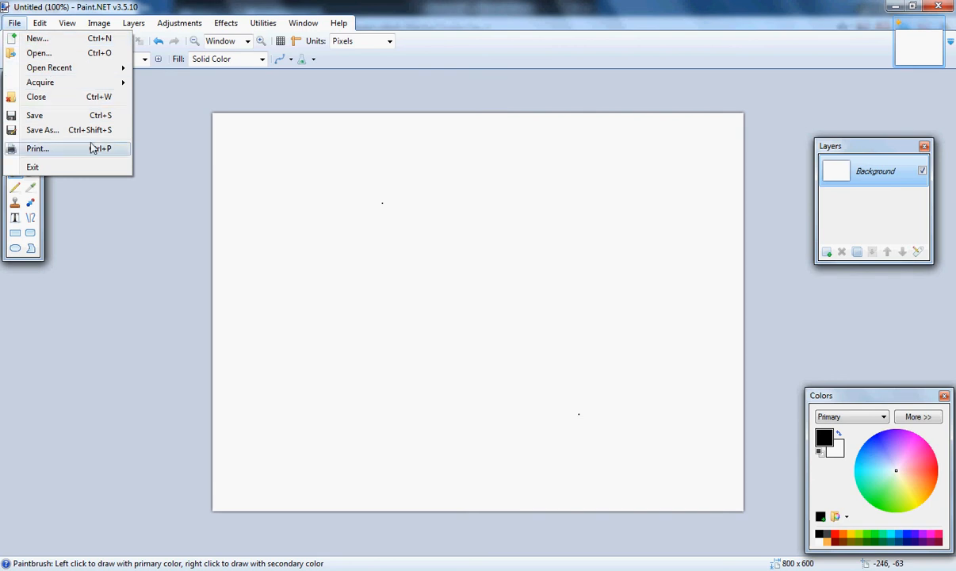
pyautogui.click(38, 22)
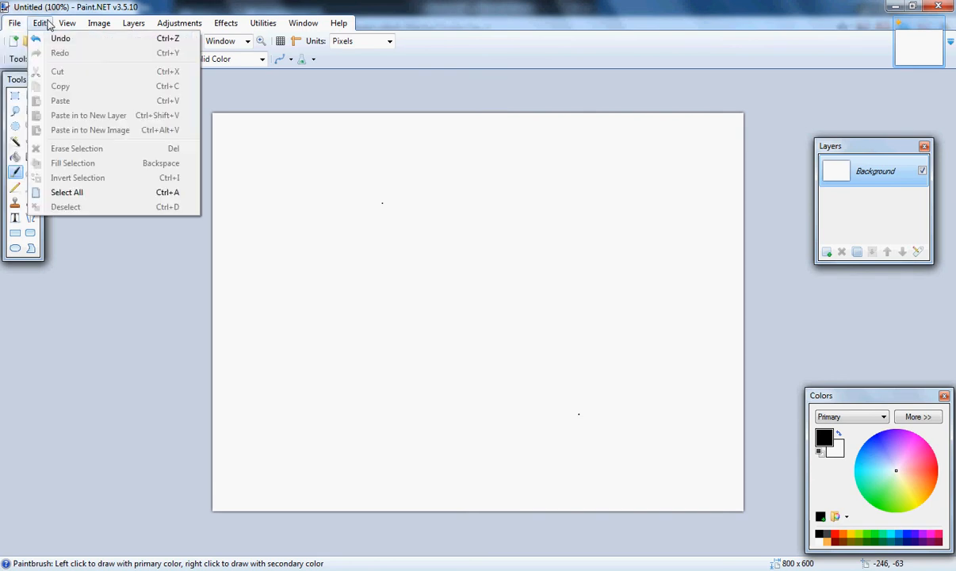
pyautogui.moveTo(60, 54)
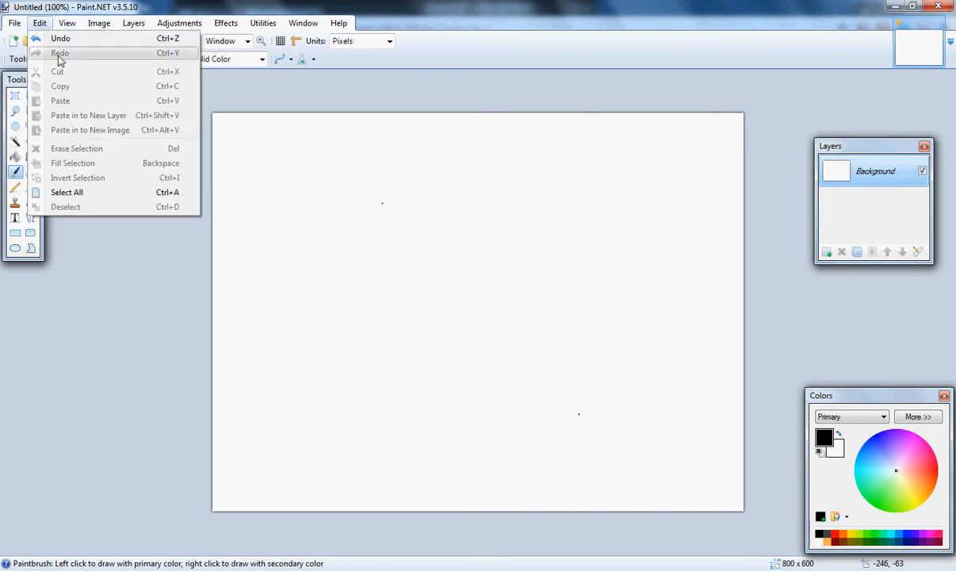
pyautogui.moveTo(80, 101)
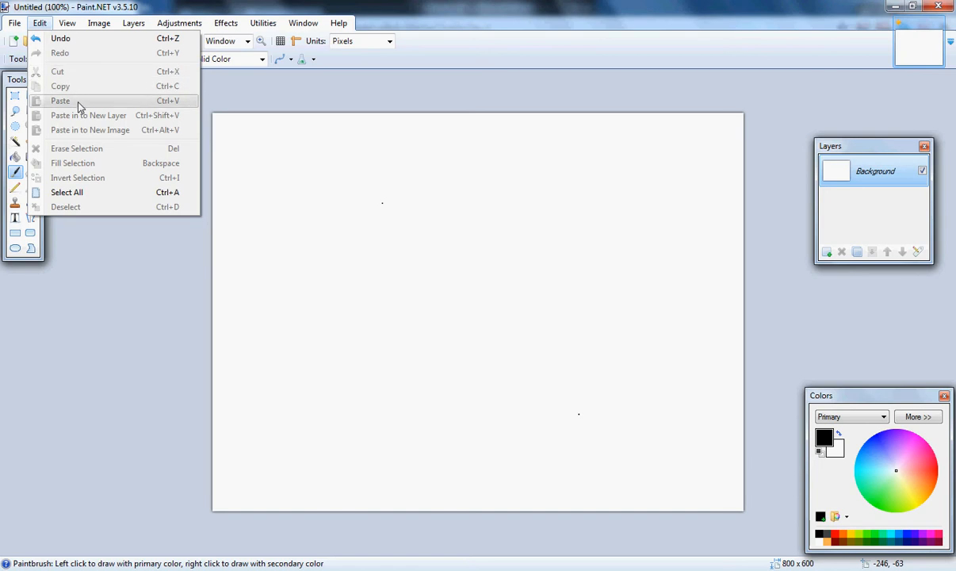
pyautogui.moveTo(143, 163)
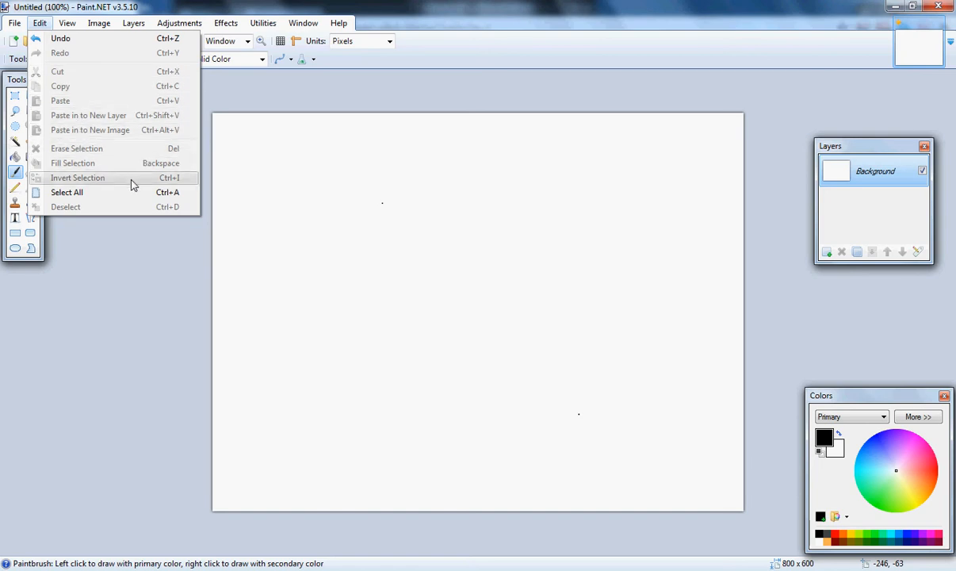
pyautogui.click(66, 22)
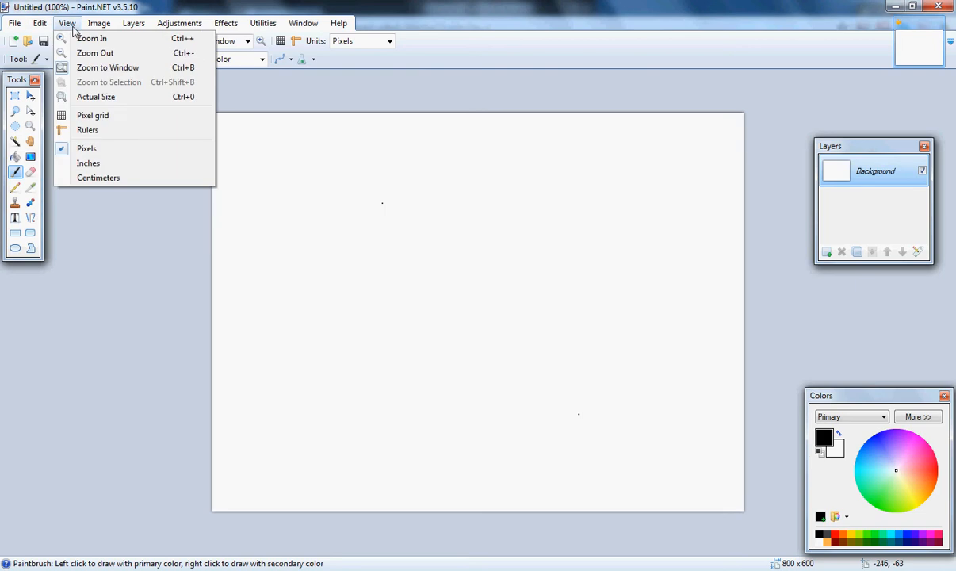
pyautogui.moveTo(92, 39)
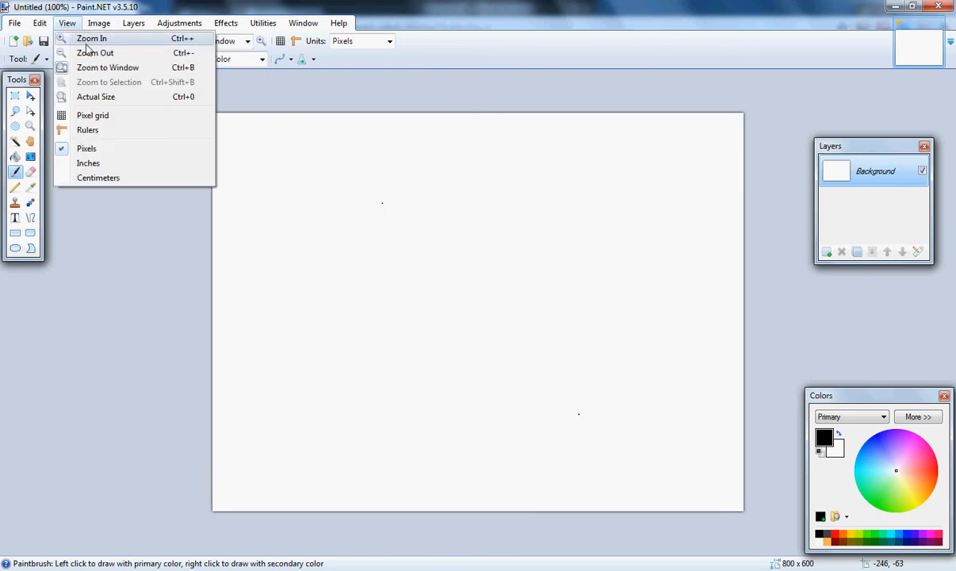
pyautogui.click(92, 38)
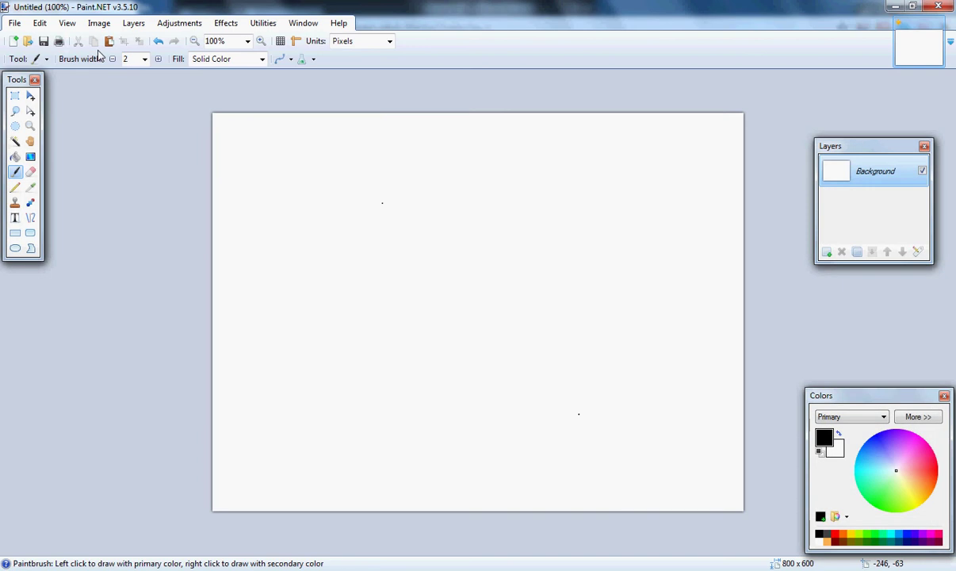
pyautogui.click(14, 157)
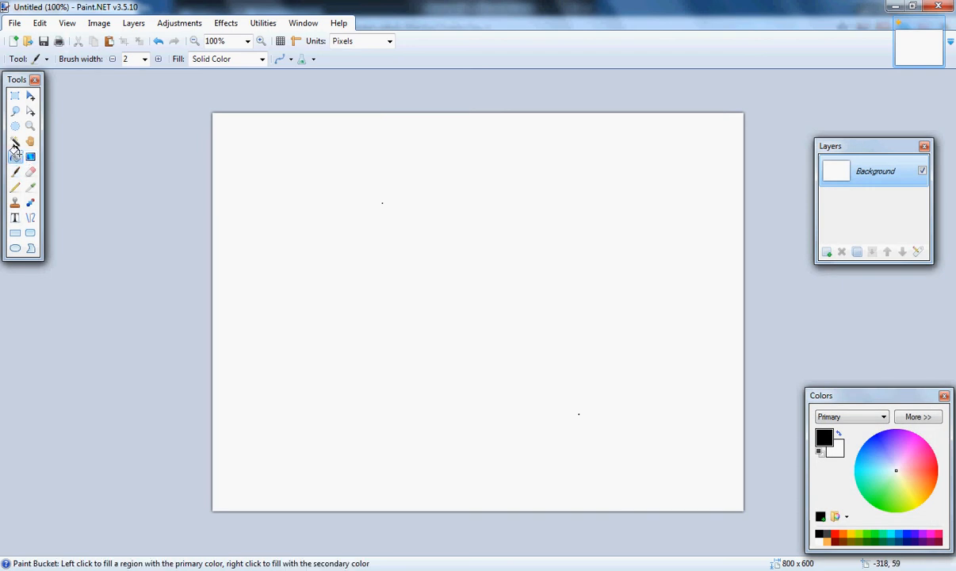
pyautogui.click(30, 171)
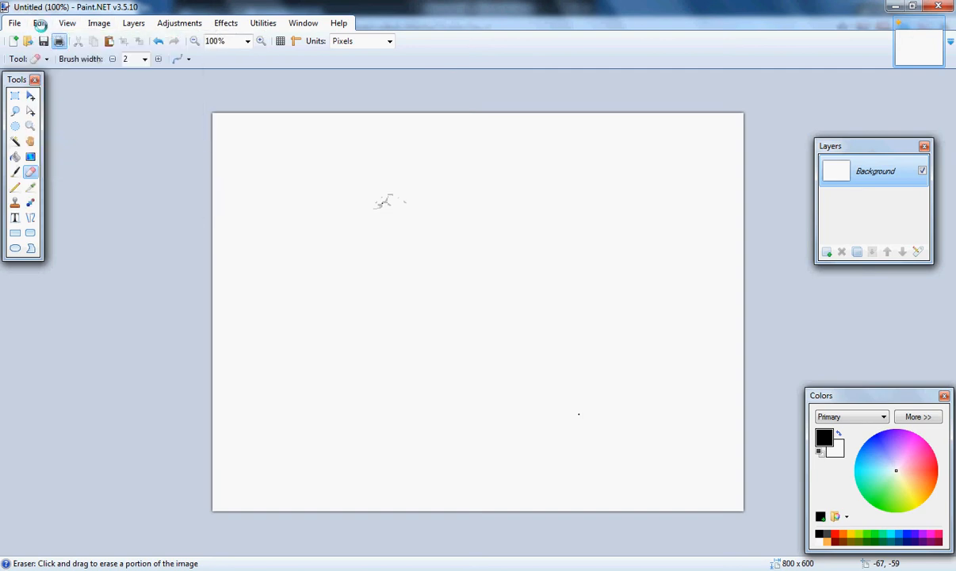
pyautogui.moveTo(697, 114)
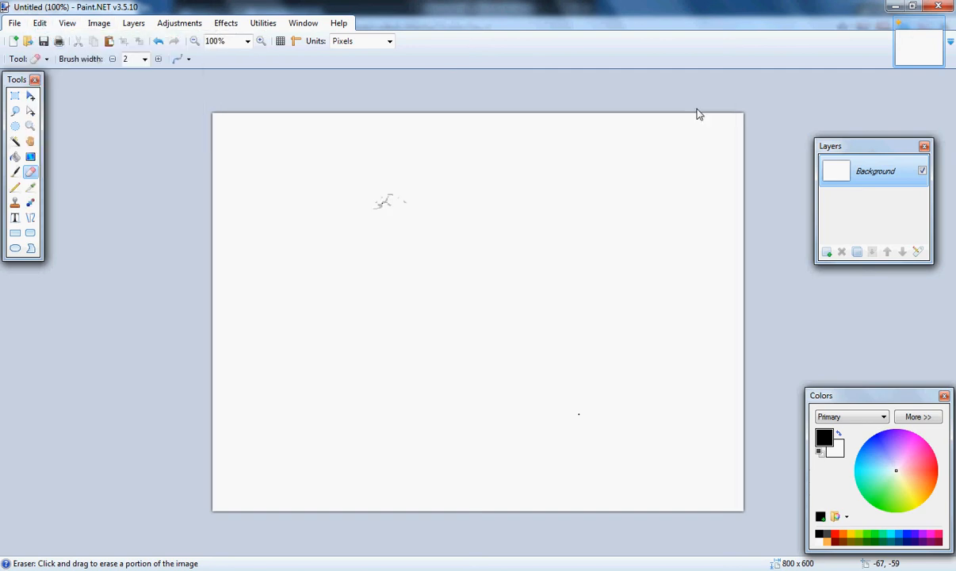
pyautogui.click(60, 41)
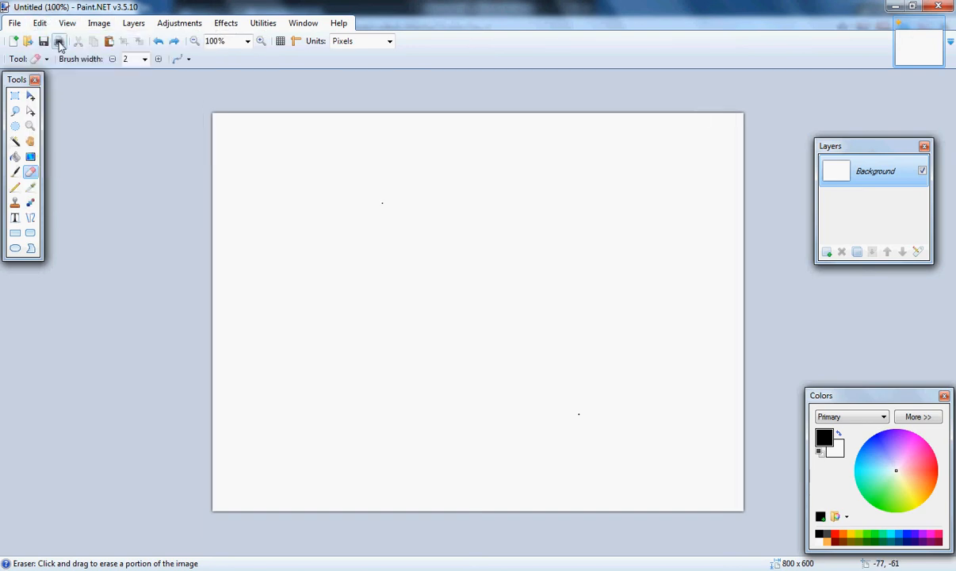
pyautogui.click(67, 22)
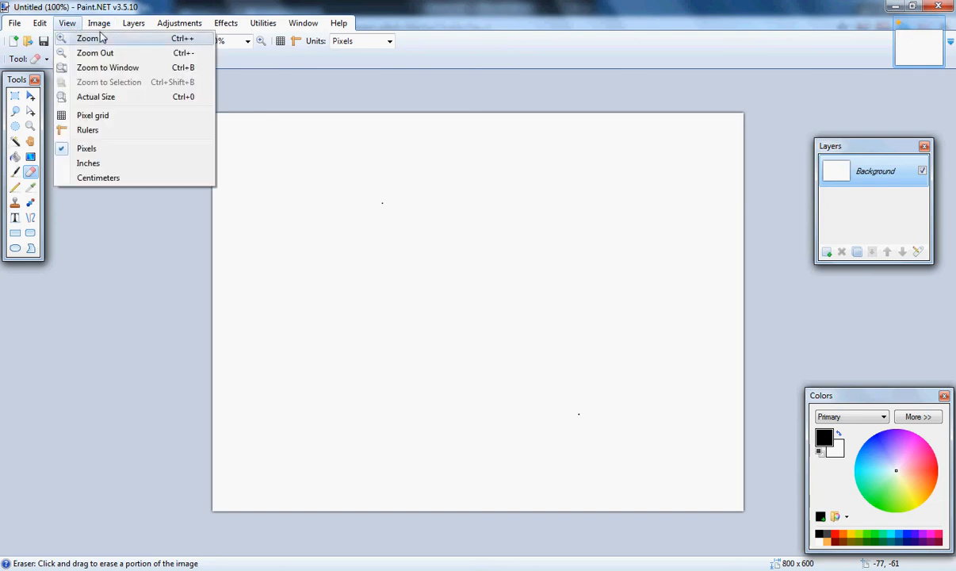
pyautogui.moveTo(95, 96)
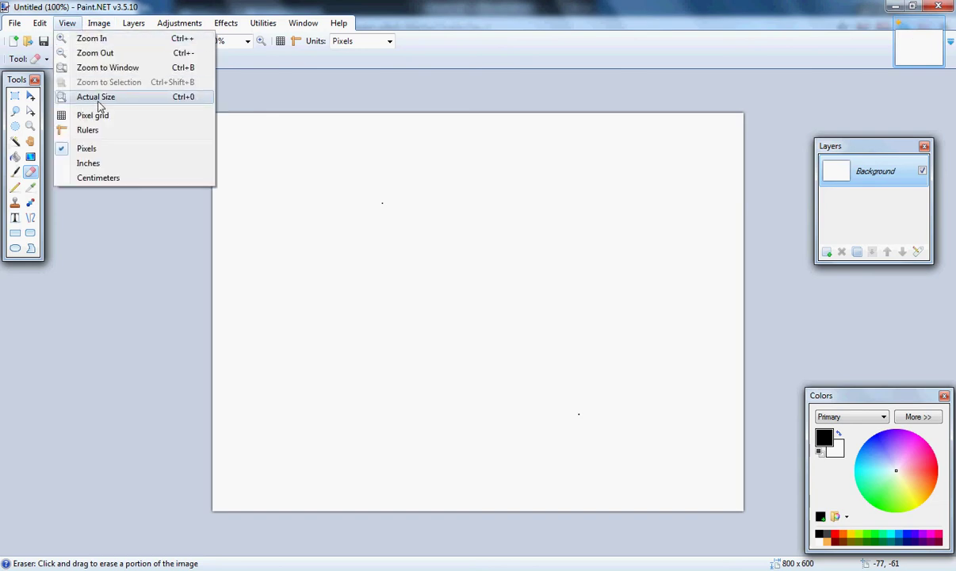
pyautogui.moveTo(108, 66)
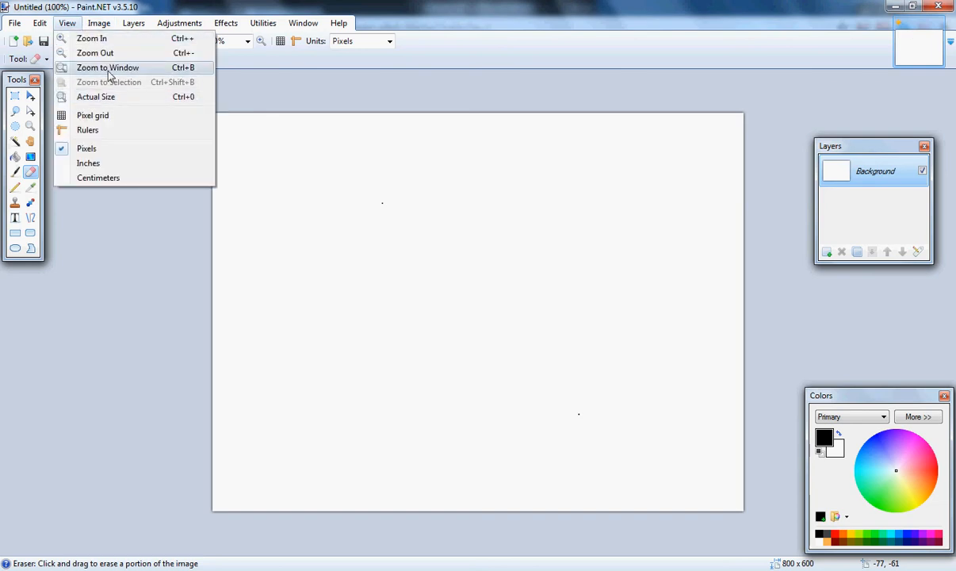
pyautogui.click(108, 67)
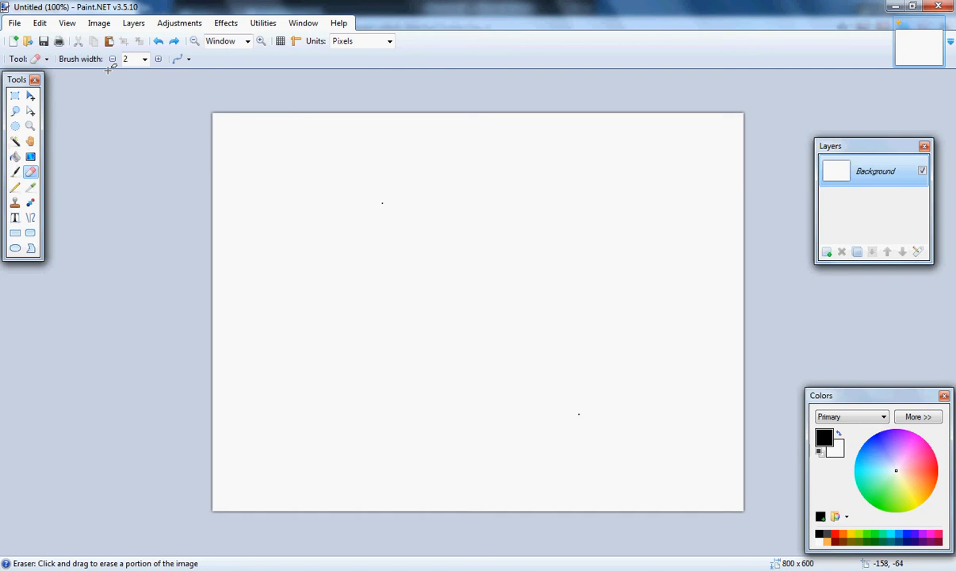
pyautogui.moveTo(34, 125)
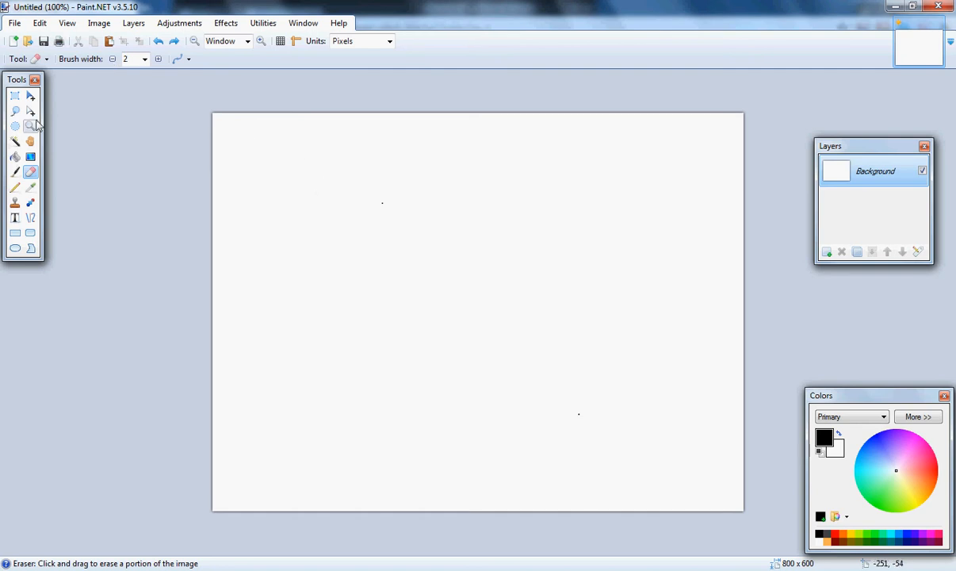
# - Select the whole white background with the Magic Wand
pyautogui.click(14, 141)
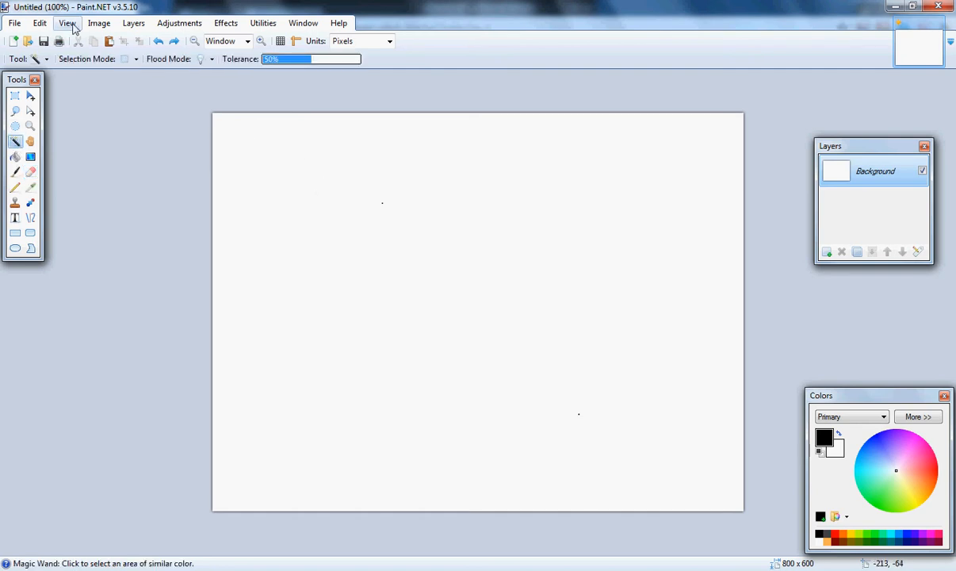
pyautogui.click(66, 22)
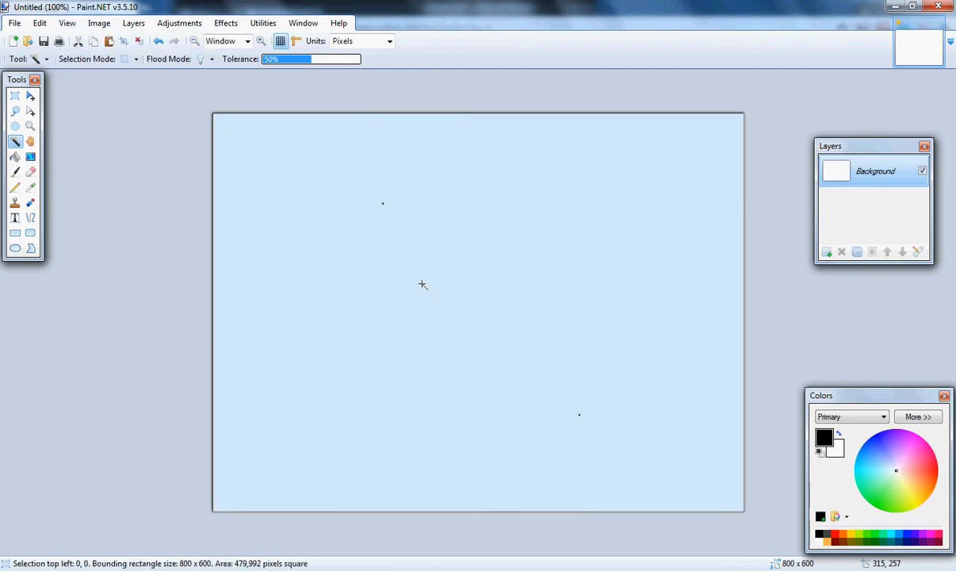
pyautogui.moveTo(117, 170)
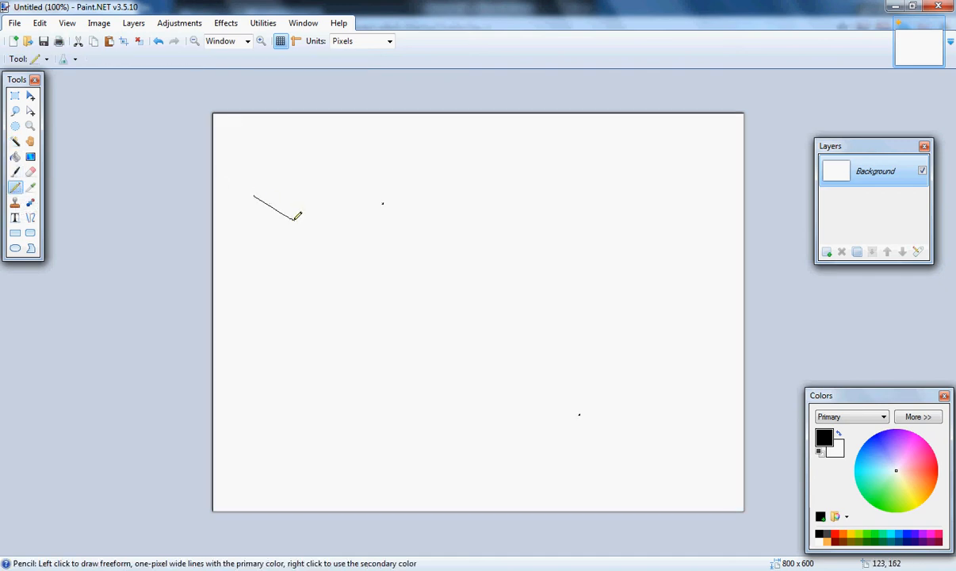
# - Start an image resize from the Image menu and abort it before it finishes
pyautogui.click(99, 22)
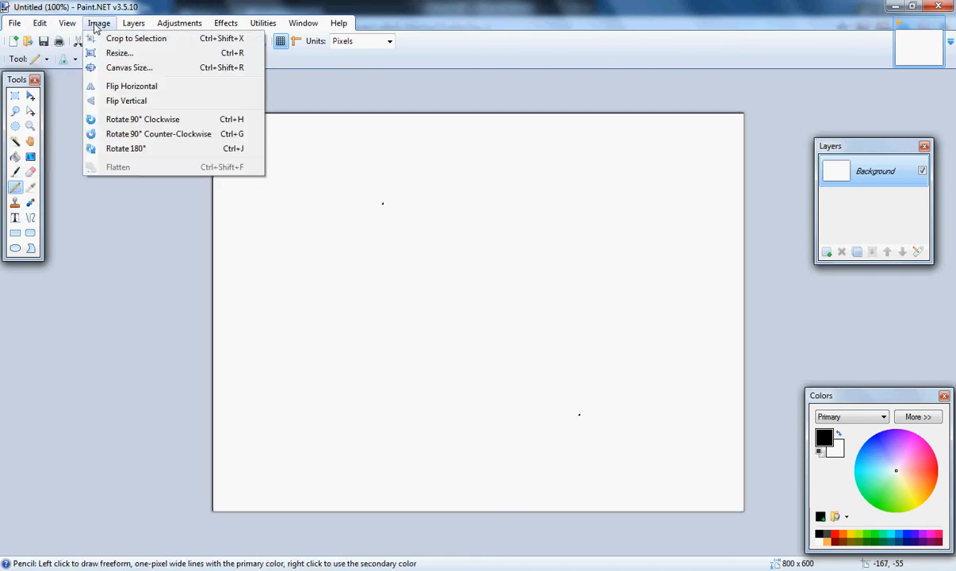
pyautogui.moveTo(136, 38)
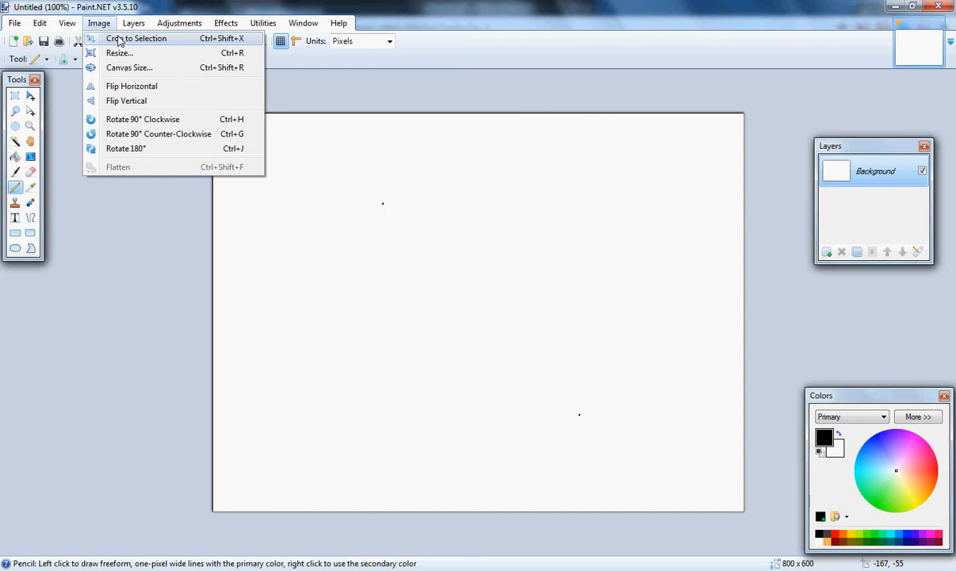
pyautogui.click(118, 52)
pyautogui.write('10')
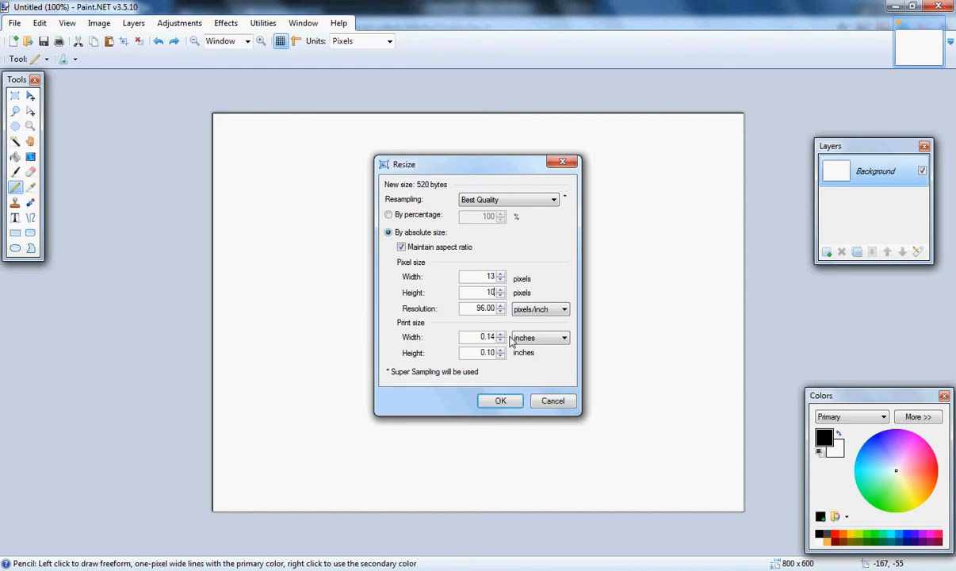
pyautogui.click(501, 399)
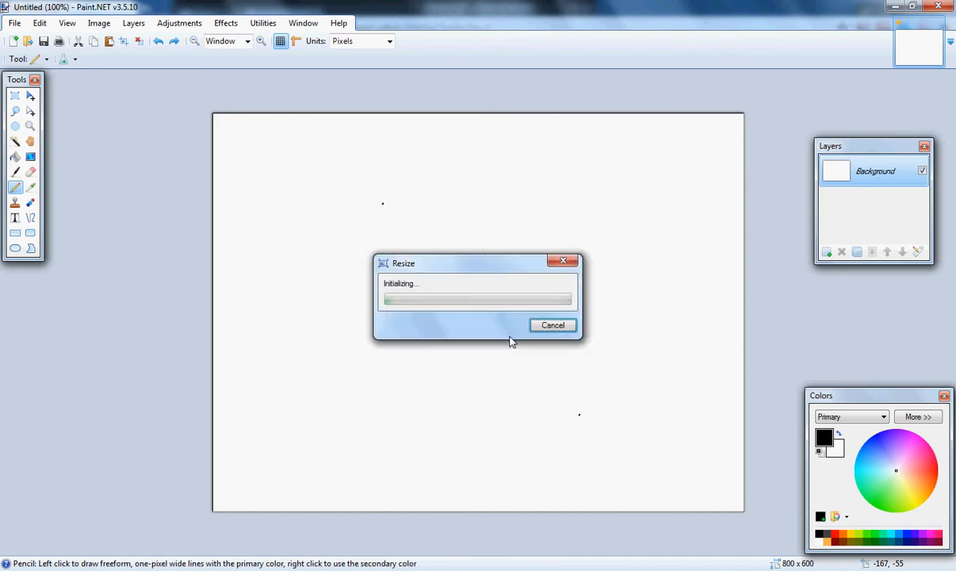
pyautogui.click(552, 325)
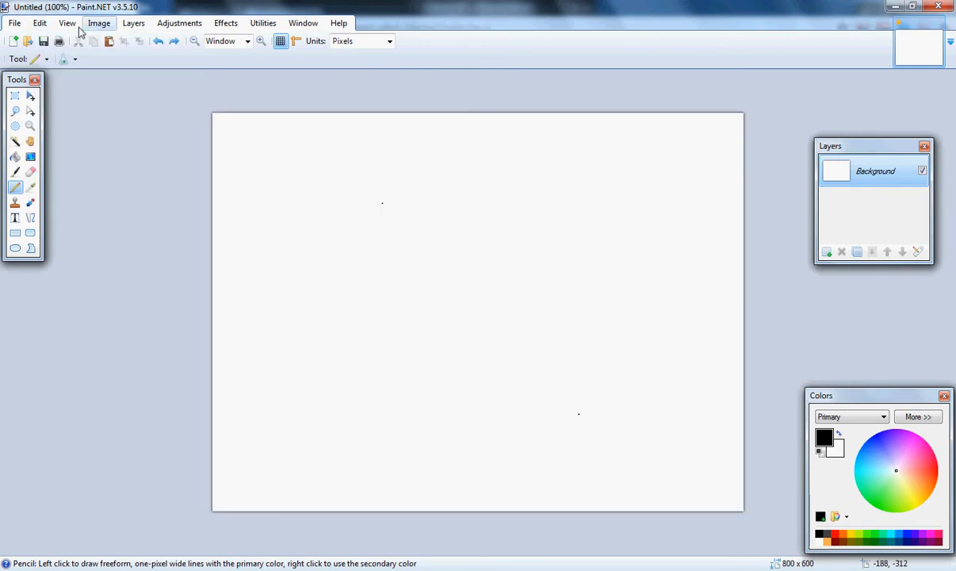
# - Set the canvas size to 1000 pixels wide by 100 pixels tall
pyautogui.click(98, 22)
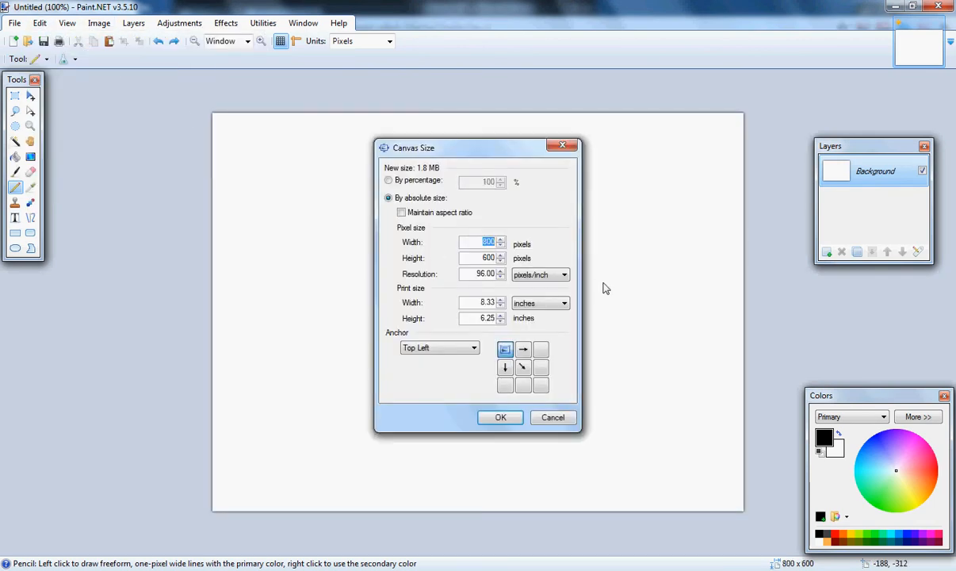
pyautogui.write('1000')
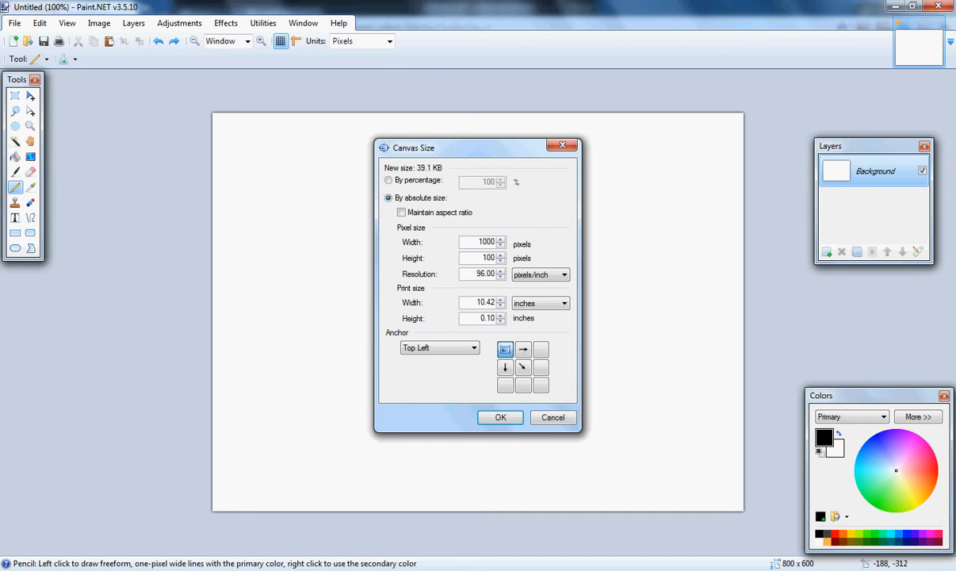
pyautogui.click(501, 418)
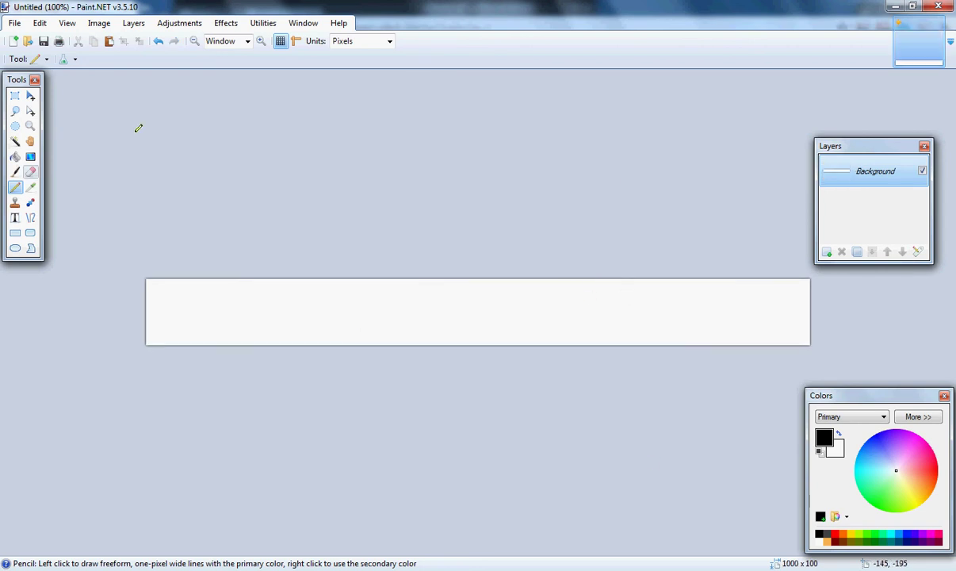
pyautogui.moveTo(6, 89)
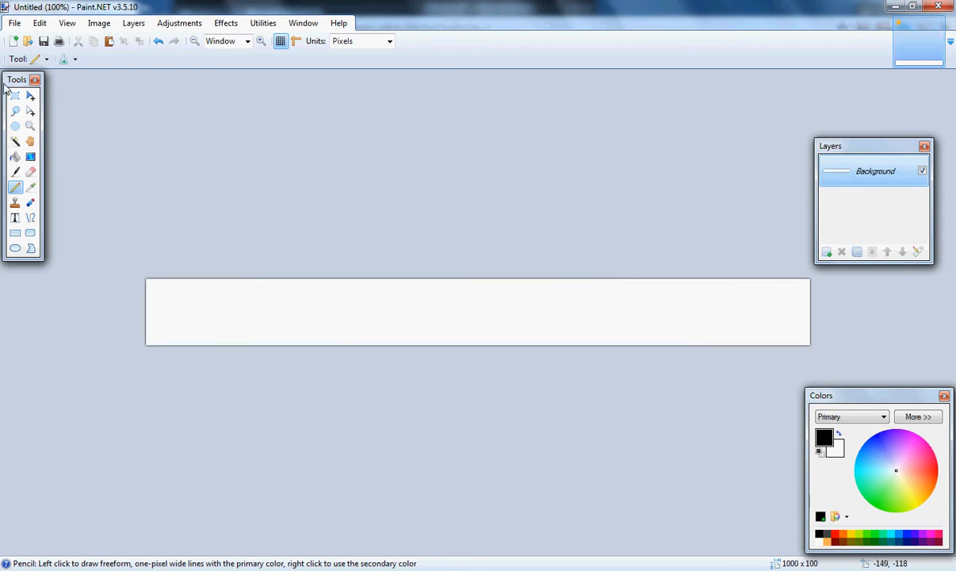
# - Flip the image horizontally and back, then rotate the canvas 90° to portrait
pyautogui.click(99, 22)
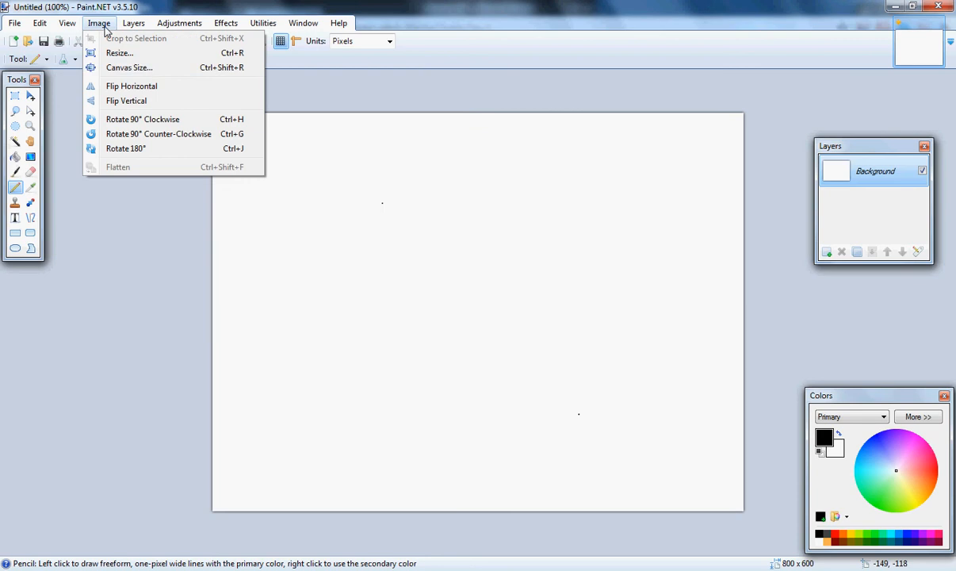
pyautogui.moveTo(130, 86)
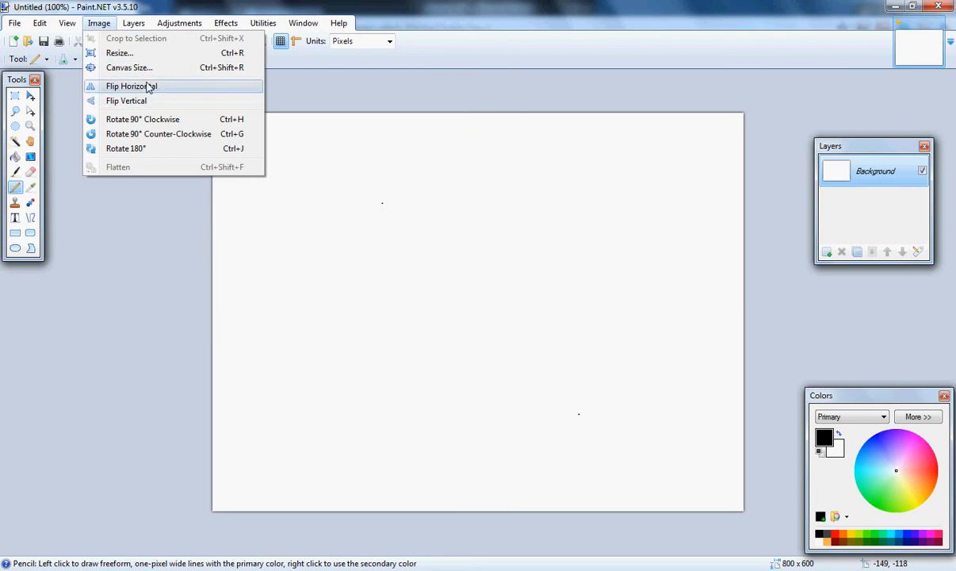
pyautogui.moveTo(119, 52)
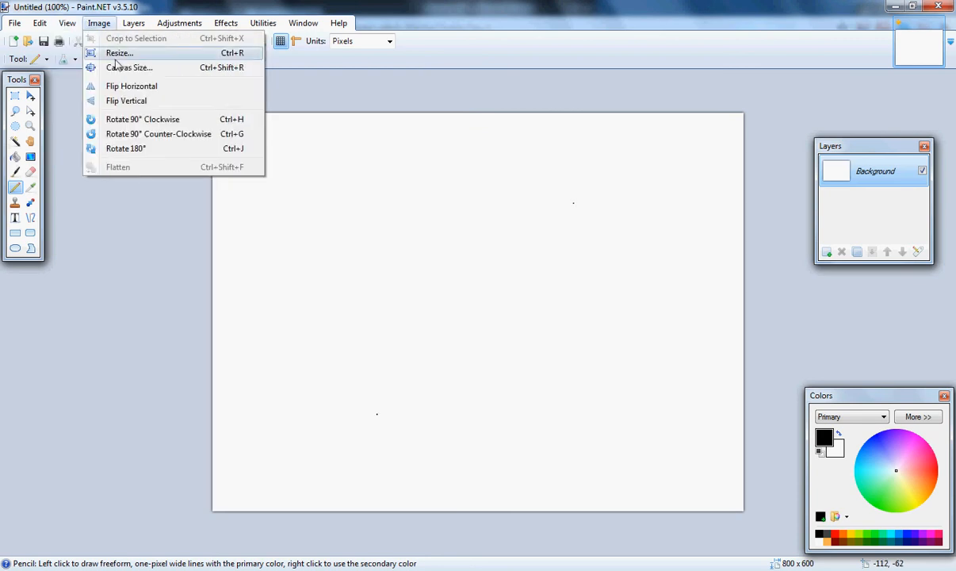
pyautogui.click(99, 23)
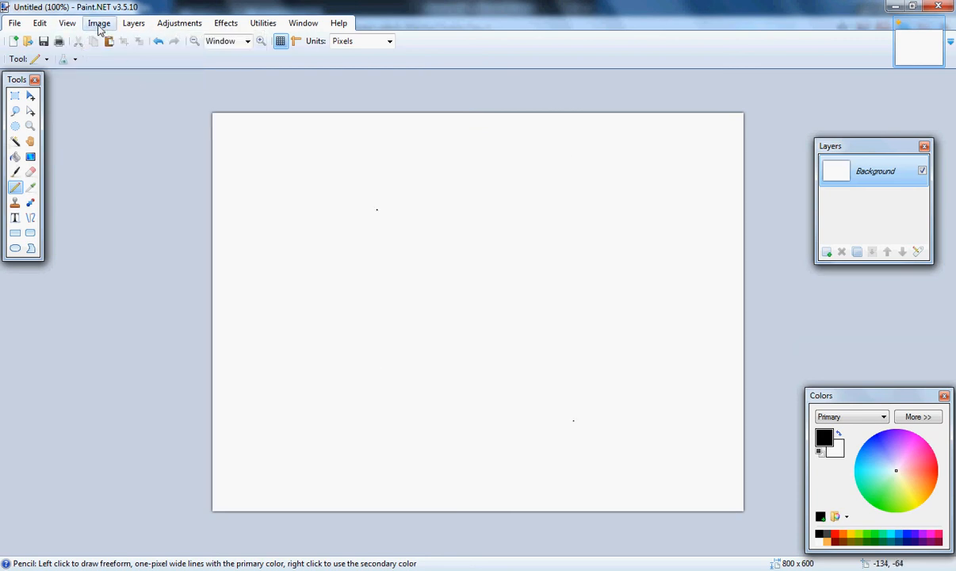
pyautogui.click(99, 22)
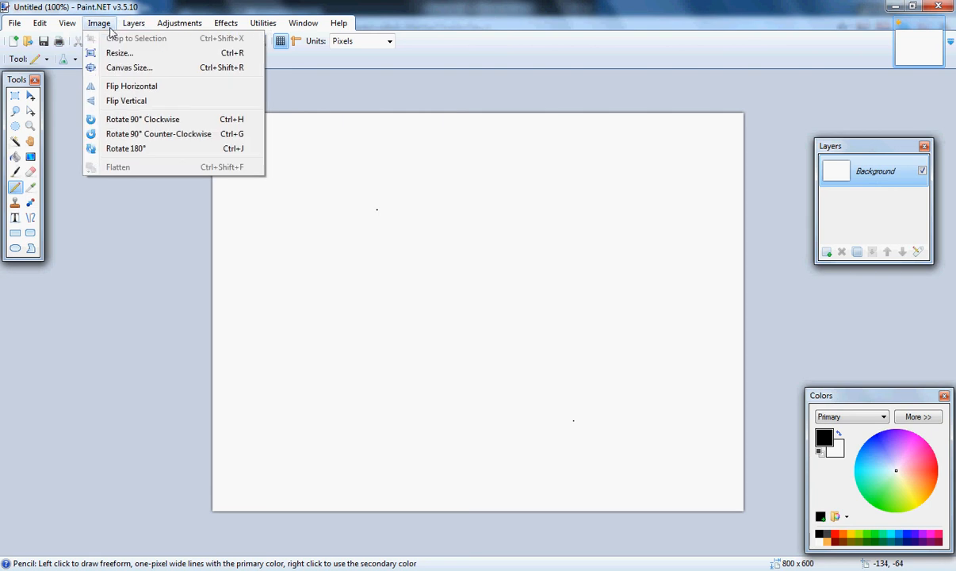
pyautogui.moveTo(166, 119)
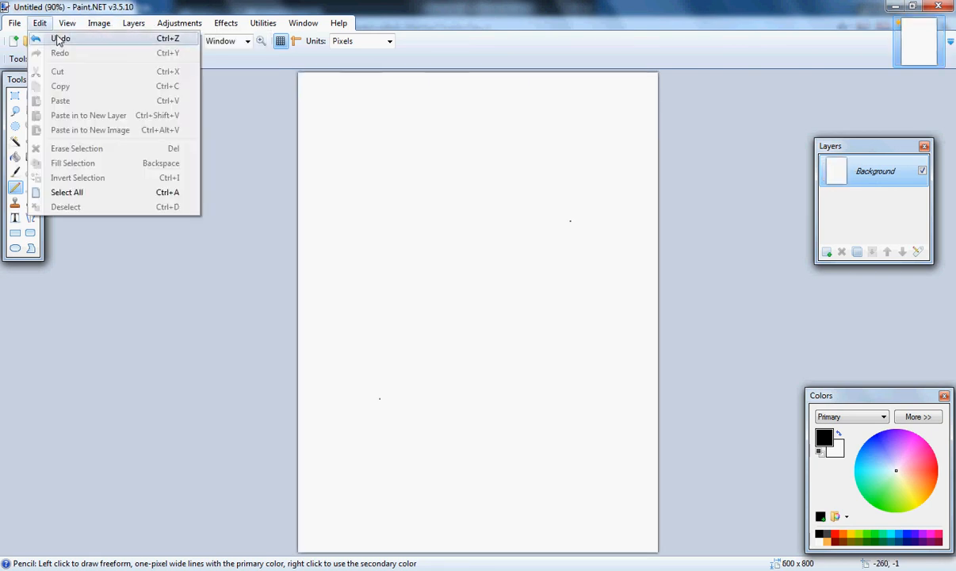
# - Undo the rotation and add a new empty layer above the background
pyautogui.click(179, 22)
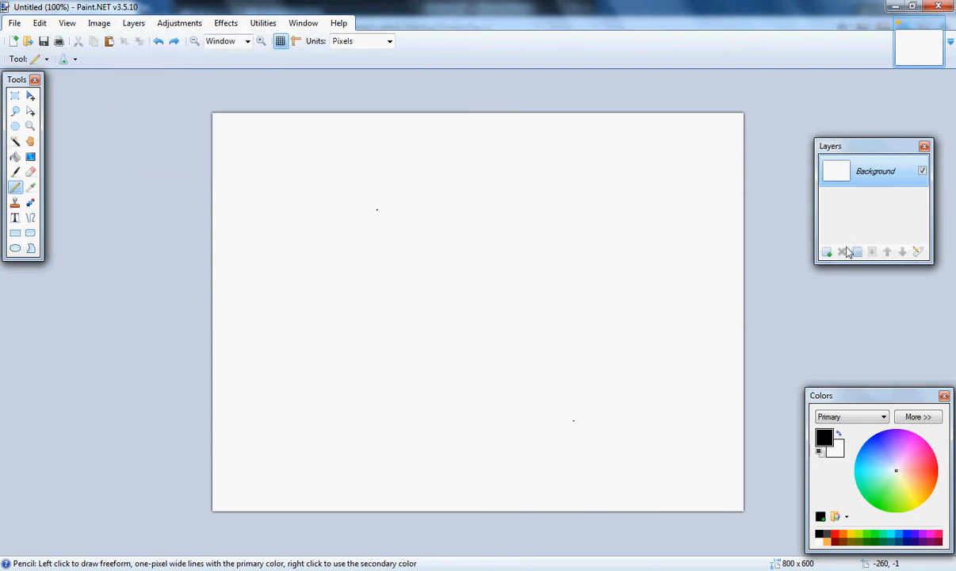
pyautogui.click(827, 251)
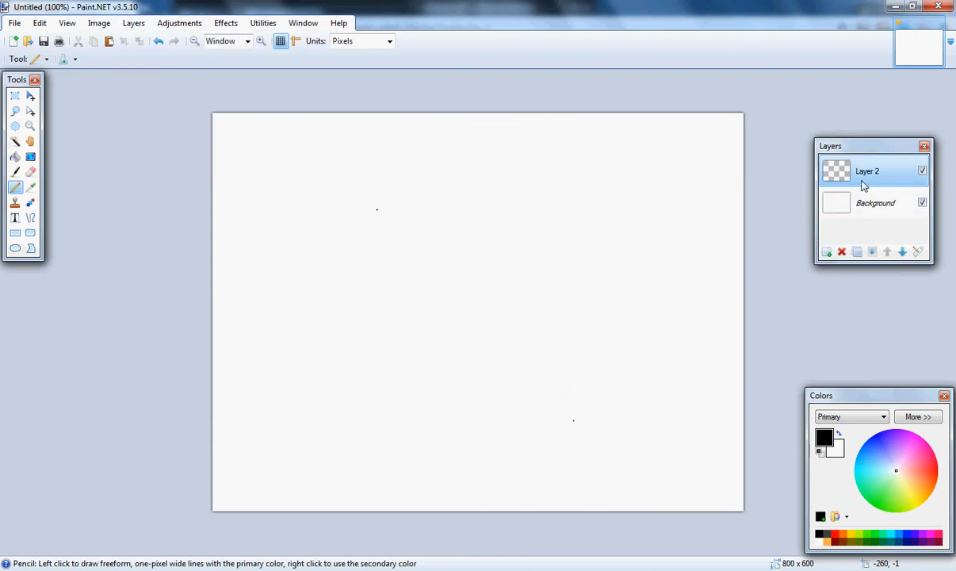
# - Hide Background, fill the new layer solid black with the Paint Bucket, and bring up Background's layer properties
pyautogui.click(923, 203)
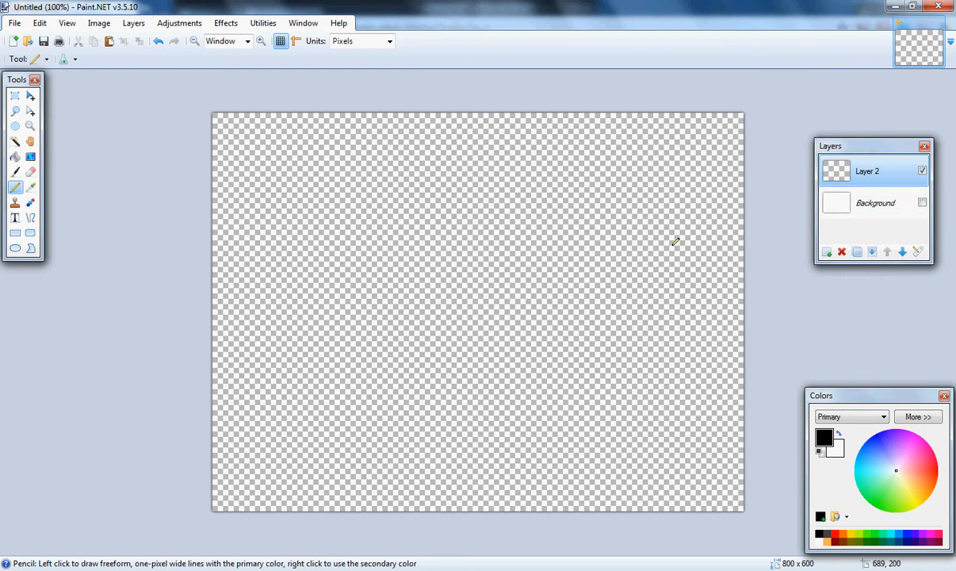
pyautogui.click(14, 156)
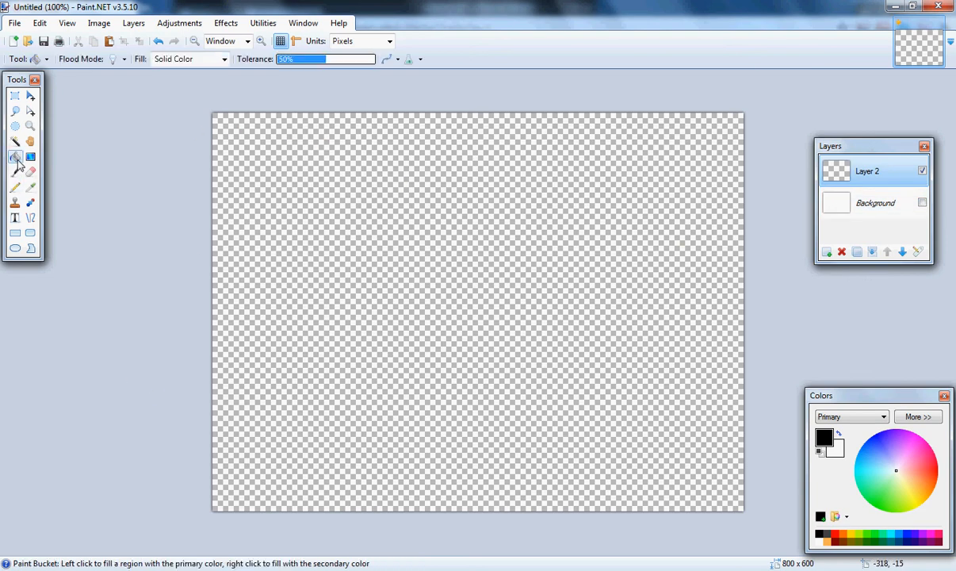
pyautogui.moveTo(311, 241)
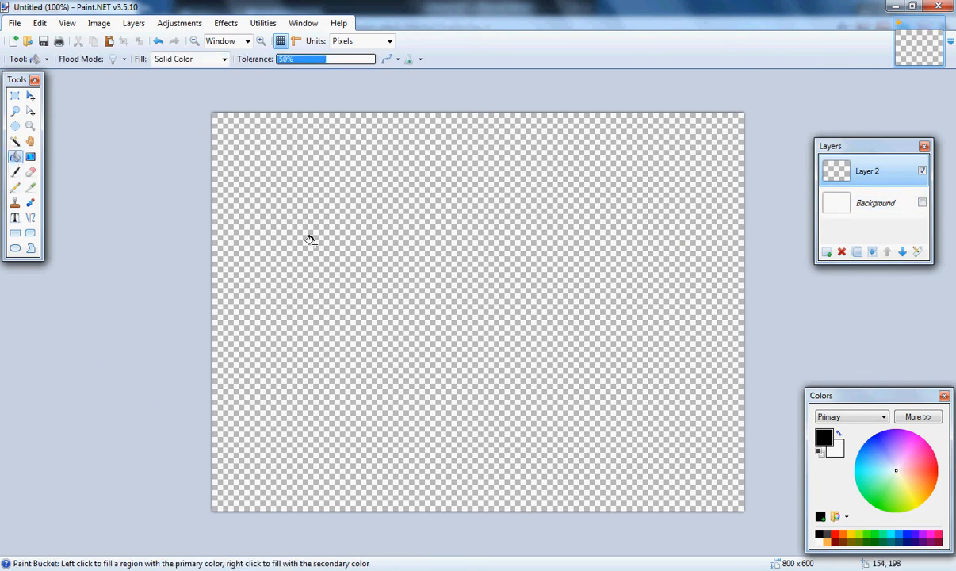
pyautogui.click(364, 288)
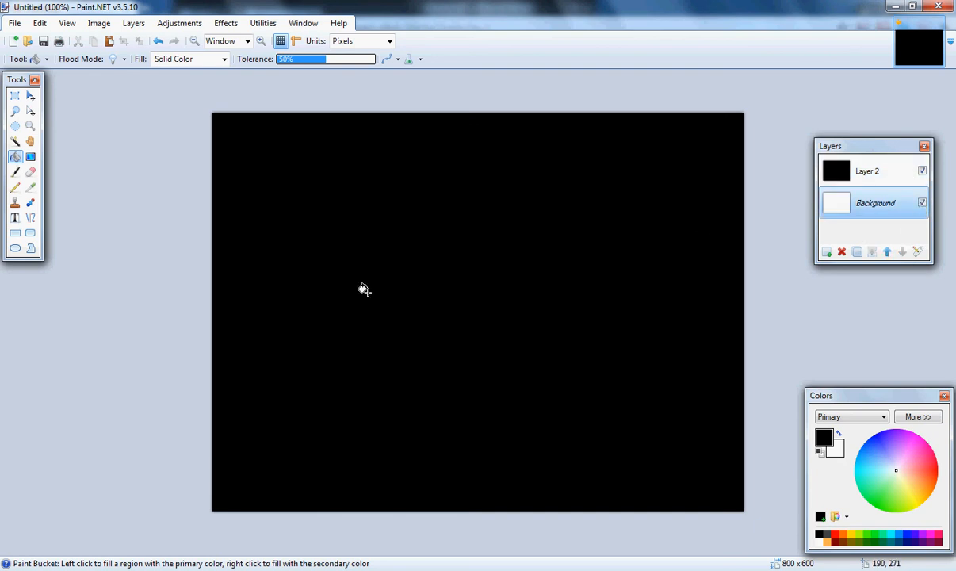
pyautogui.doubleClick(875, 203)
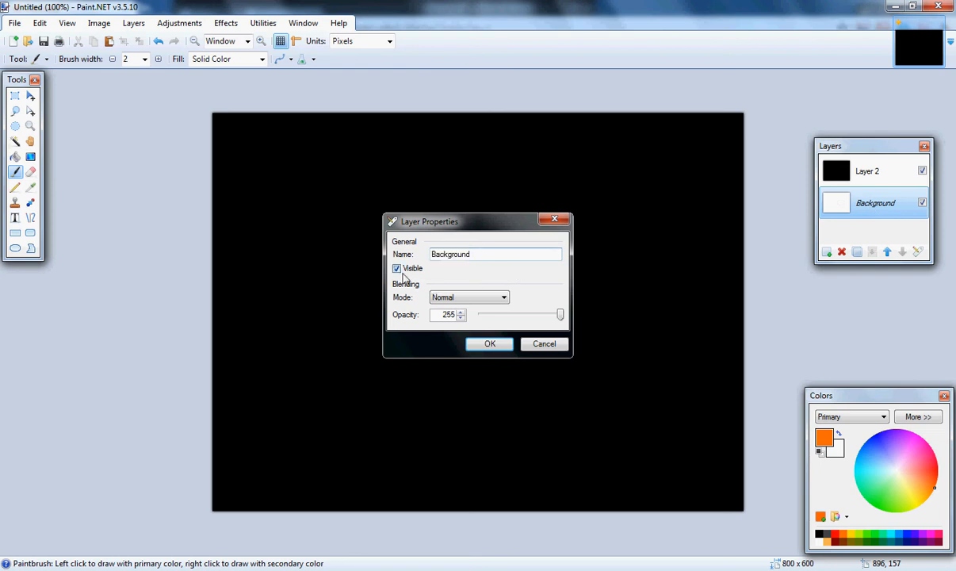
# - Uncheck Visible for the Background layer and confirm with OK
pyautogui.click(396, 268)
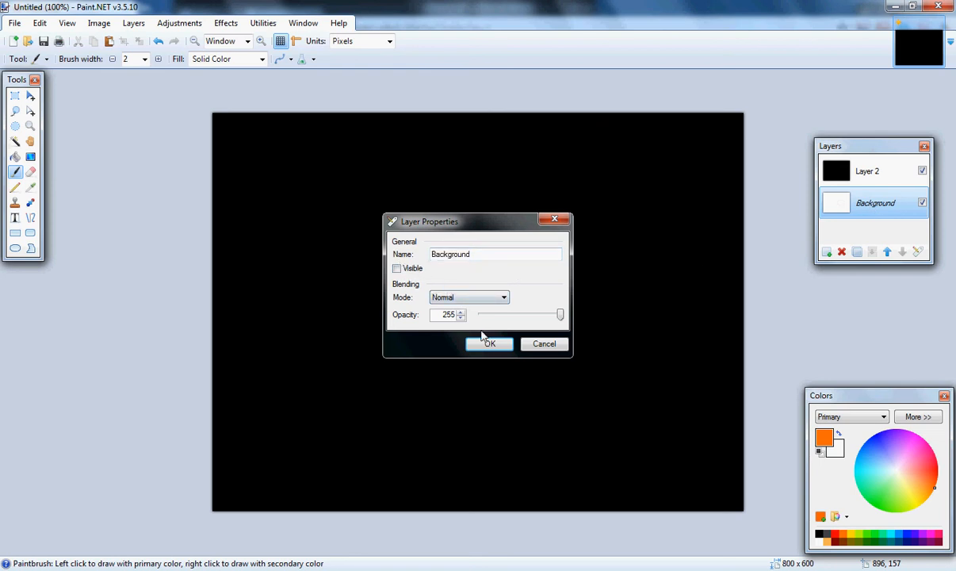
pyautogui.click(489, 343)
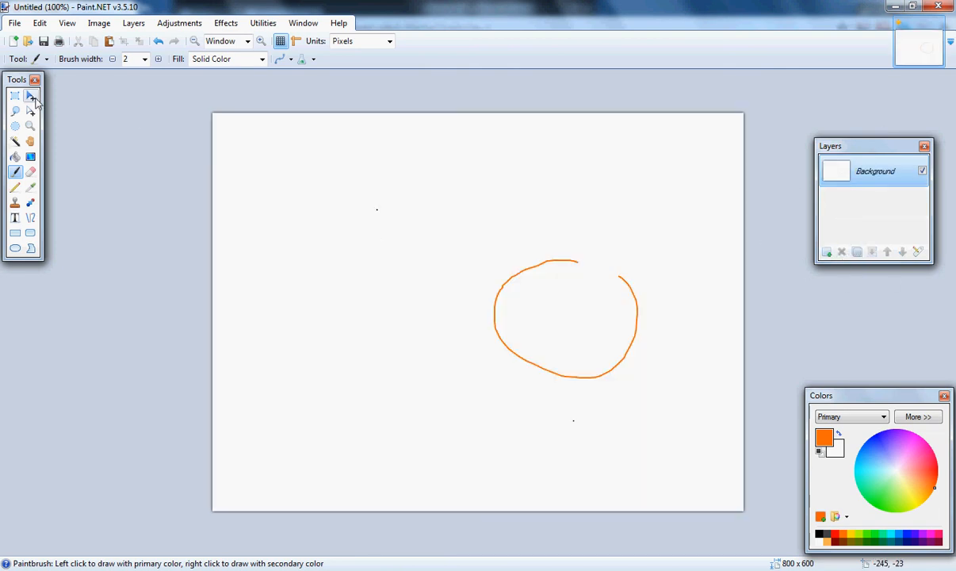
# - Fill with orange, cancel the Print Pictures dialog, undo, and draw lasso selections over the canvas
pyautogui.click(38, 22)
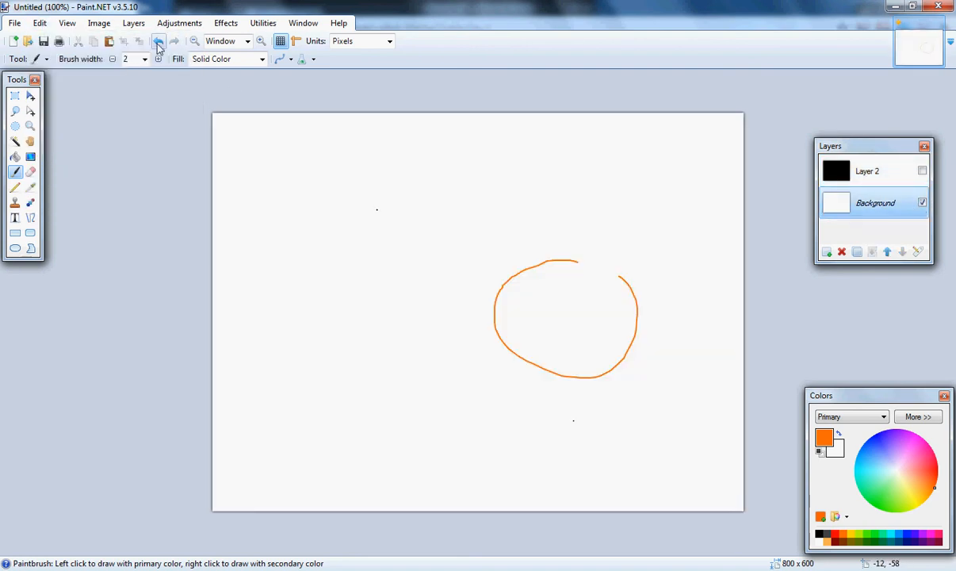
pyautogui.click(454, 267)
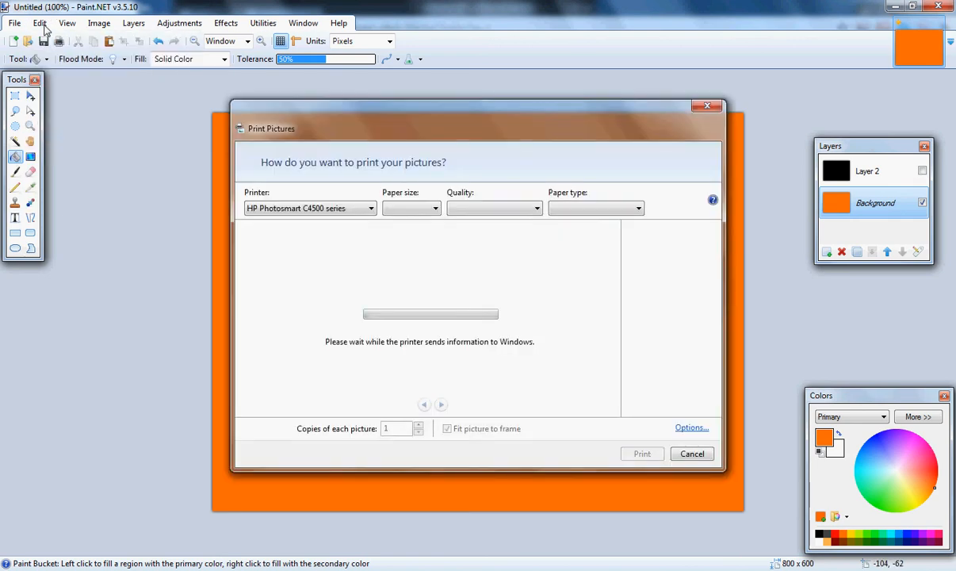
pyautogui.click(692, 454)
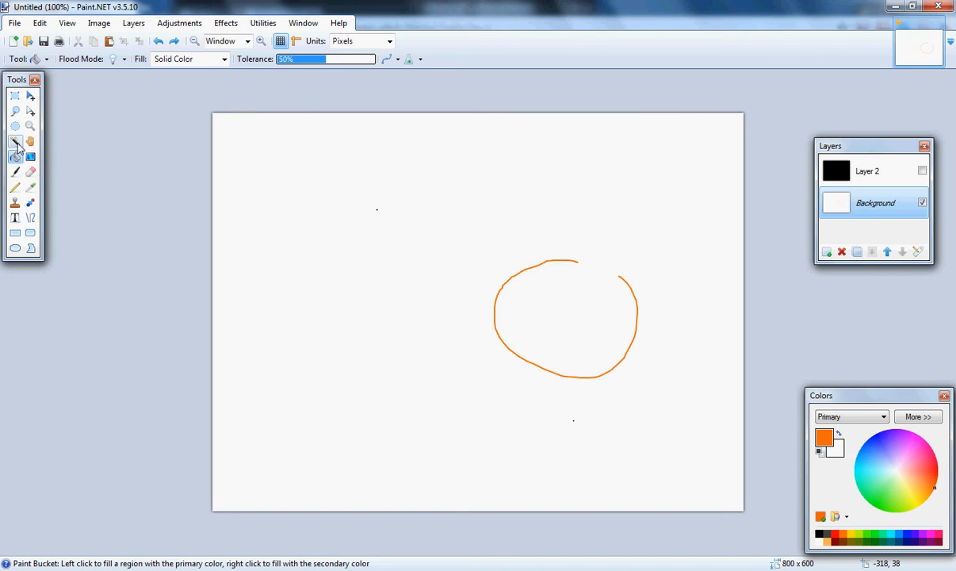
pyautogui.click(30, 172)
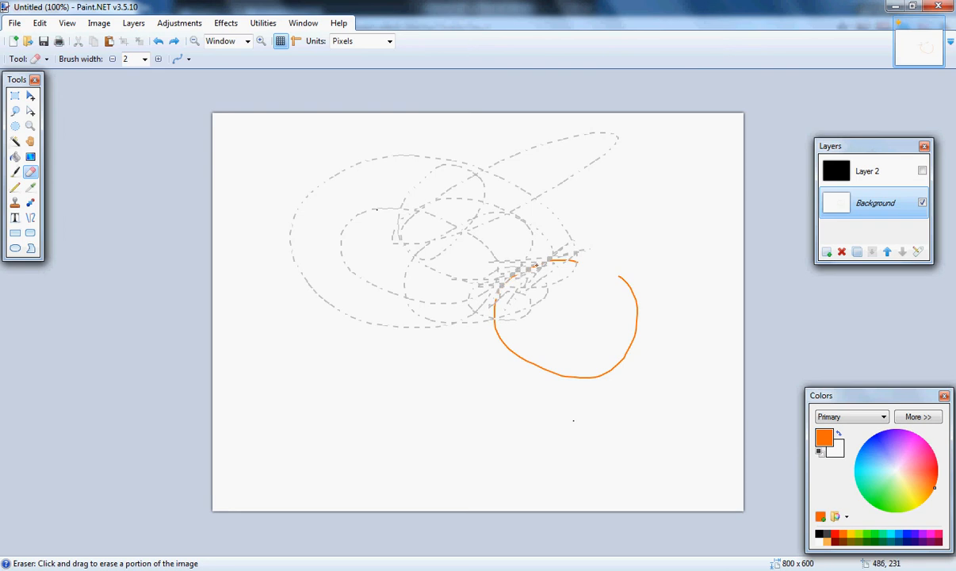
# - Pick the Paintbrush, then undo twice via Edit so only the hidden-background transparency remains
pyautogui.click(15, 171)
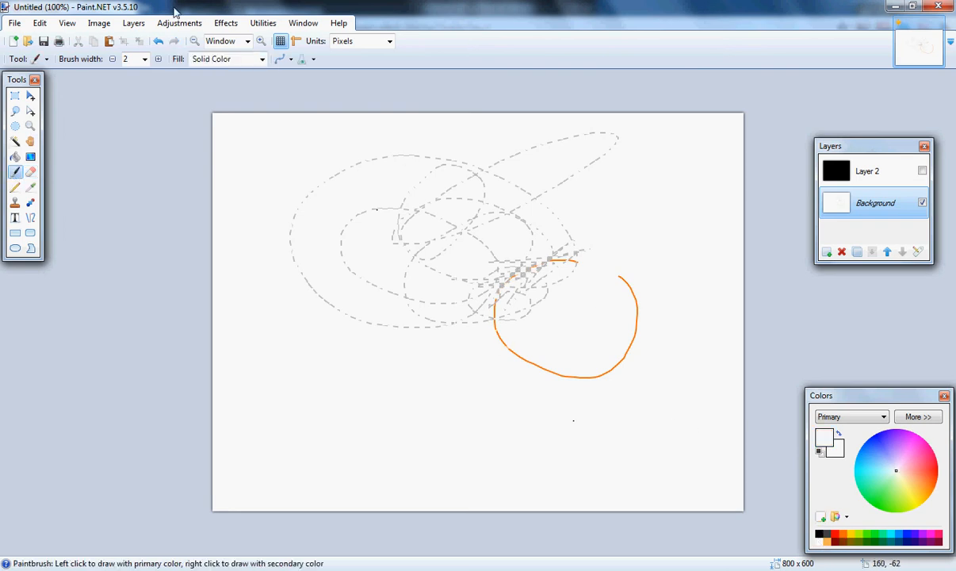
pyautogui.click(38, 22)
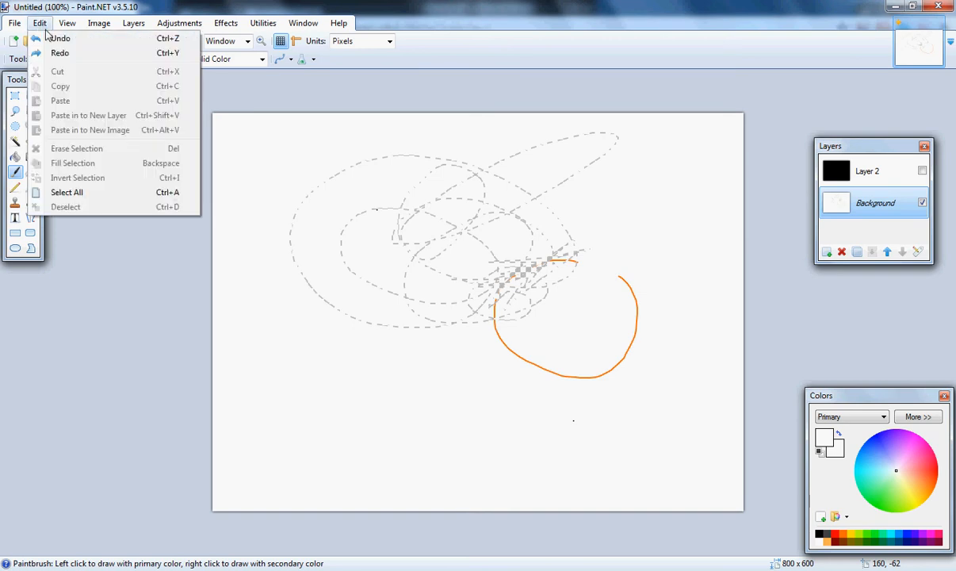
pyautogui.click(60, 38)
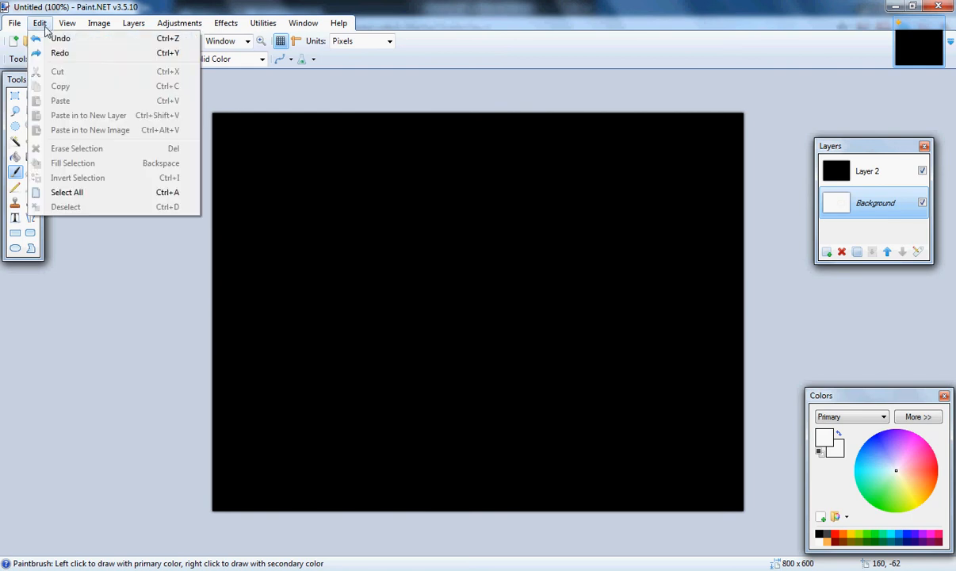
pyautogui.click(76, 149)
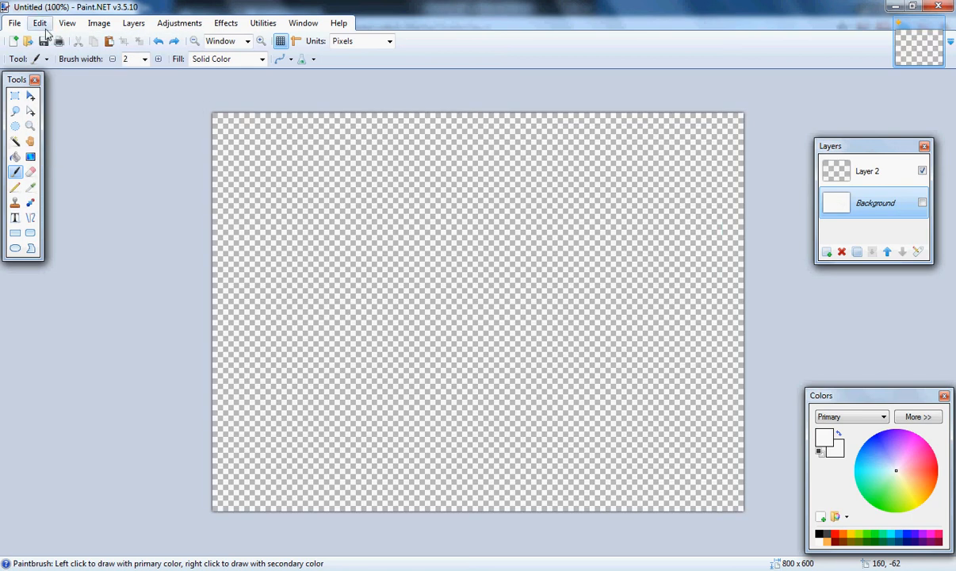
# - Show Background, delete the transparent Layer 2, choose red and fill, then pick the Pencil
pyautogui.click(923, 203)
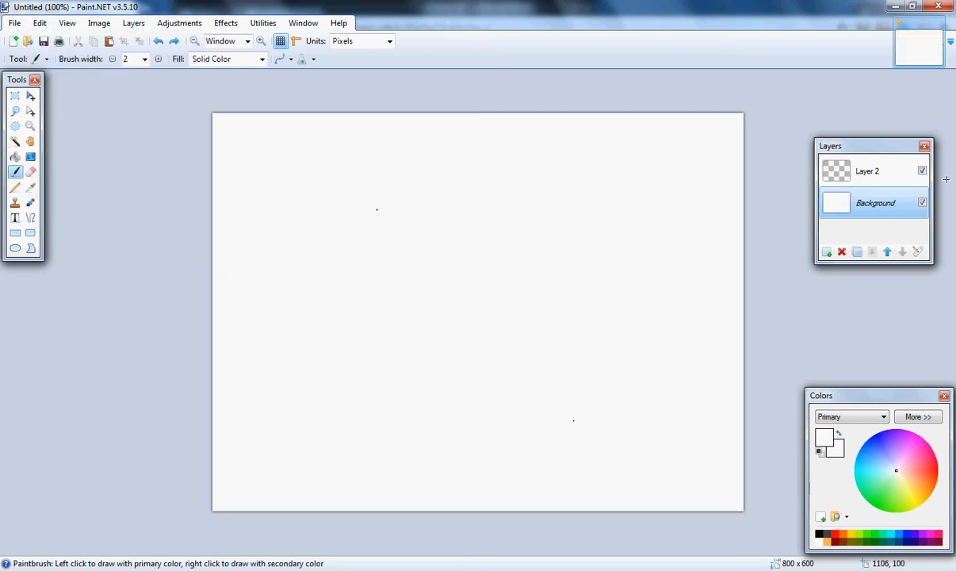
pyautogui.click(867, 171)
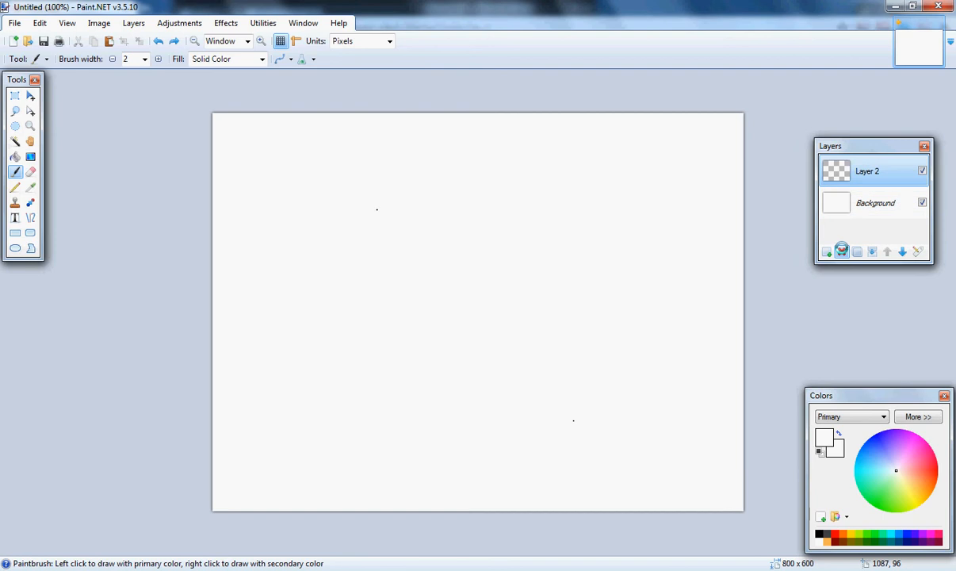
pyautogui.click(14, 157)
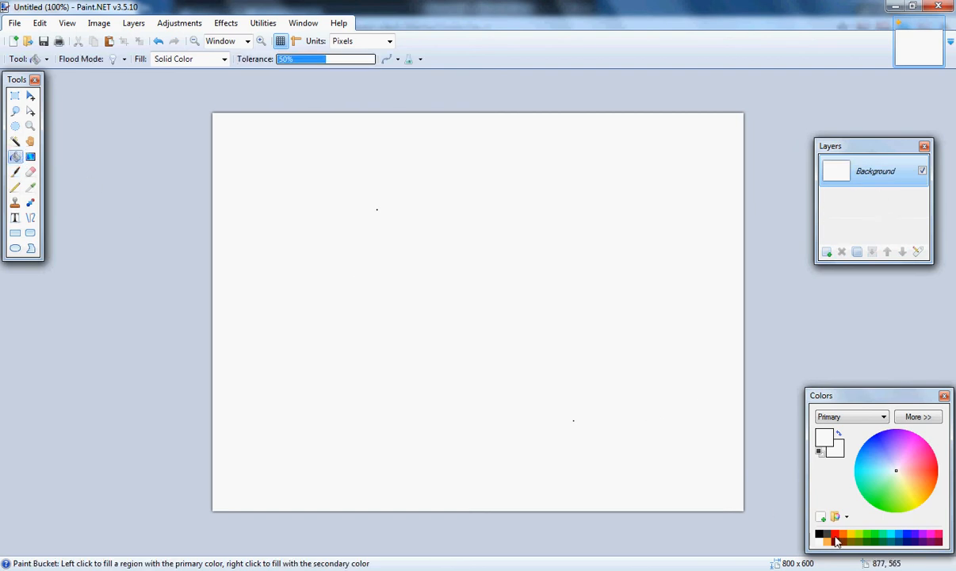
pyautogui.click(477, 309)
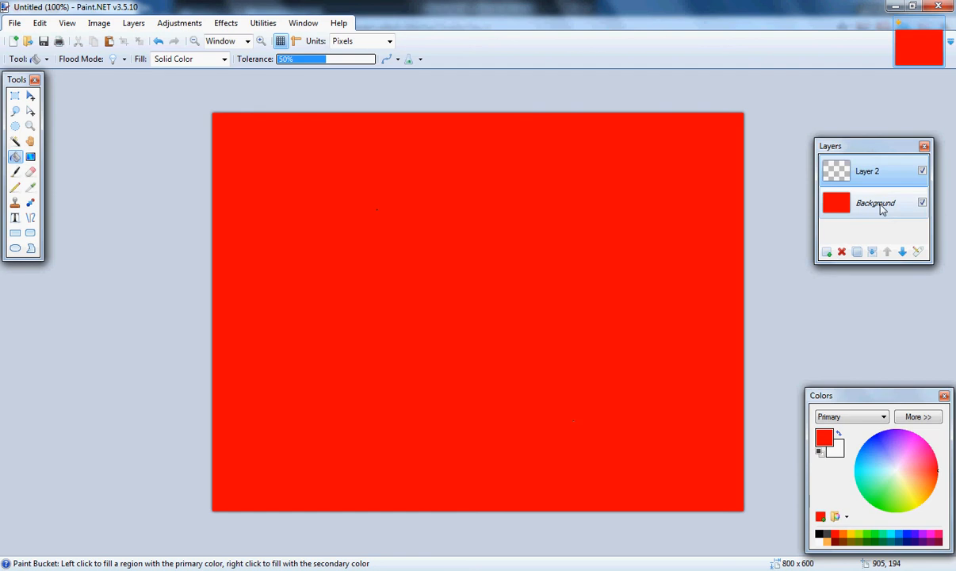
pyautogui.click(14, 187)
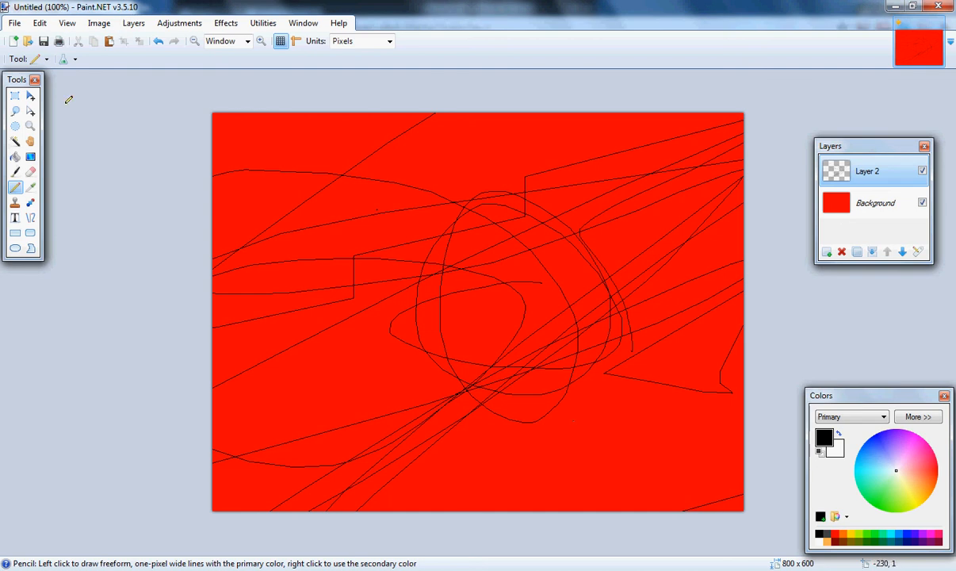
# - Invert Colors on the scribble layer so black lines turn white, leaving Adjustments reopened
pyautogui.click(179, 23)
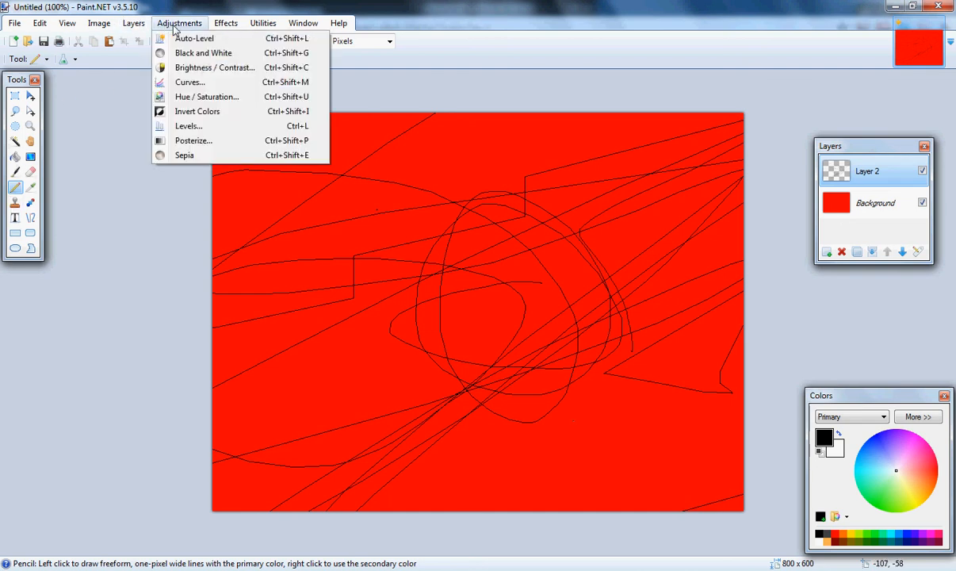
pyautogui.click(197, 111)
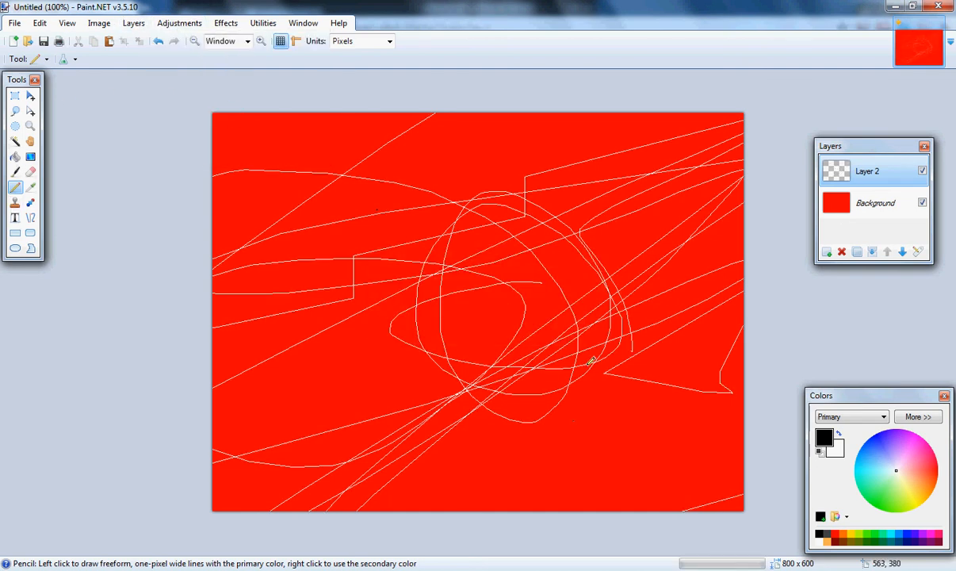
pyautogui.click(179, 22)
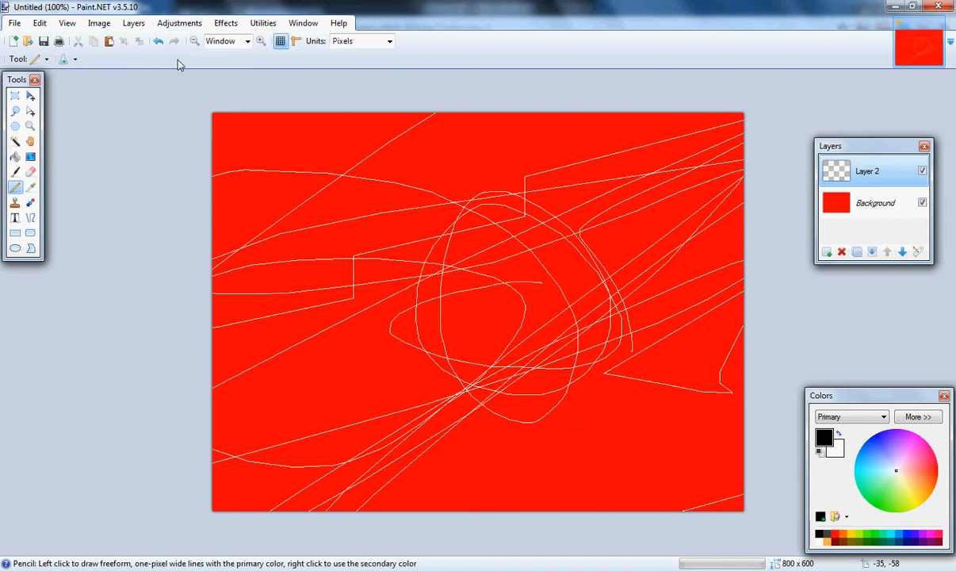
pyautogui.click(179, 22)
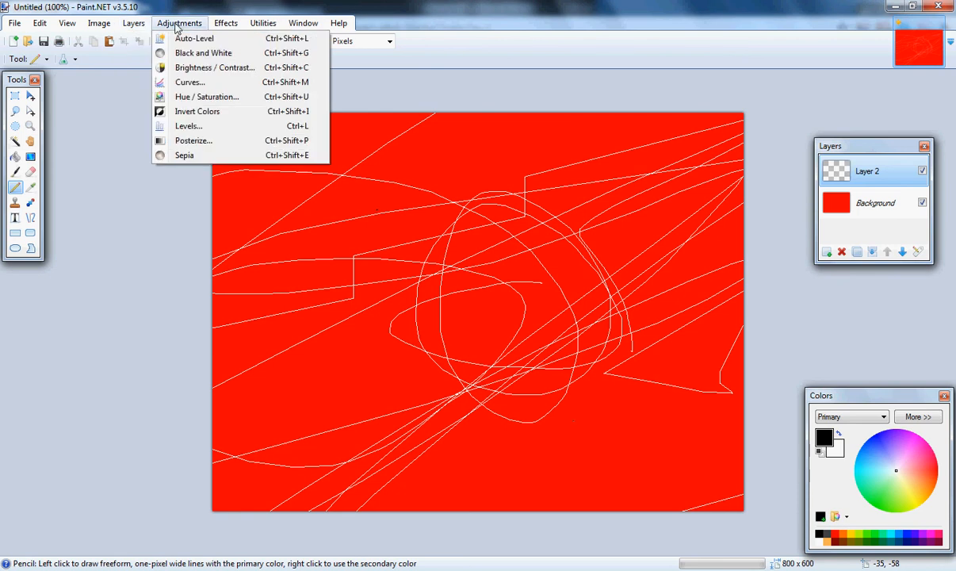
# - Apply a Curves adjustment with the luminosity curve bent downward, then pencil a thin black line near centre
pyautogui.click(188, 82)
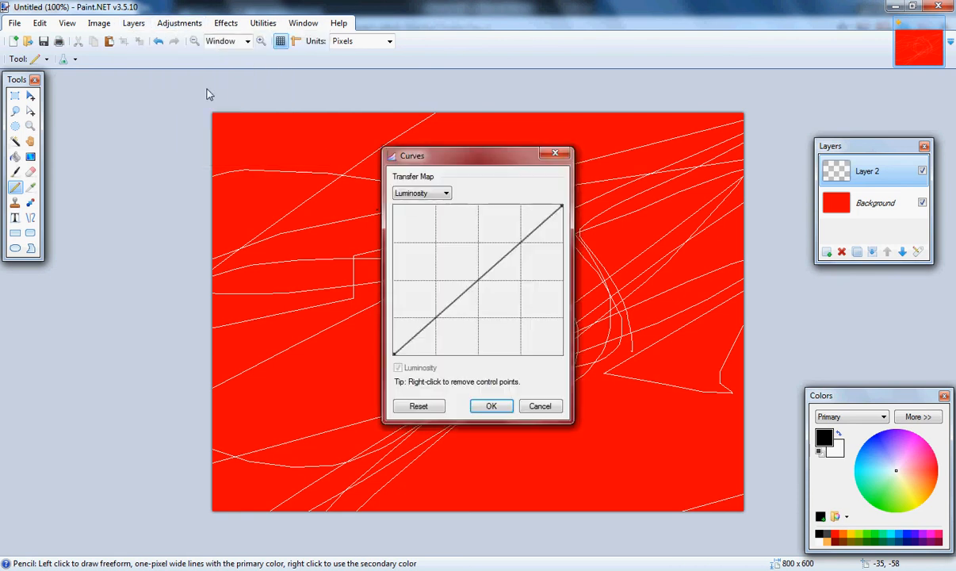
pyautogui.moveTo(478, 278); pyautogui.dragTo(517, 298)
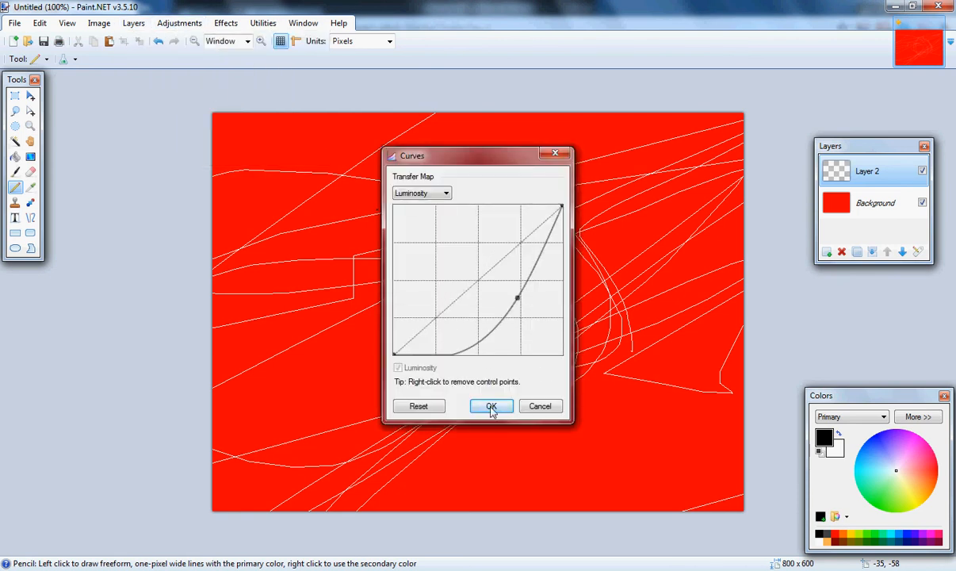
pyautogui.click(492, 405)
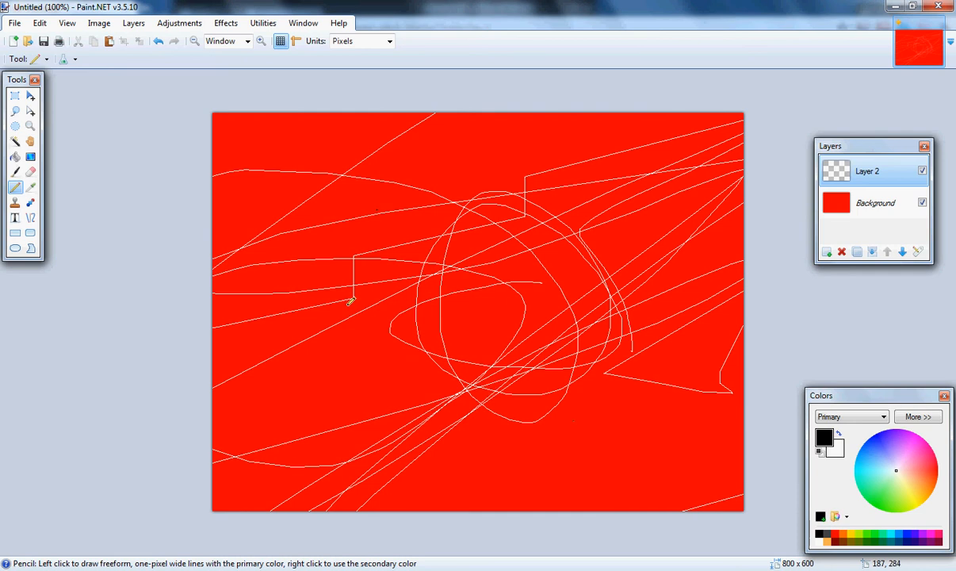
pyautogui.click(179, 22)
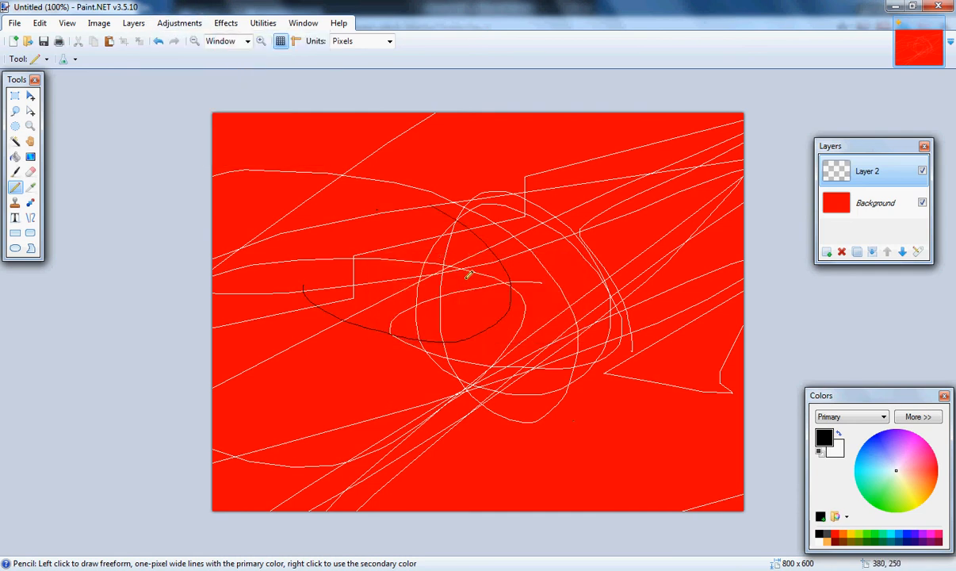
# - Apply Brightness/Contrast with brightness 75 to fade the layer's strokes
pyautogui.click(179, 22)
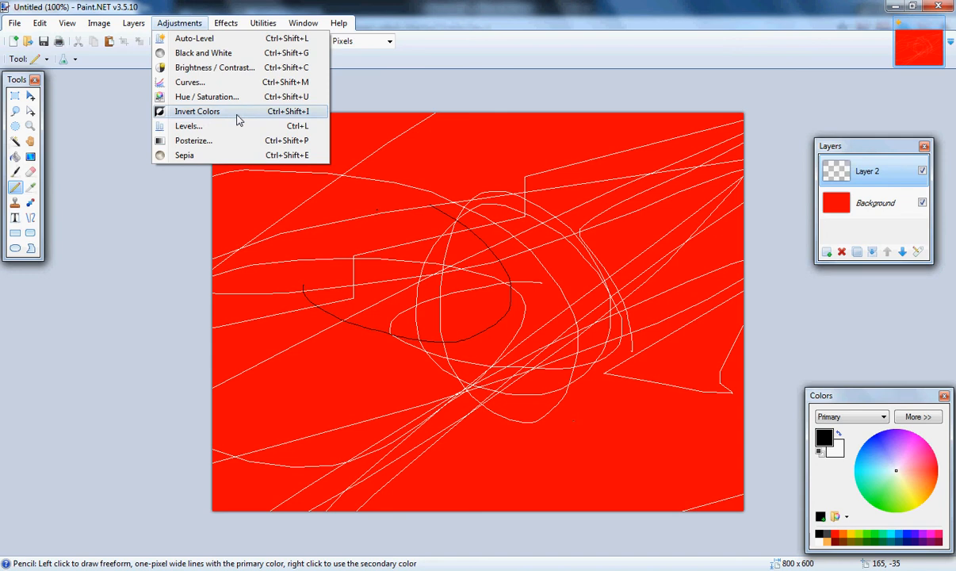
pyautogui.moveTo(187, 83)
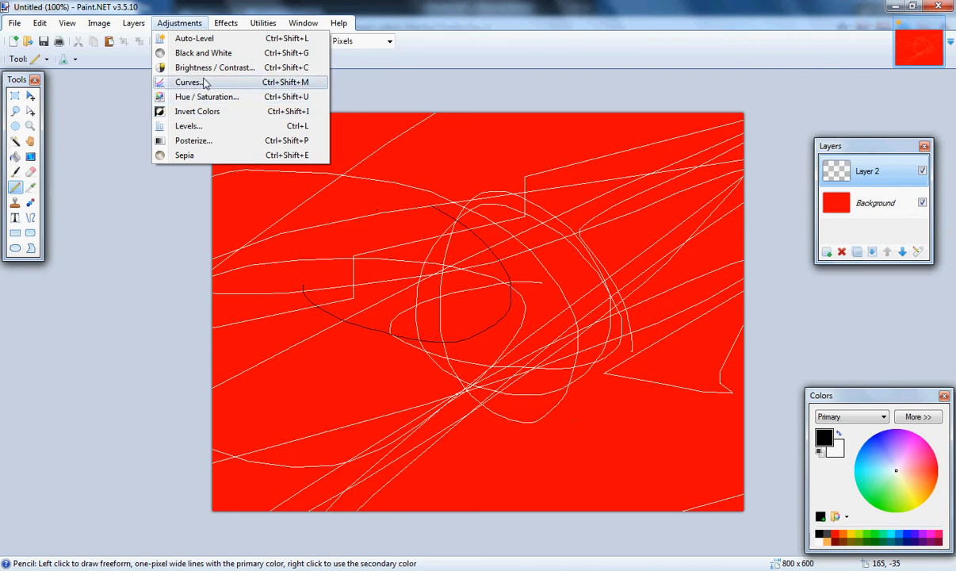
pyautogui.click(214, 66)
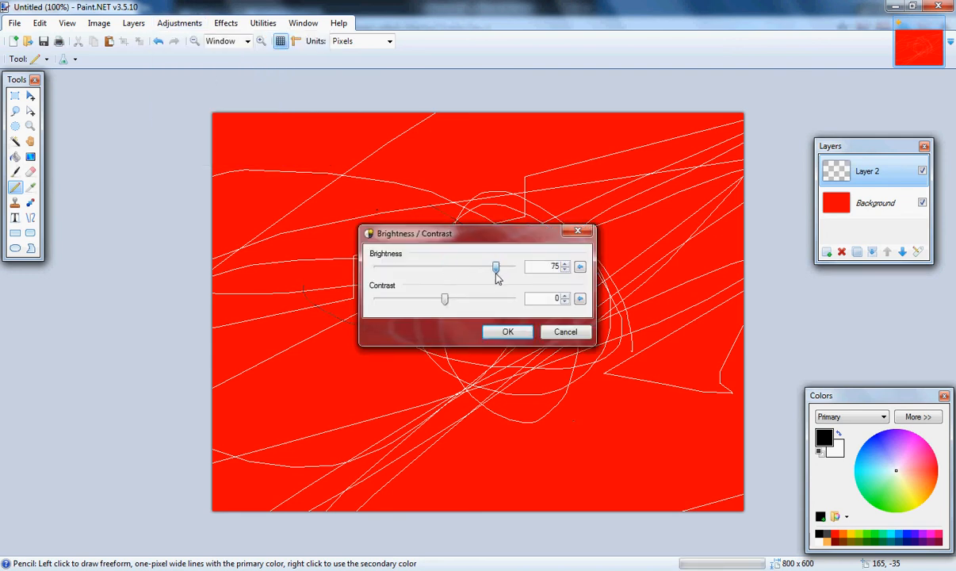
pyautogui.click(507, 332)
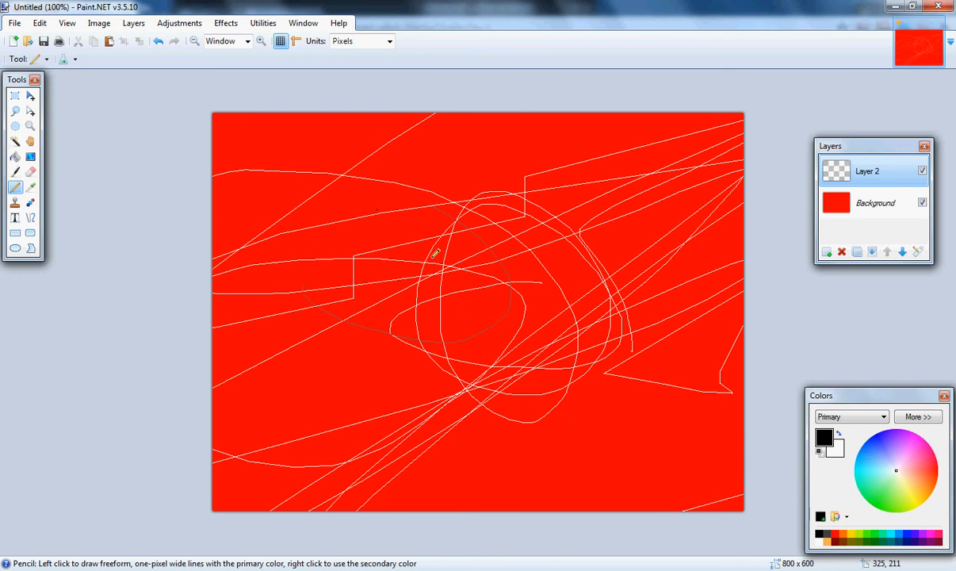
# - Apply the Artistic > Pencil Sketch effect with default settings
pyautogui.click(225, 22)
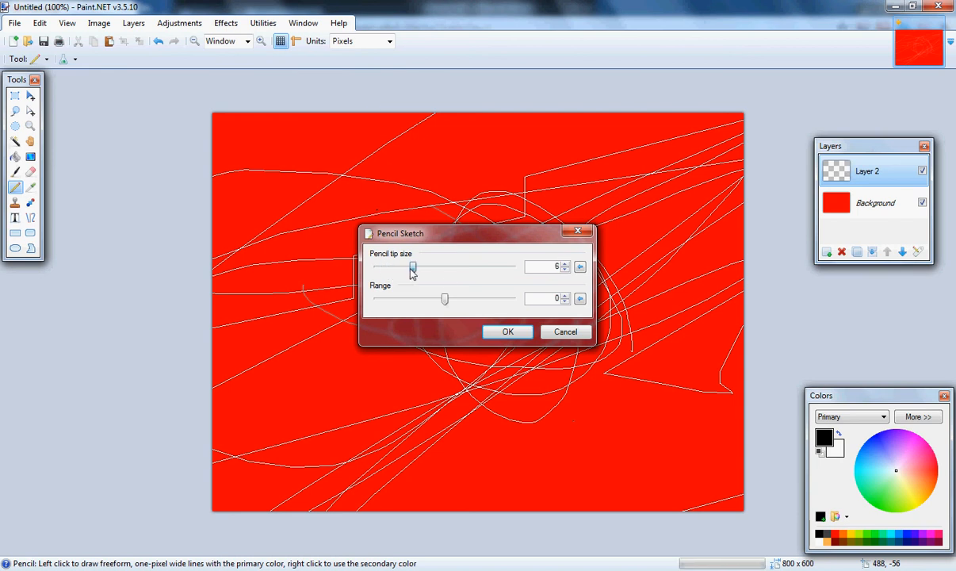
pyautogui.click(507, 332)
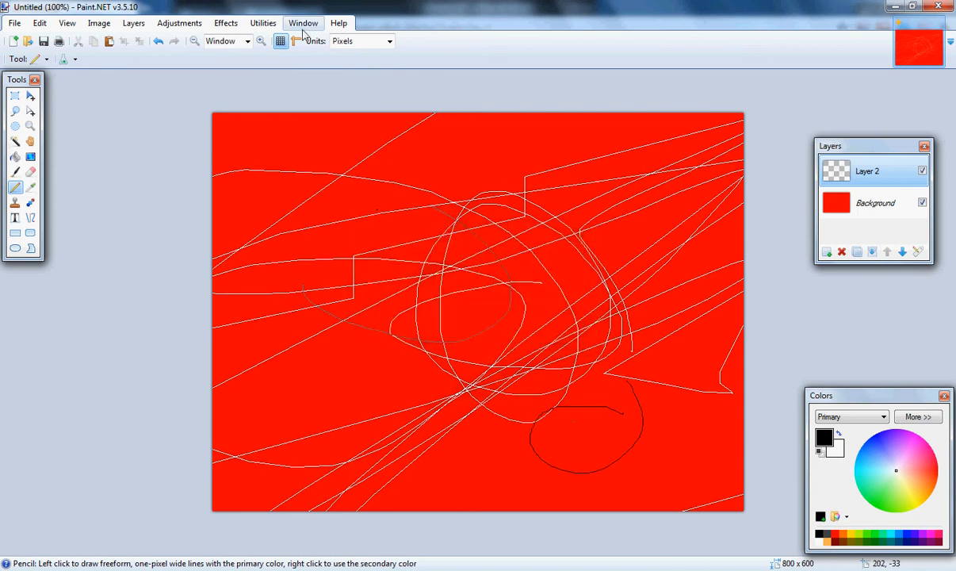
# - Preview a heavy Gaussian Blur radius and cancel it without applying
pyautogui.click(226, 22)
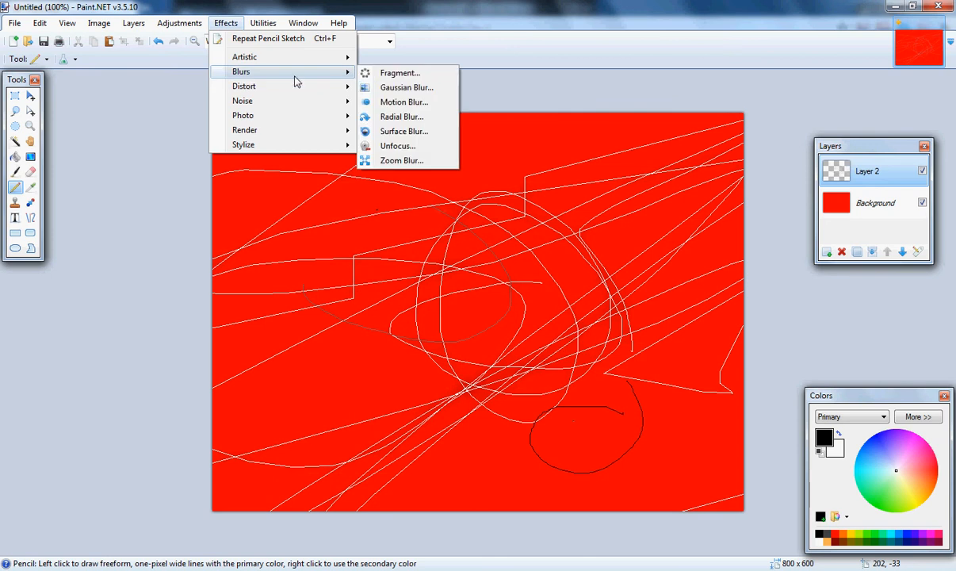
pyautogui.click(406, 87)
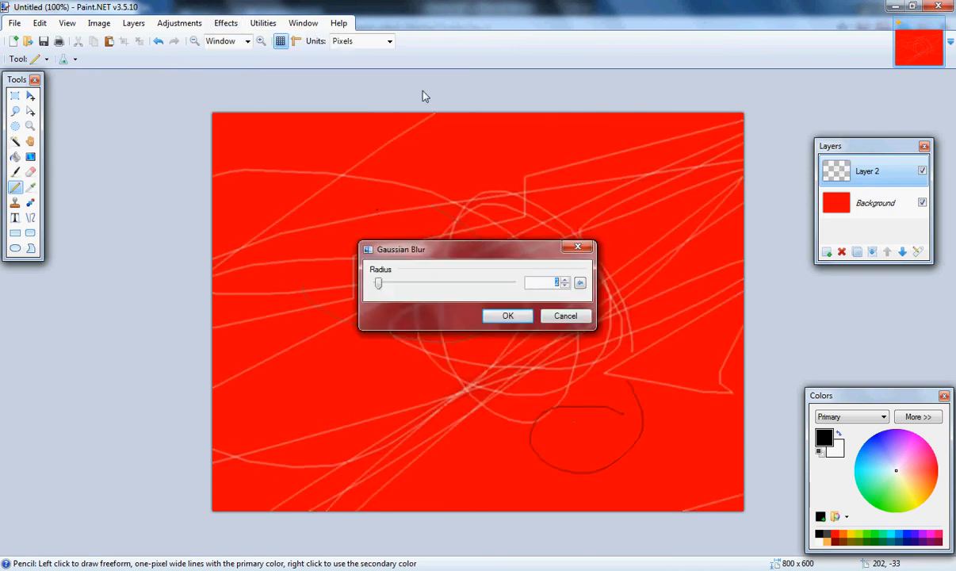
pyautogui.moveTo(379, 282); pyautogui.dragTo(447, 282)
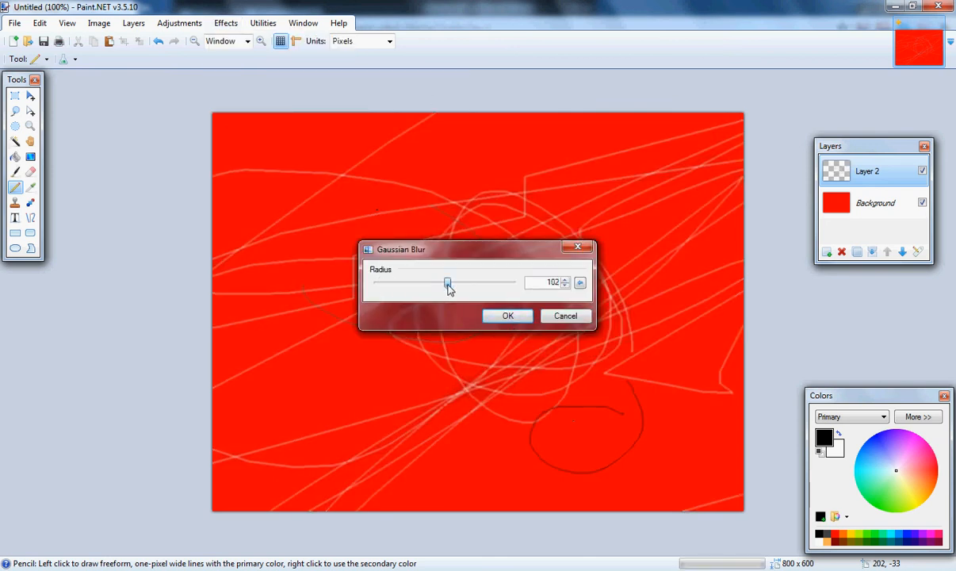
pyautogui.click(507, 316)
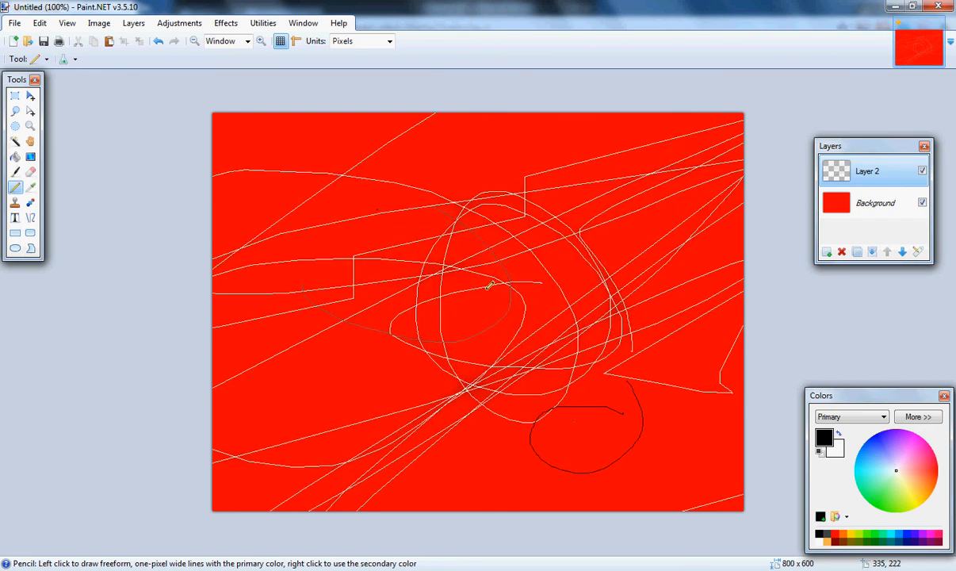
# - Apply a light Gaussian Blur of radius 9 to soften the white scribbles
pyautogui.click(225, 22)
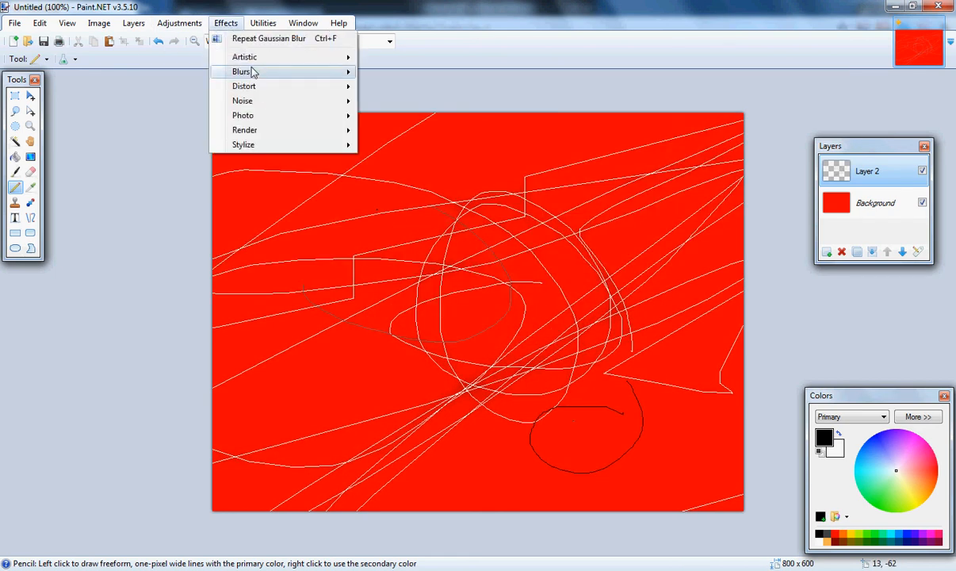
pyautogui.click(262, 71)
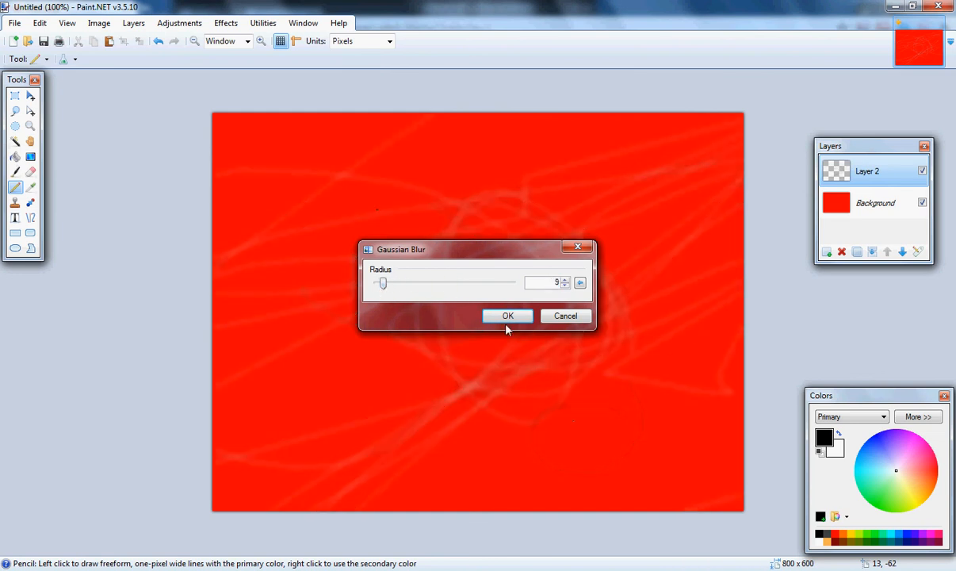
pyautogui.click(507, 316)
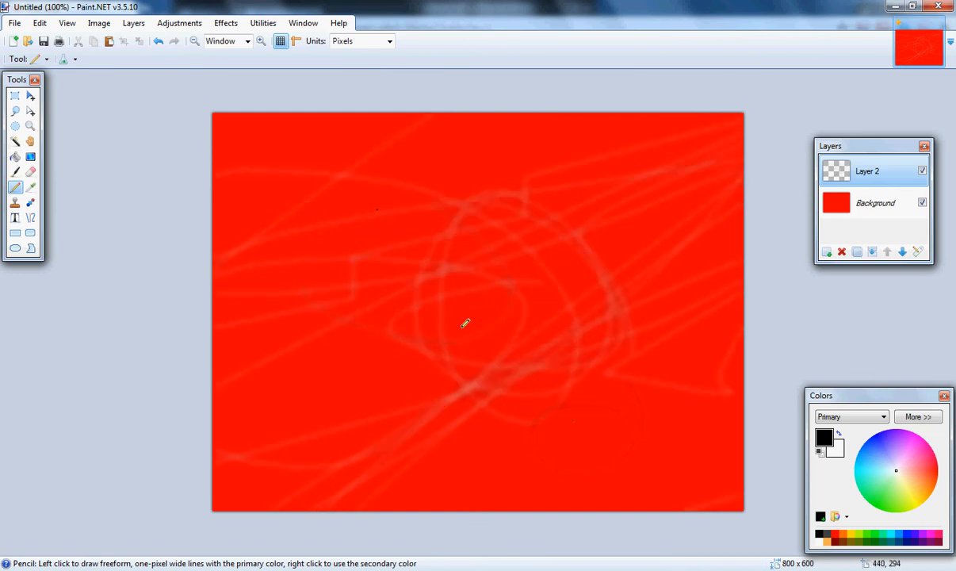
pyautogui.click(225, 22)
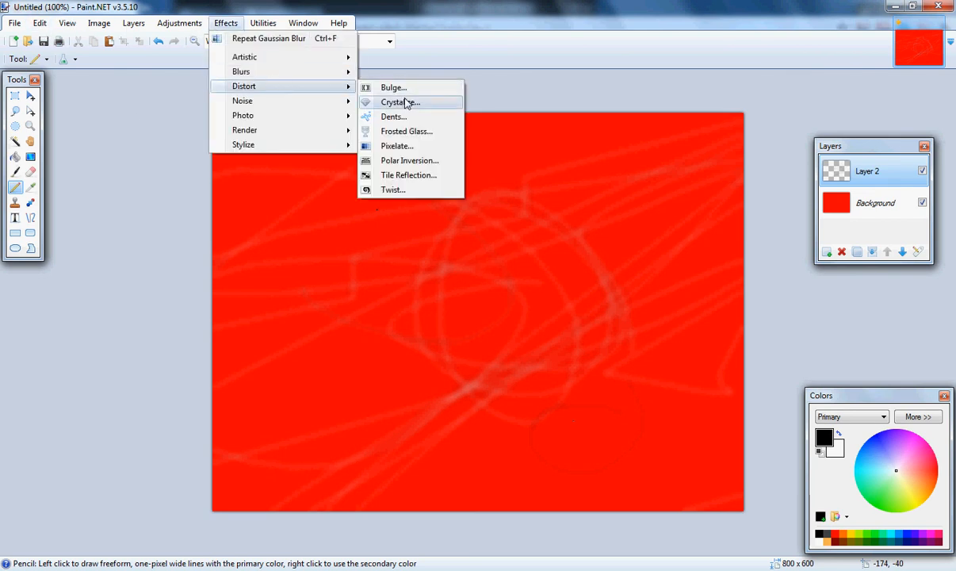
# - Apply a Bulge distortion after nudging its centre right and back toward the middle
pyautogui.click(393, 87)
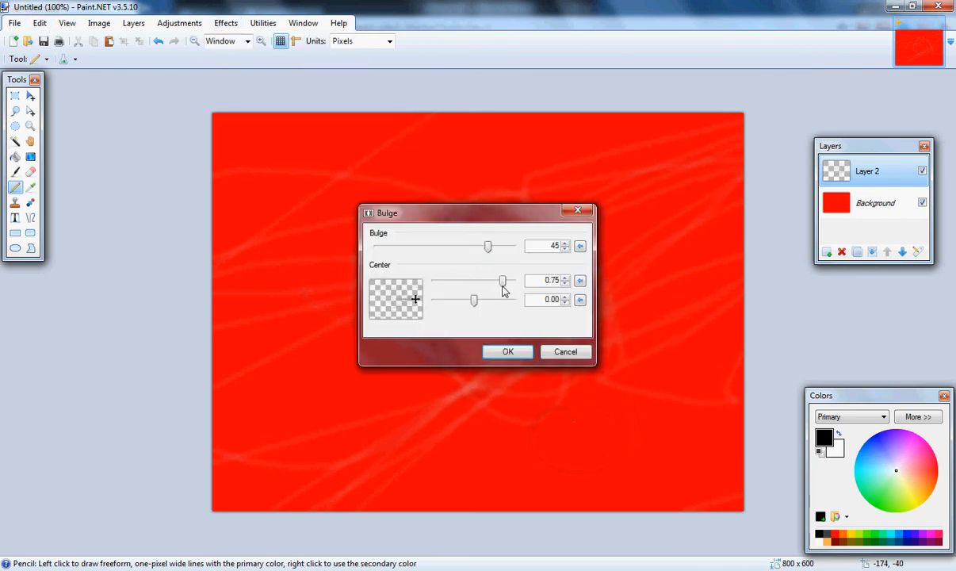
pyautogui.moveTo(504, 280); pyautogui.dragTo(512, 281)
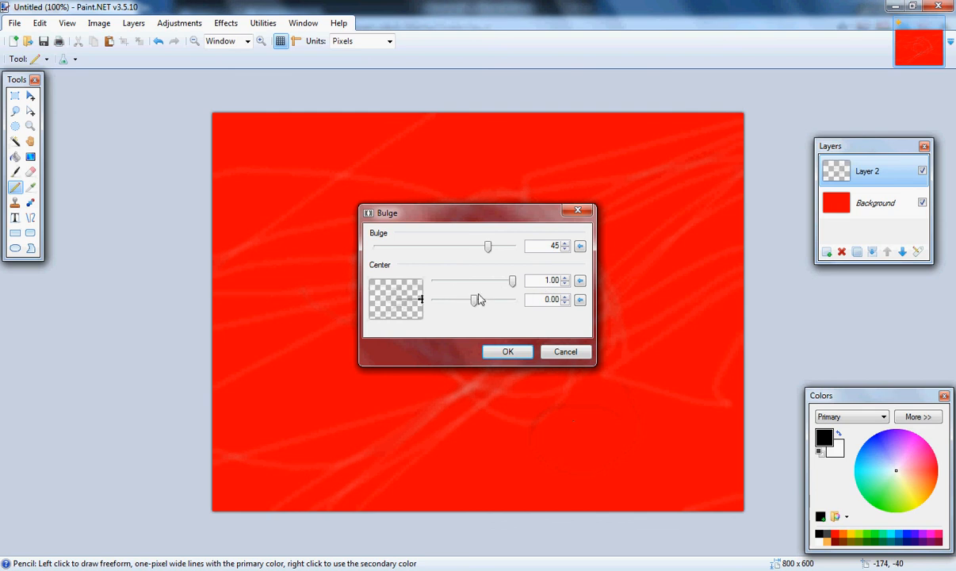
pyautogui.moveTo(512, 279); pyautogui.dragTo(500, 279)
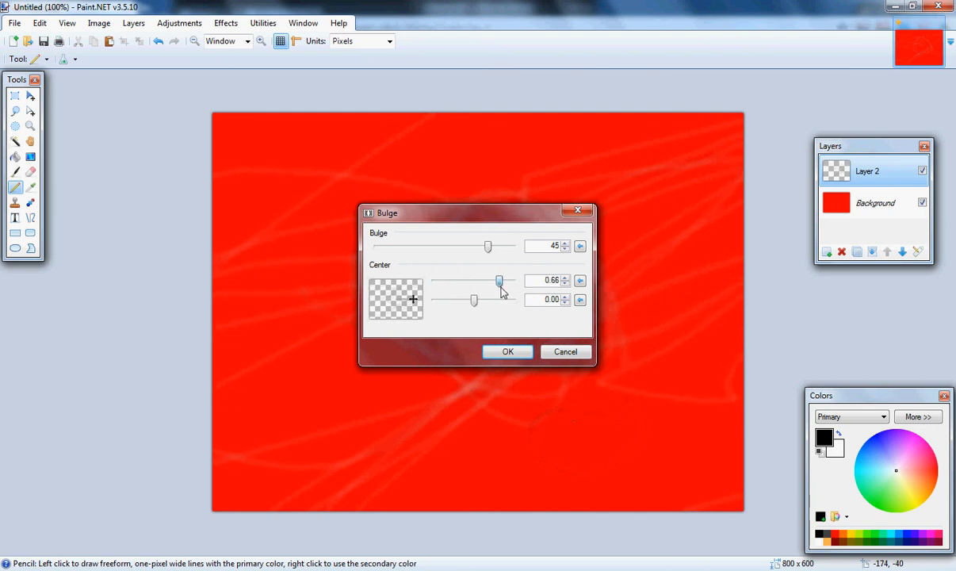
pyautogui.click(508, 352)
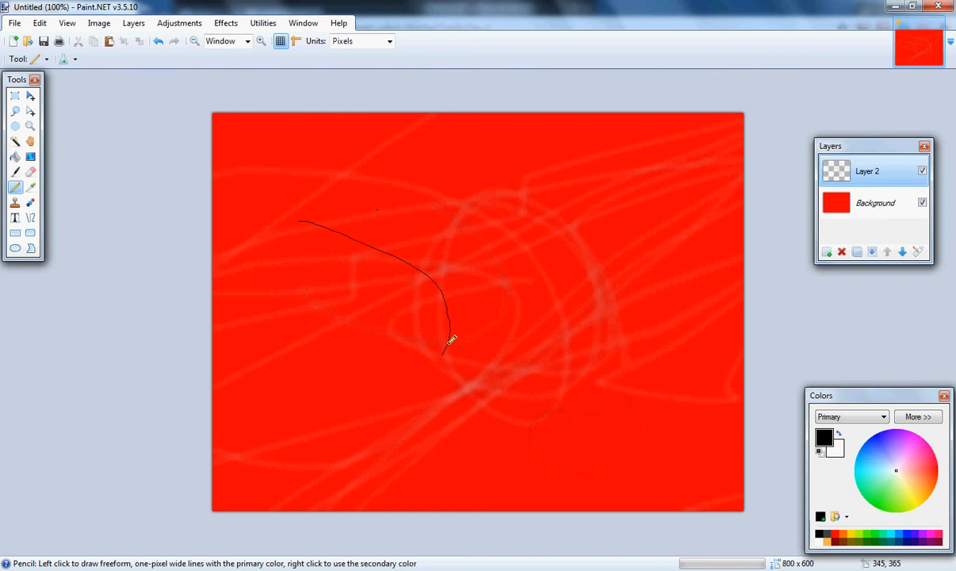
# - Apply a second Bulge set to -130 so it pinches inward
pyautogui.click(225, 23)
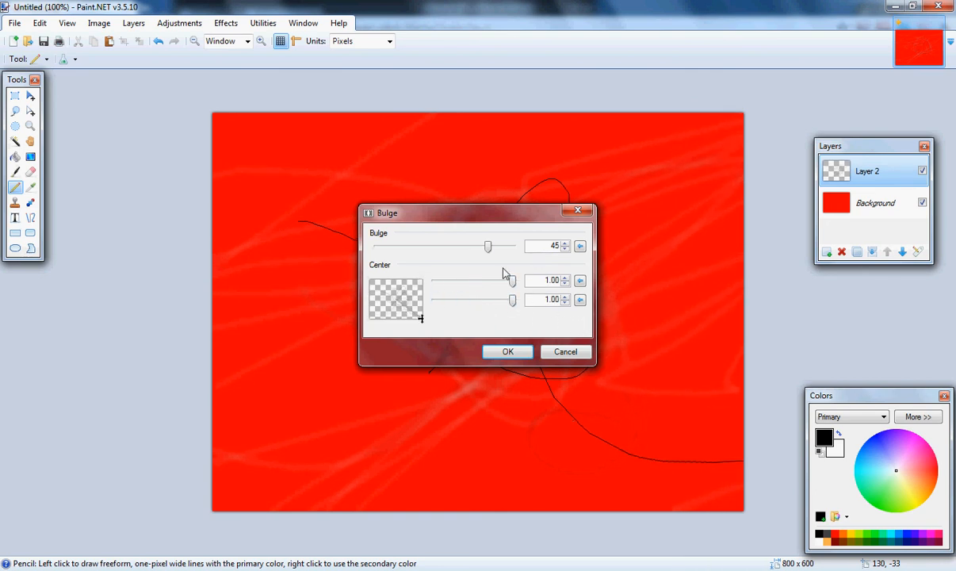
pyautogui.moveTo(489, 245); pyautogui.dragTo(409, 246)
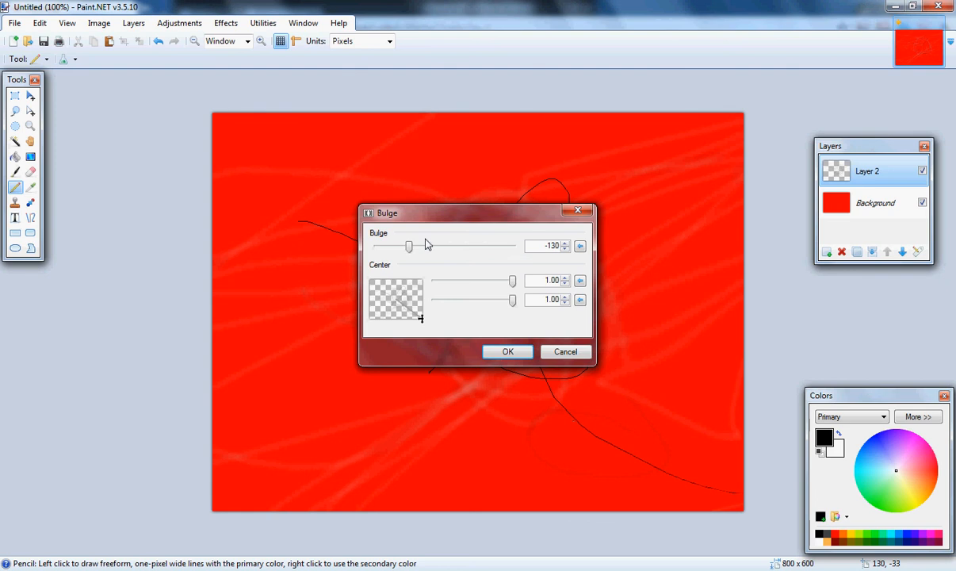
pyautogui.click(508, 352)
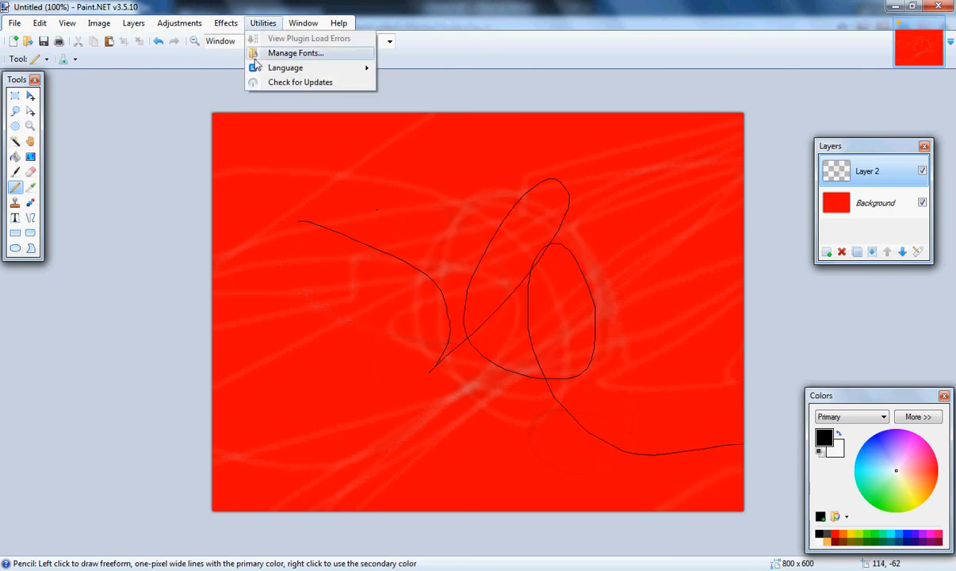
pyautogui.click(225, 23)
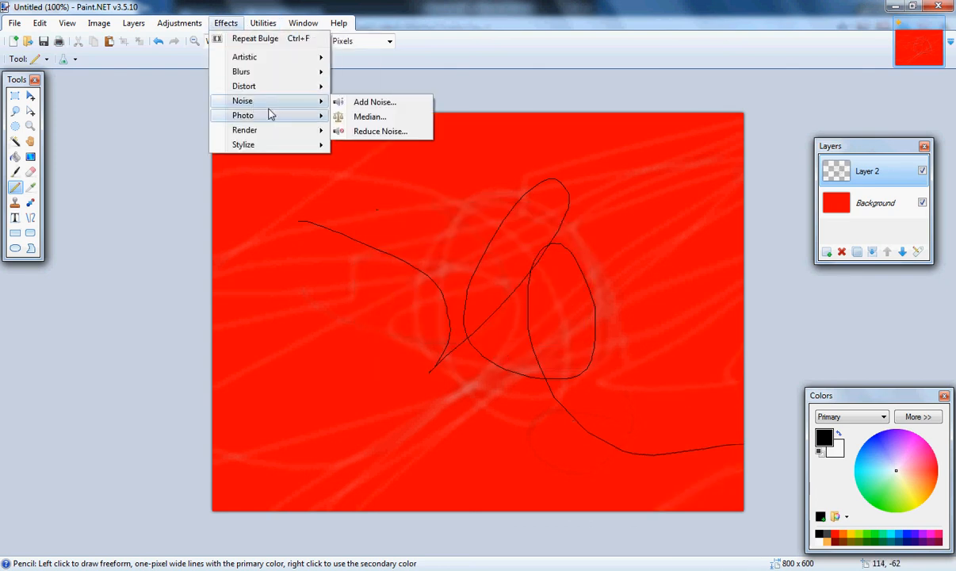
pyautogui.moveTo(243, 116)
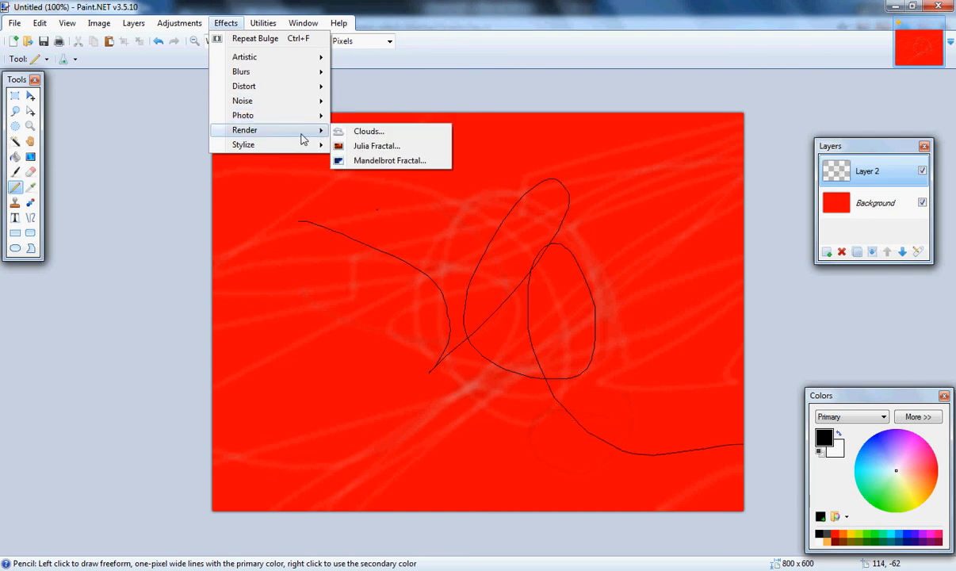
pyautogui.click(368, 130)
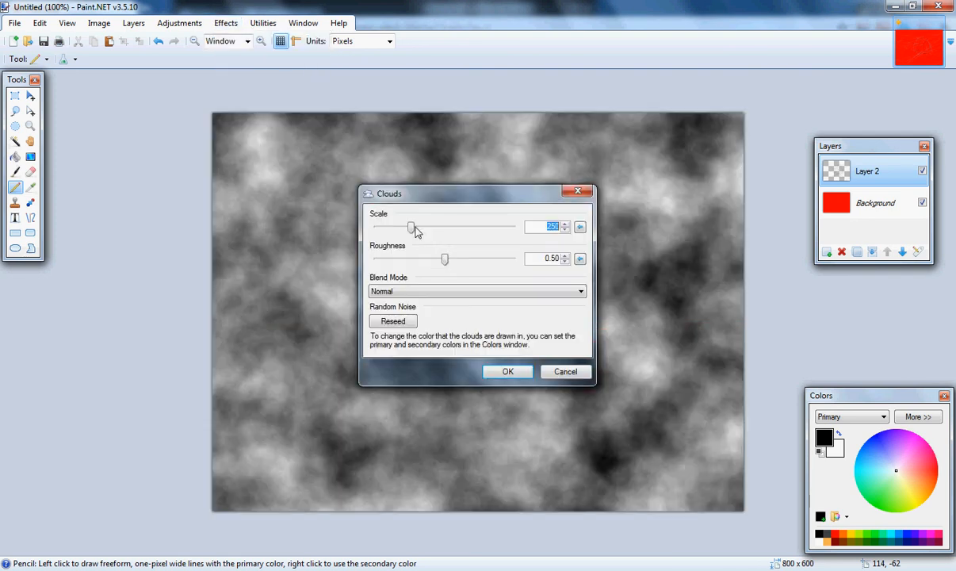
pyautogui.moveTo(412, 229); pyautogui.dragTo(377, 229)
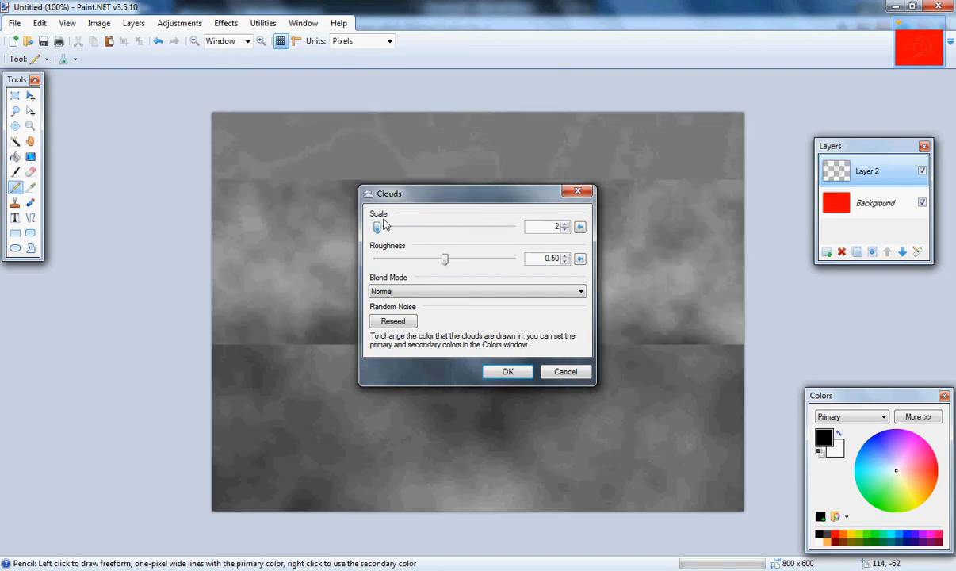
pyautogui.moveTo(378, 227); pyautogui.dragTo(435, 227)
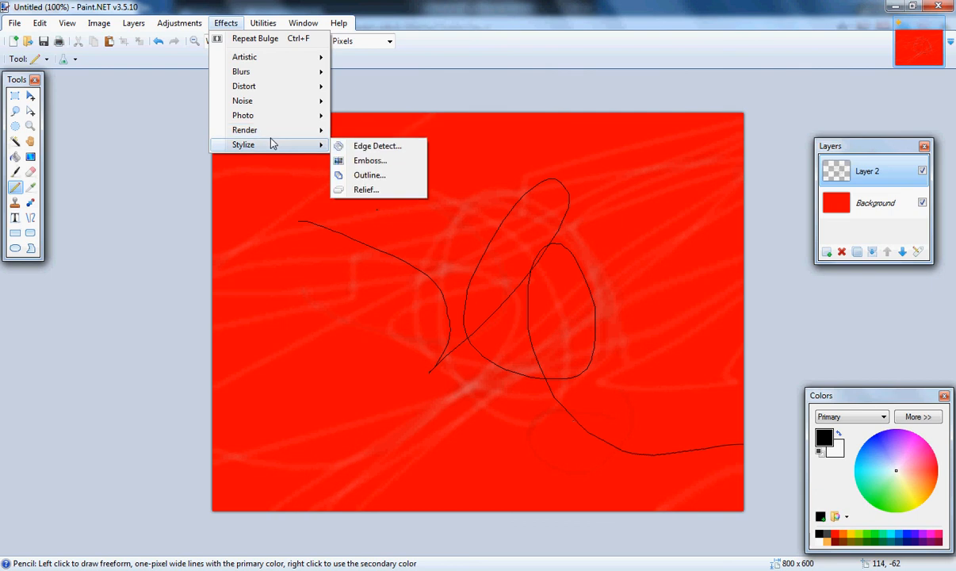
pyautogui.click(264, 22)
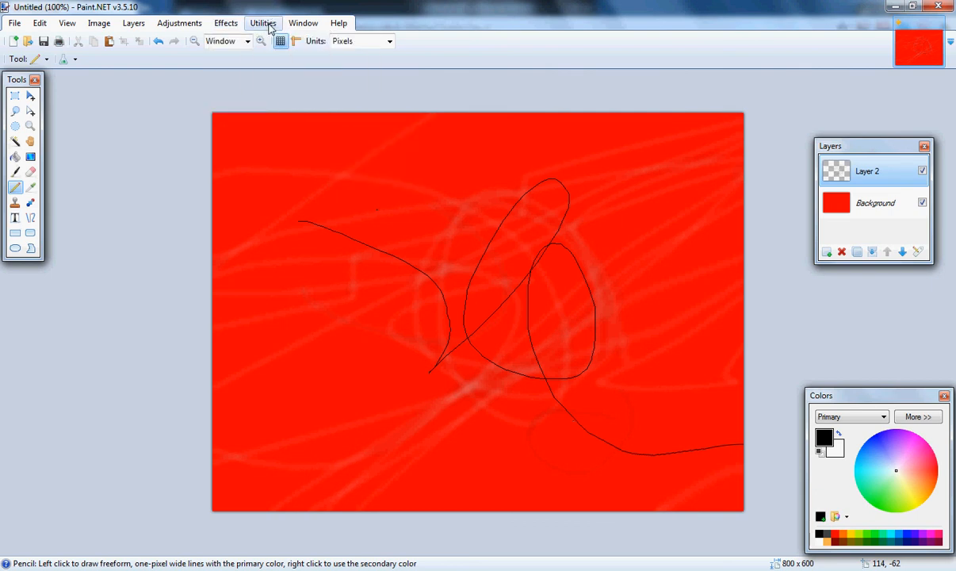
pyautogui.click(303, 22)
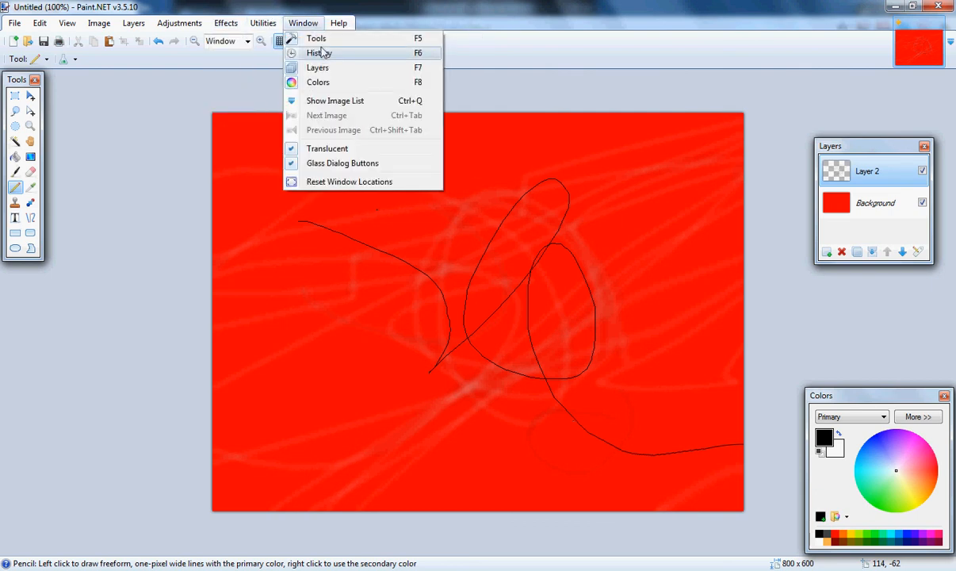
pyautogui.click(339, 22)
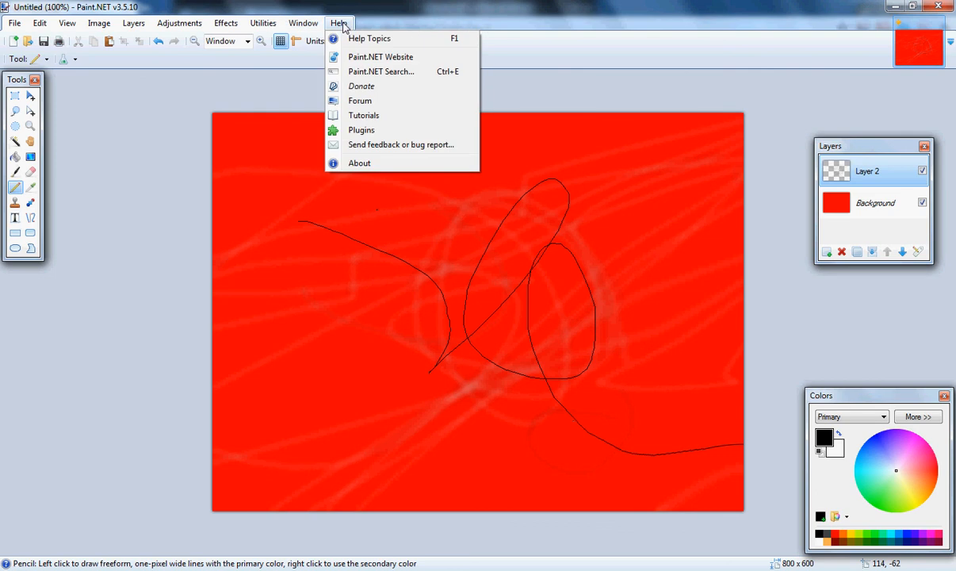
pyautogui.click(331, 133)
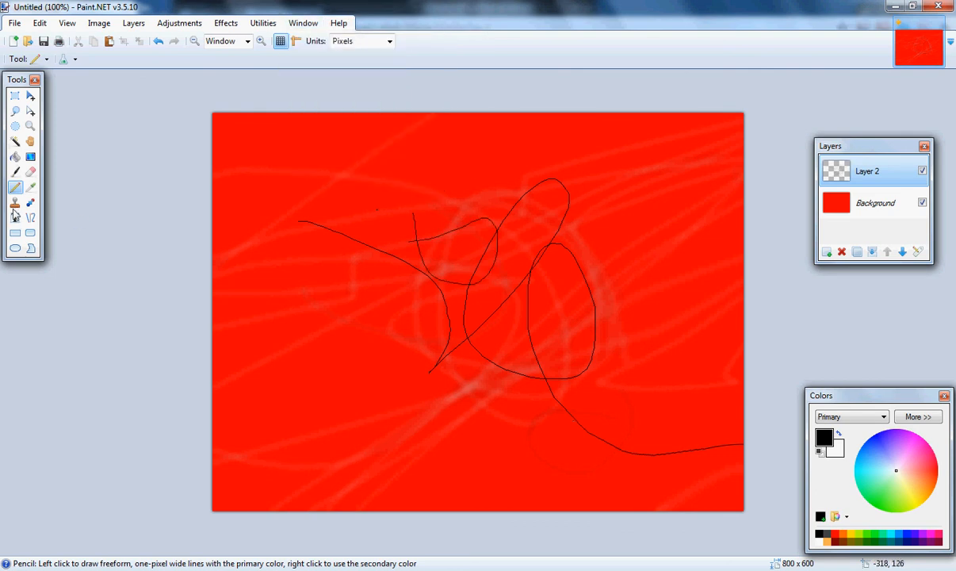
# - Hide Layer 2 and place black size-80 text 'HI' on the red background
pyautogui.click(15, 218)
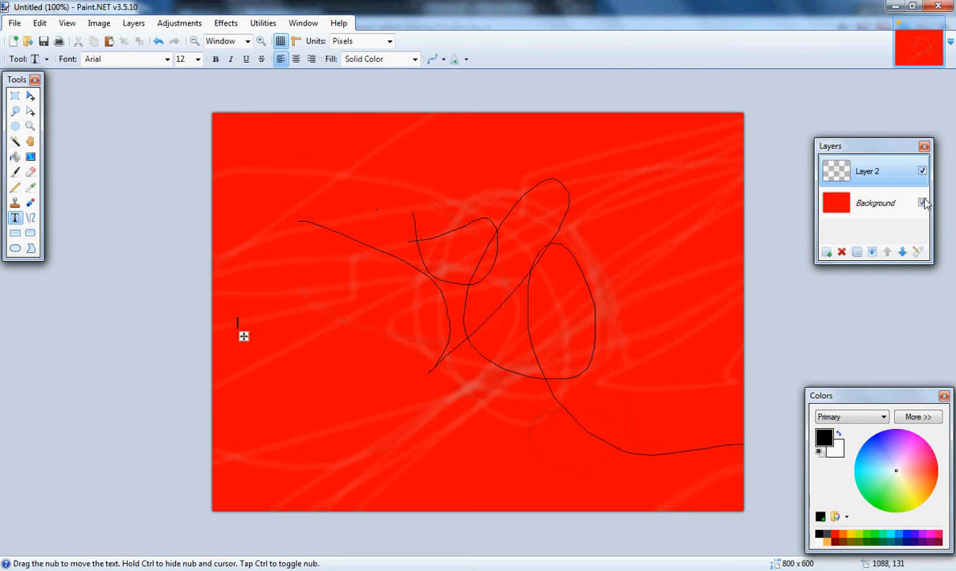
pyautogui.click(923, 171)
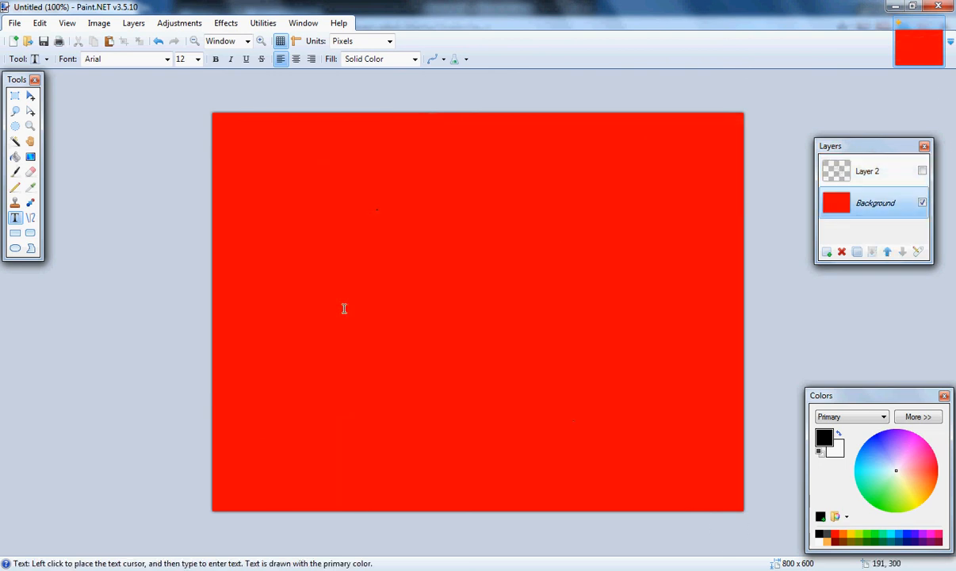
pyautogui.click(337, 320)
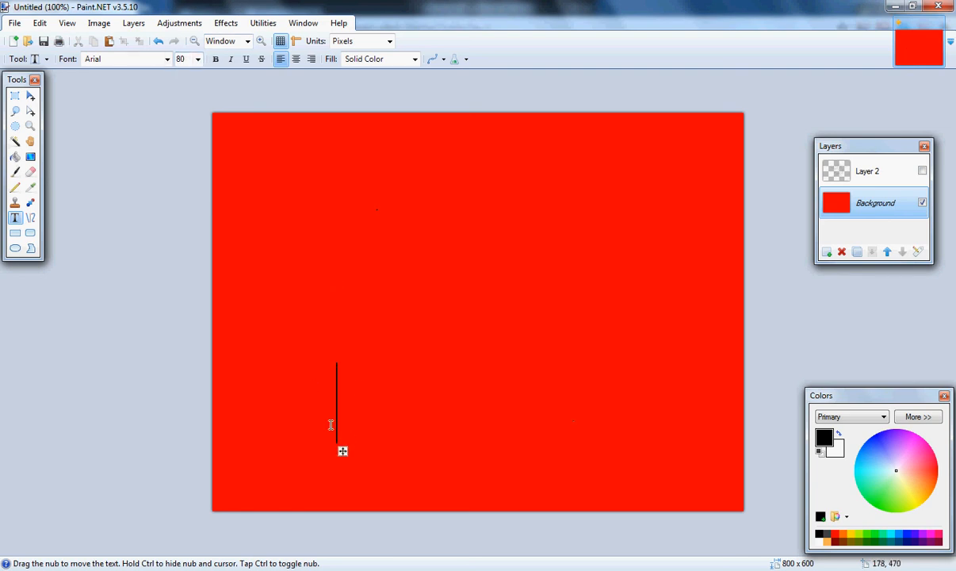
pyautogui.write('HI')
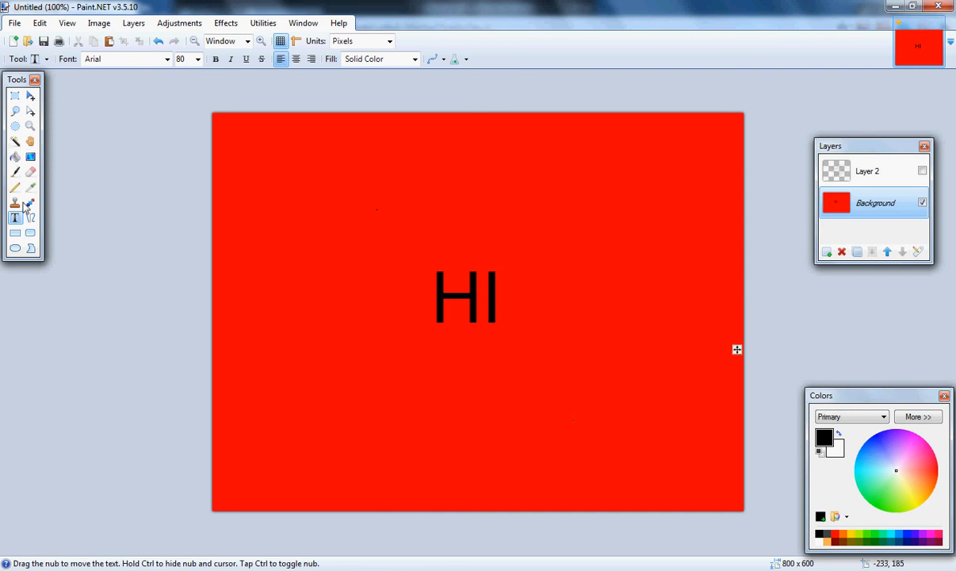
pyautogui.click(14, 187)
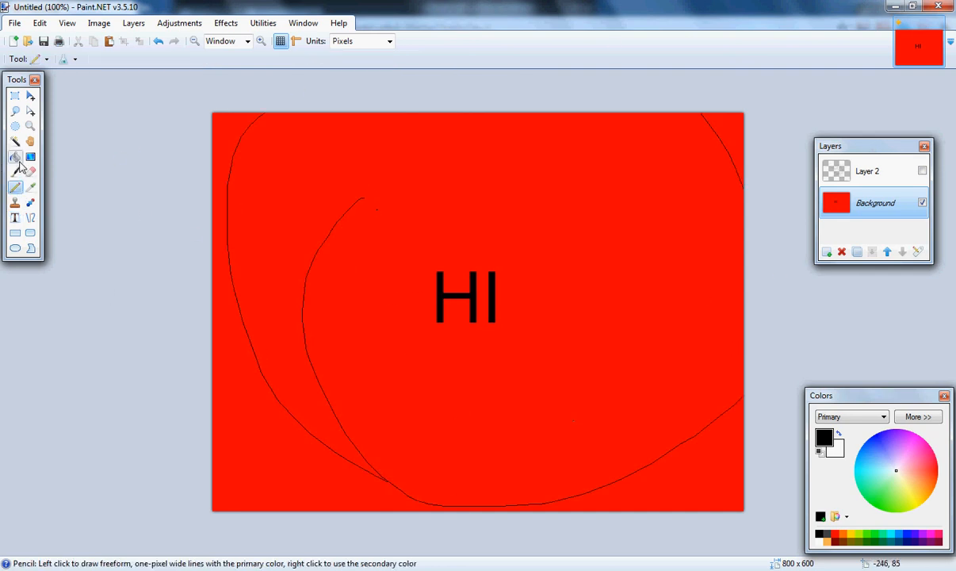
# - Bucket-fill the region outside the curve black and brush a thick black ring around HI
pyautogui.click(15, 157)
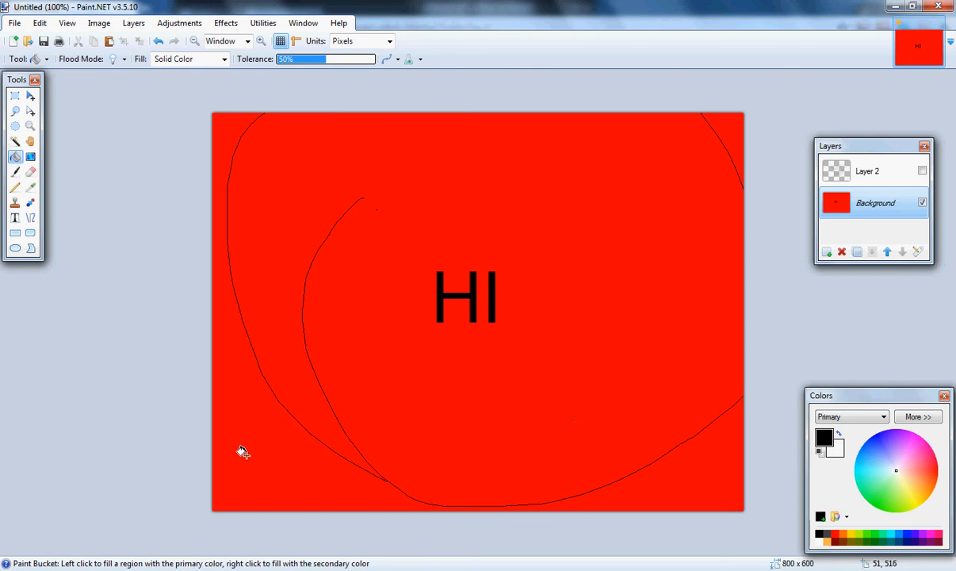
pyautogui.click(245, 451)
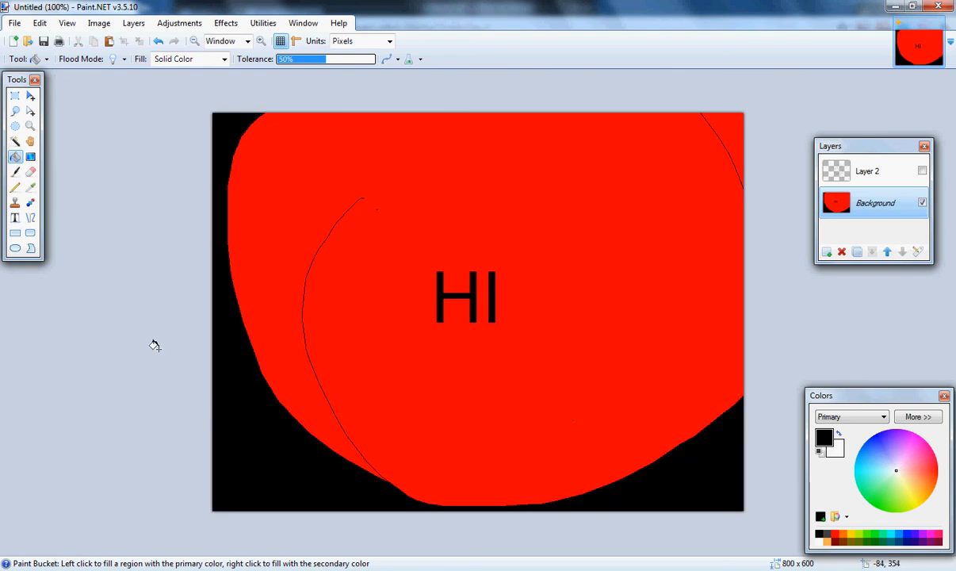
pyautogui.click(14, 171)
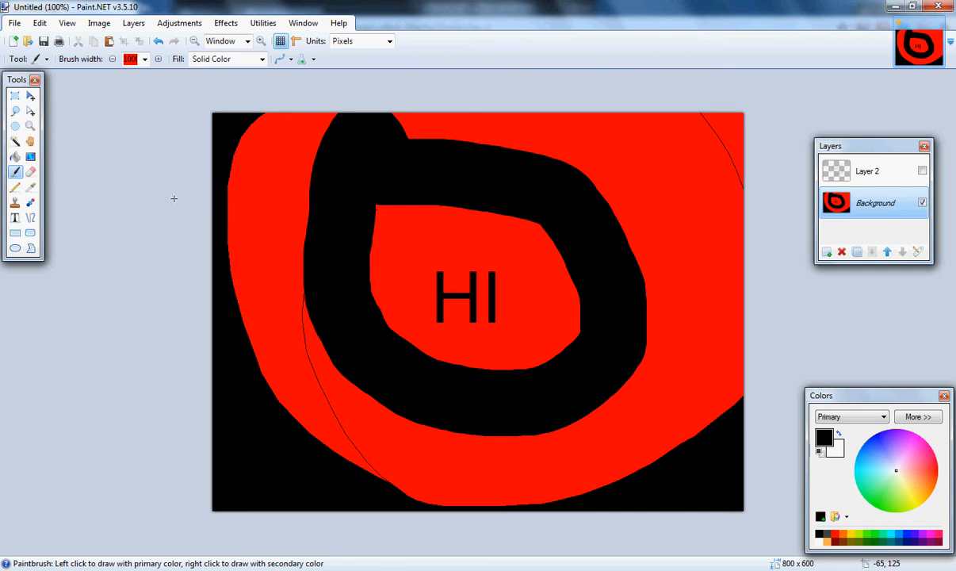
pyautogui.click(30, 157)
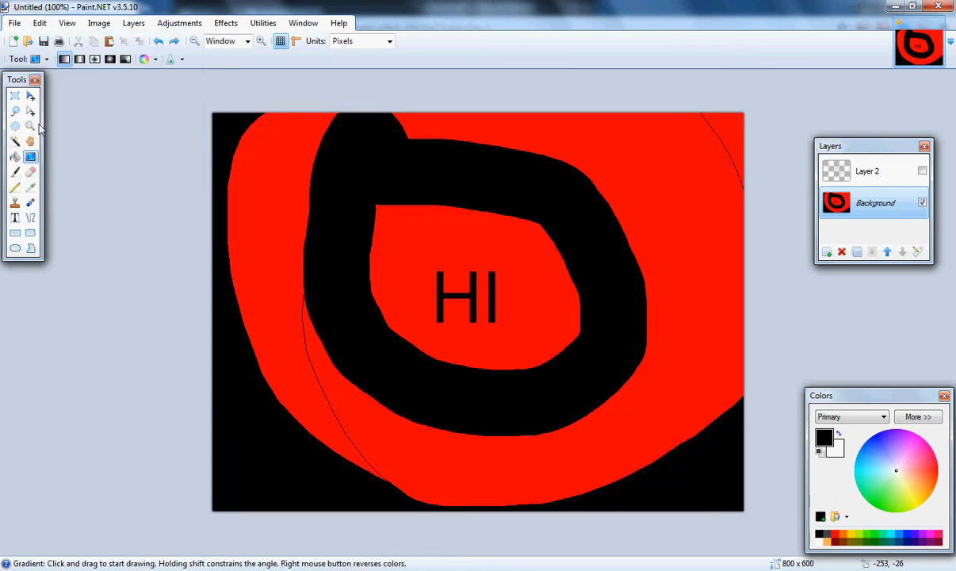
pyautogui.moveTo(32, 139)
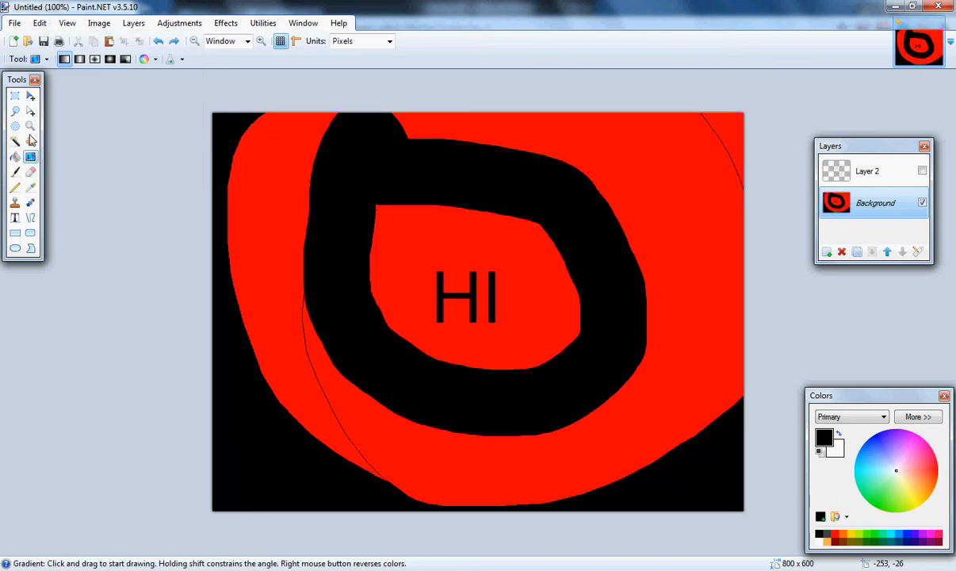
# - Try Pan and Magic Wand, then brush a thick black stroke at the upper right
pyautogui.click(31, 141)
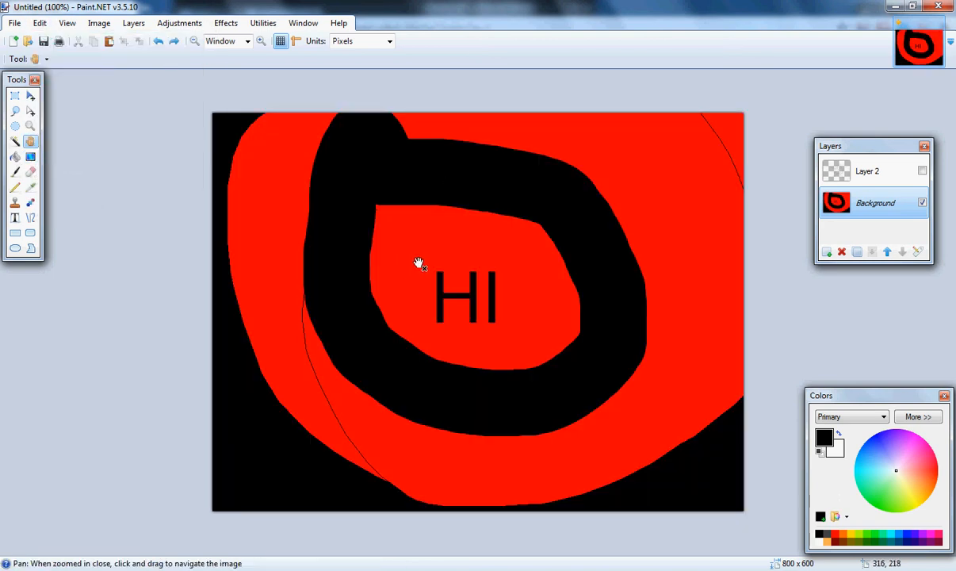
pyautogui.click(15, 141)
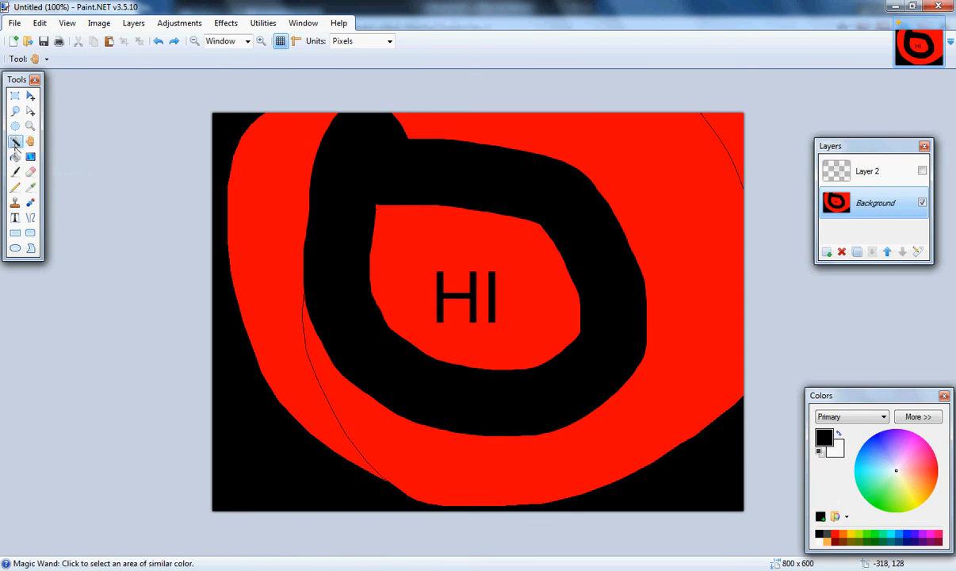
pyautogui.click(263, 157)
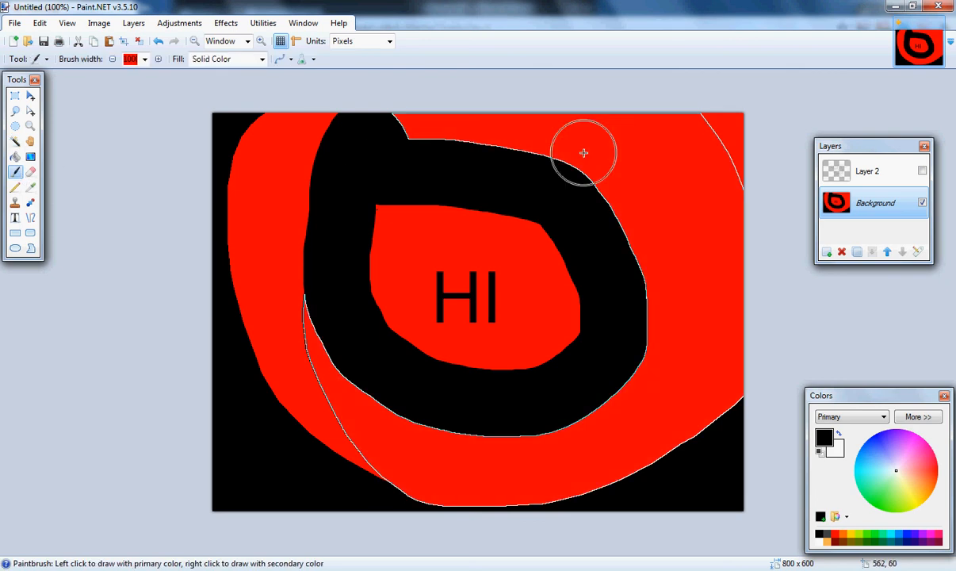
pyautogui.moveTo(620, 157)
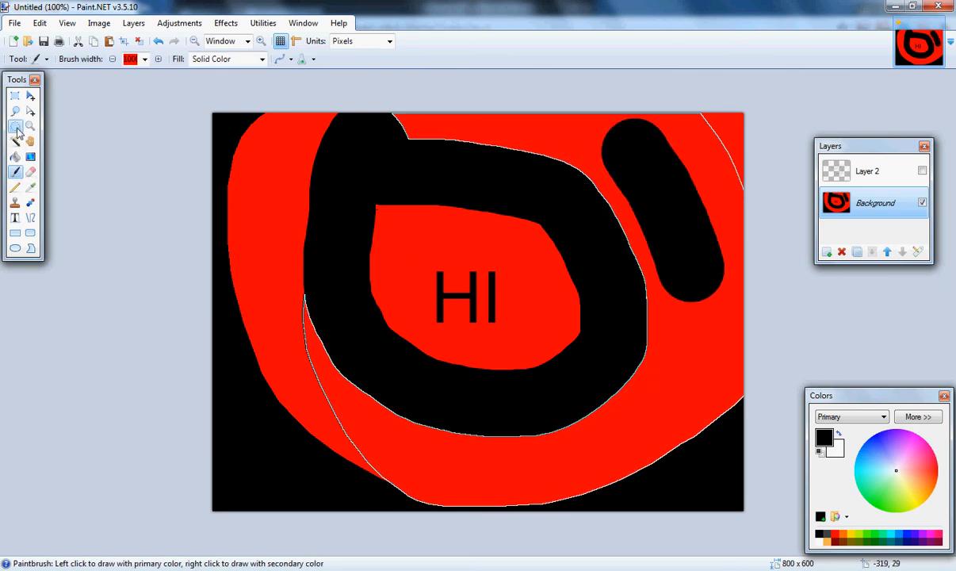
# - Make an ellipse selection over the ring's top left and adjust its position
pyautogui.moveTo(267, 158); pyautogui.dragTo(482, 267)
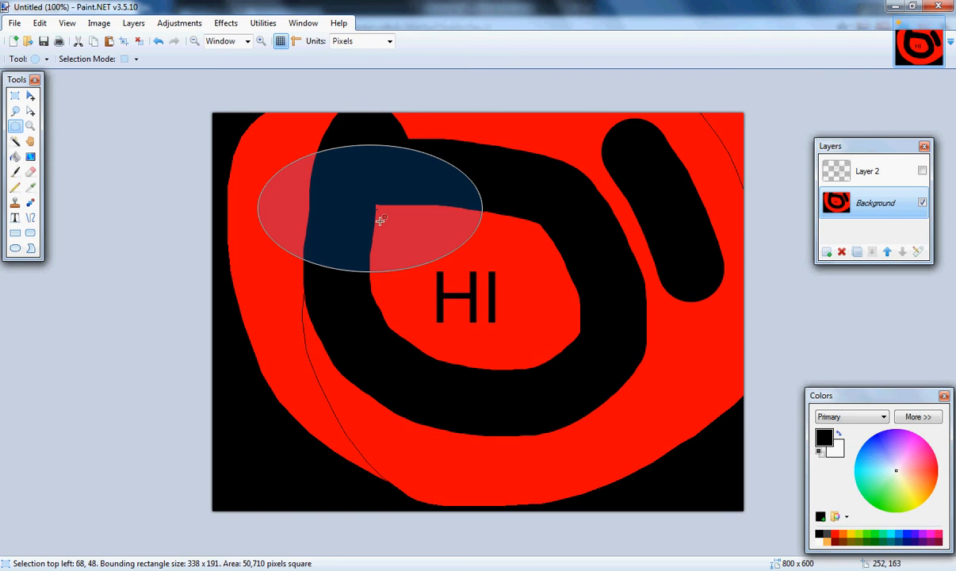
pyautogui.moveTo(380, 166); pyautogui.dragTo(432, 238)
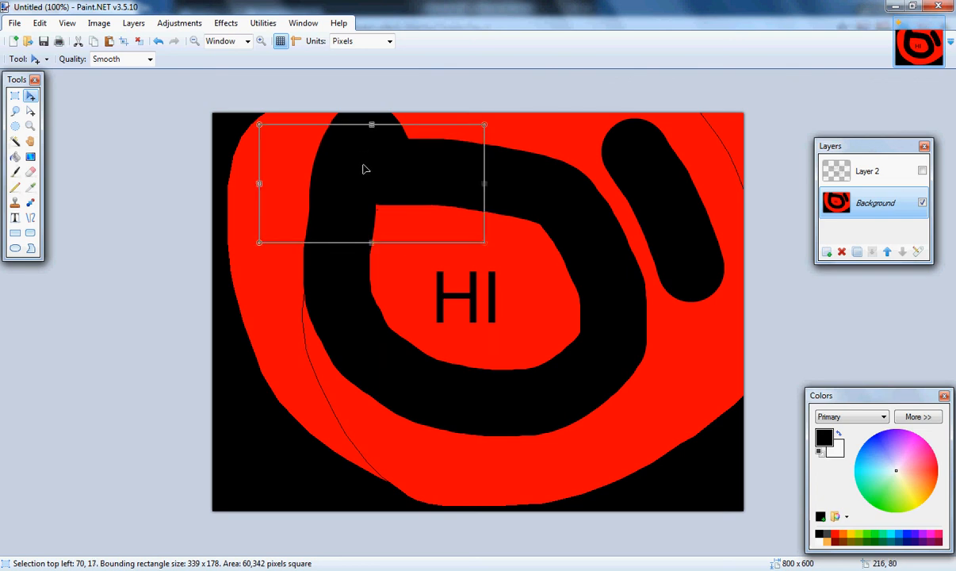
pyautogui.moveTo(32, 203)
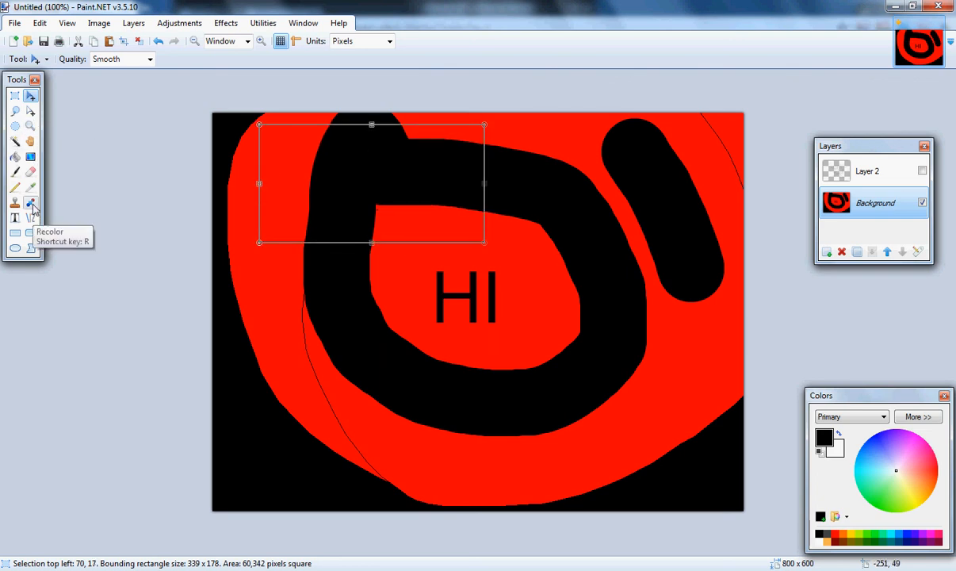
pyautogui.click(32, 203)
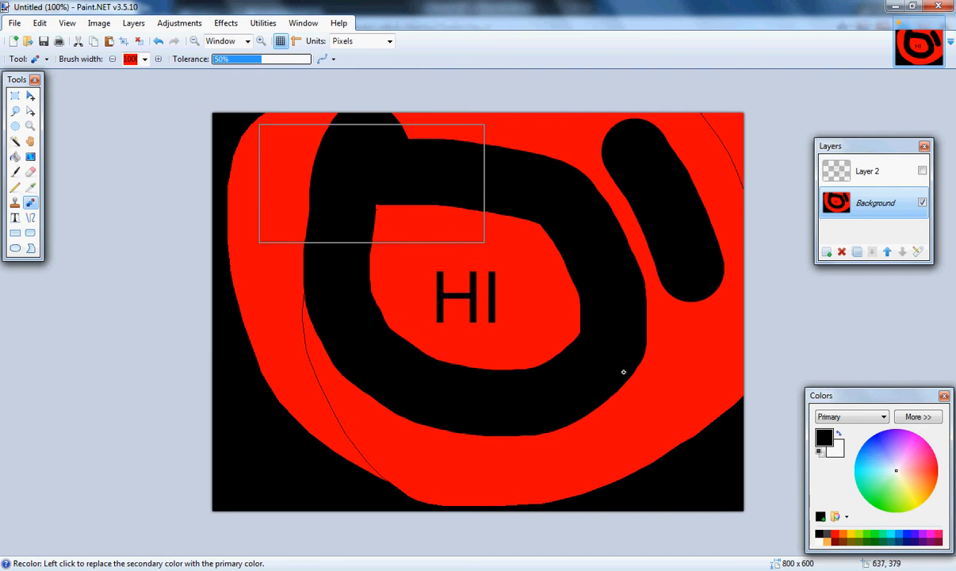
# - Draw a pointed black wedge with Line/Curve inside the selection, then deselect
pyautogui.click(32, 217)
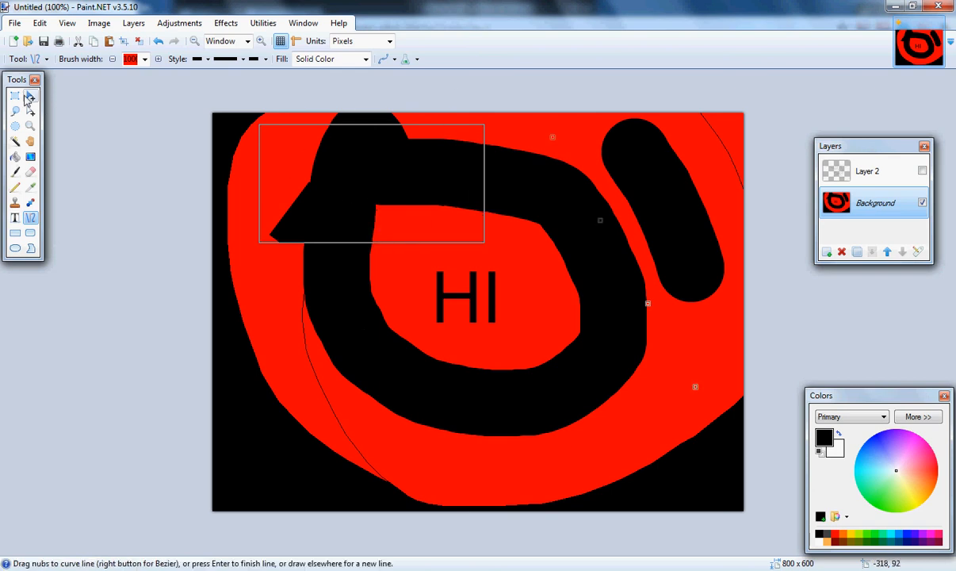
pyautogui.click(15, 95)
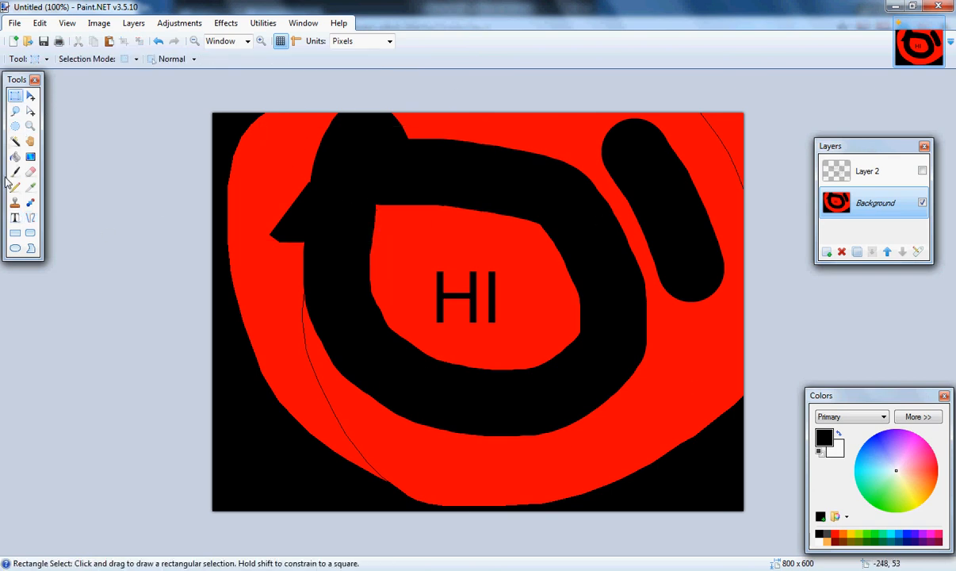
pyautogui.click(15, 141)
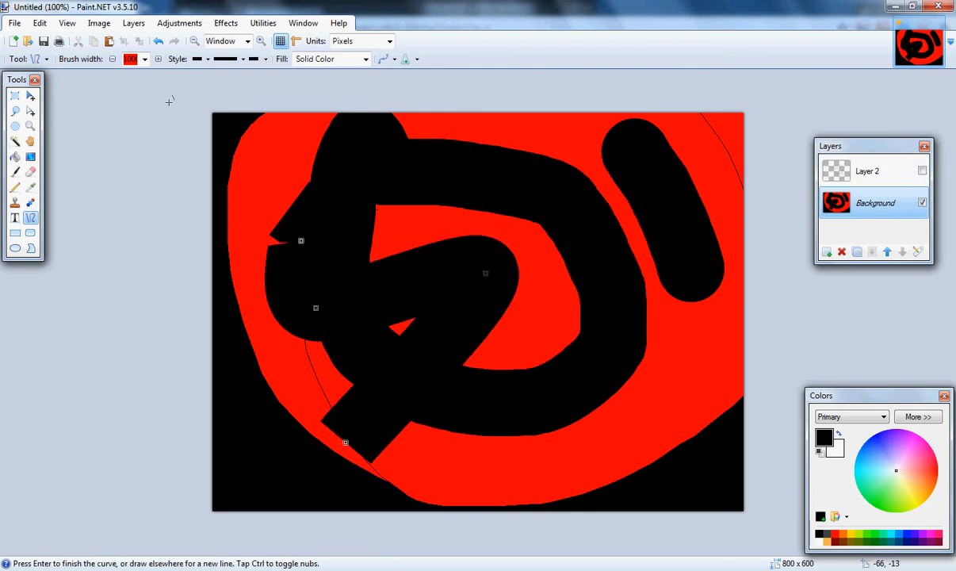
# - Bucket-fill and gradient over the artwork, then Edit > Undo back toward a plain white canvas
pyautogui.click(15, 157)
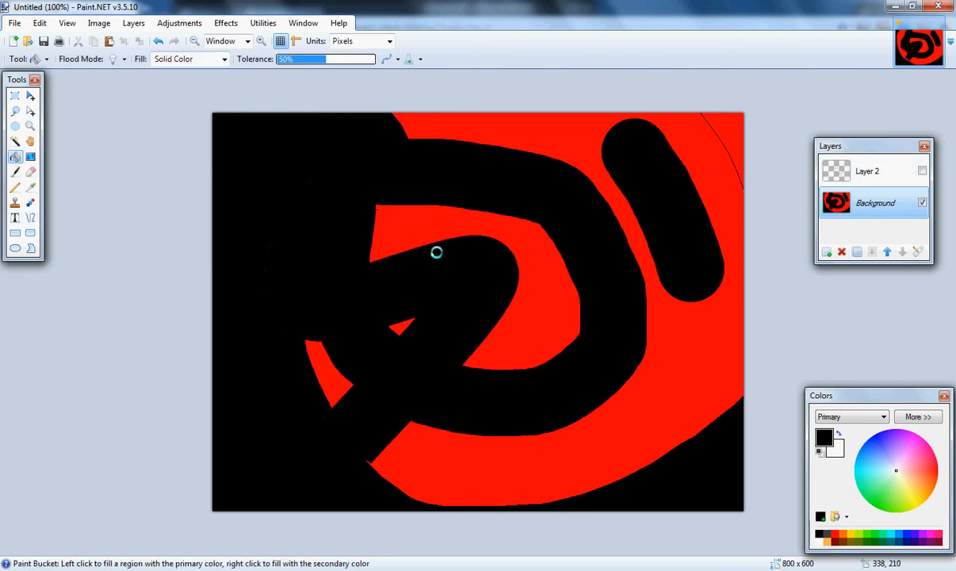
pyautogui.click(14, 157)
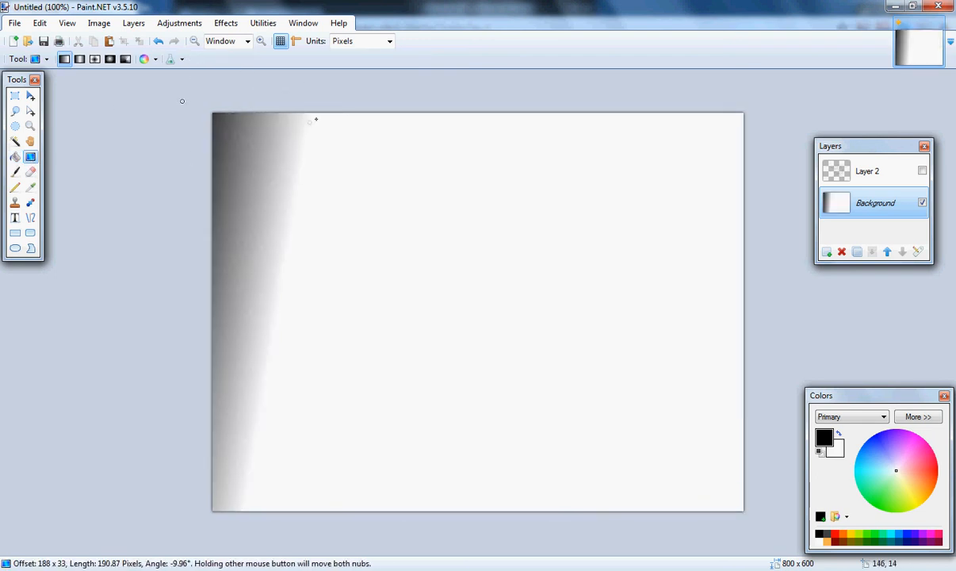
pyautogui.click(38, 23)
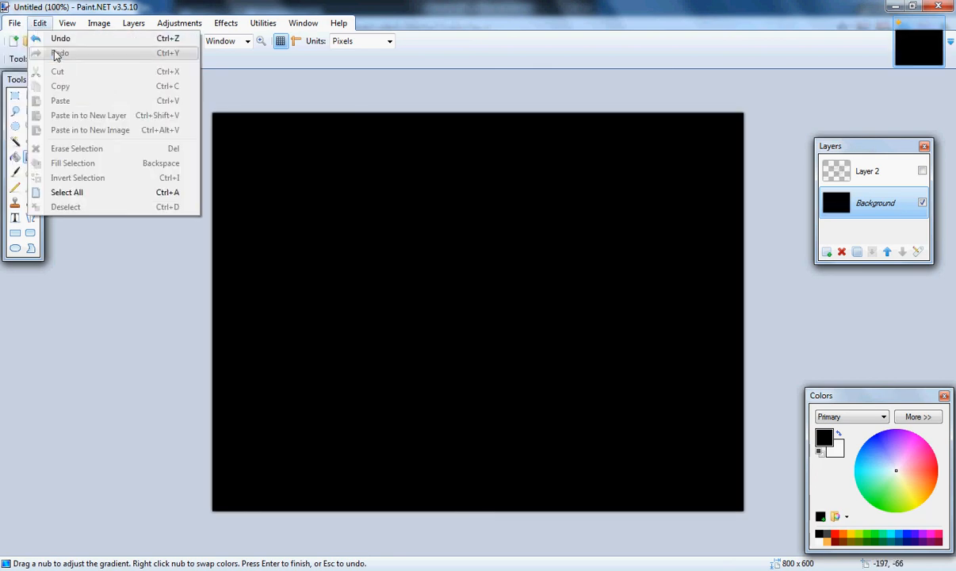
pyautogui.click(60, 38)
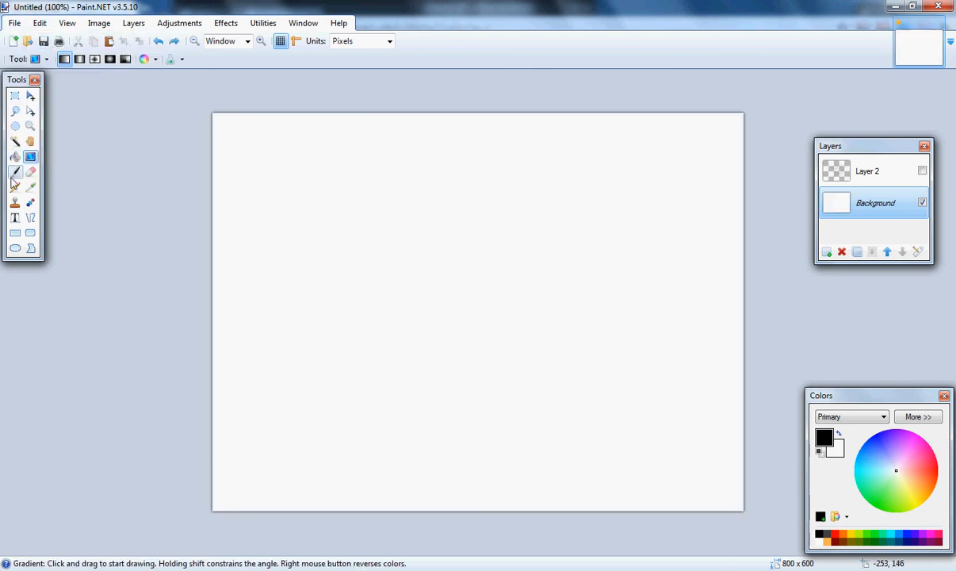
# - Switch through Paintbrush and Recolor tools, then show the image at Actual Size via View
pyautogui.click(14, 171)
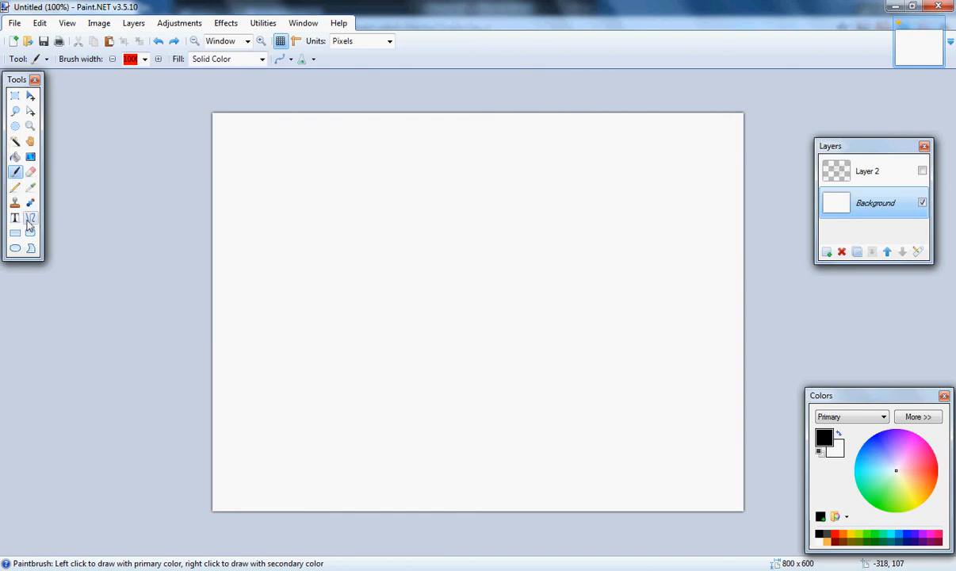
pyautogui.click(30, 203)
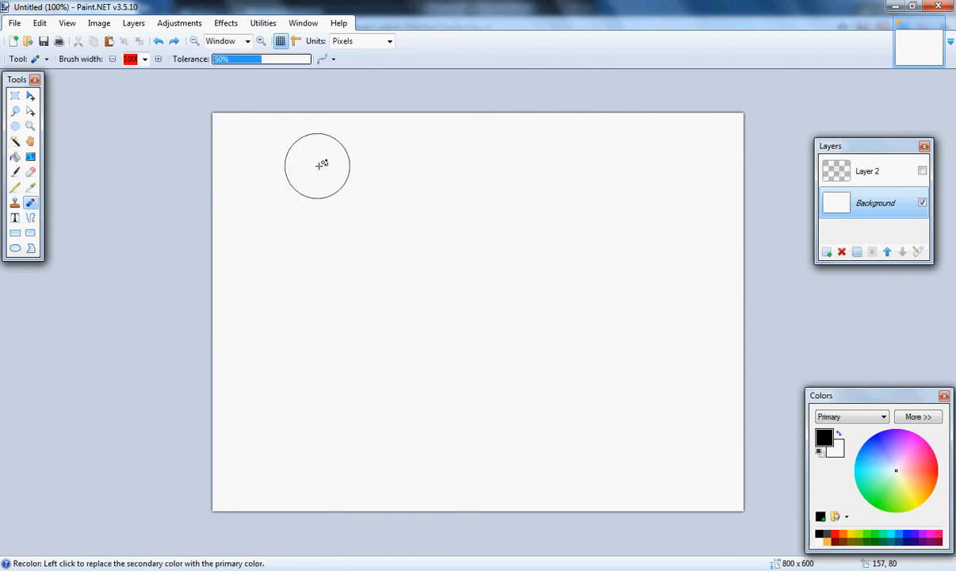
pyautogui.click(66, 22)
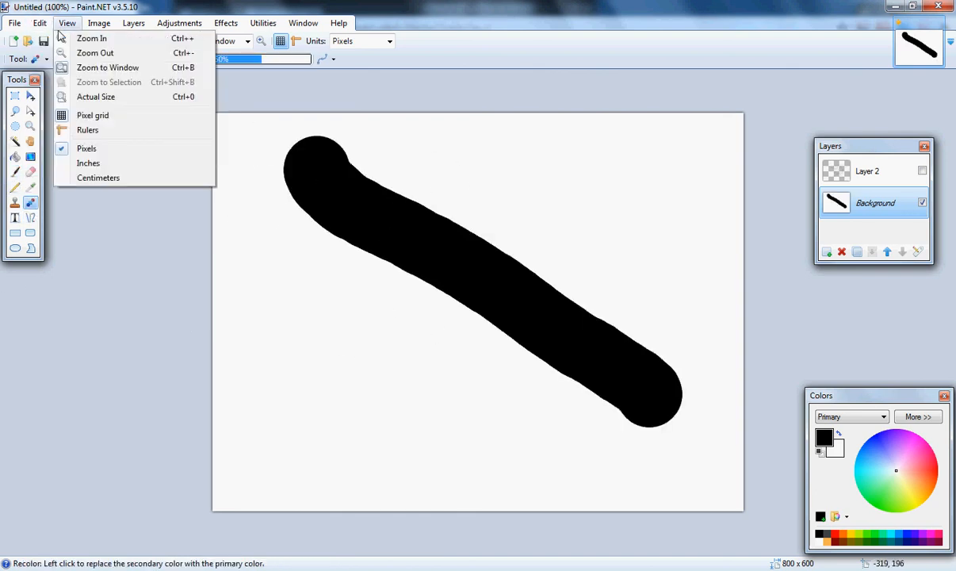
pyautogui.click(92, 38)
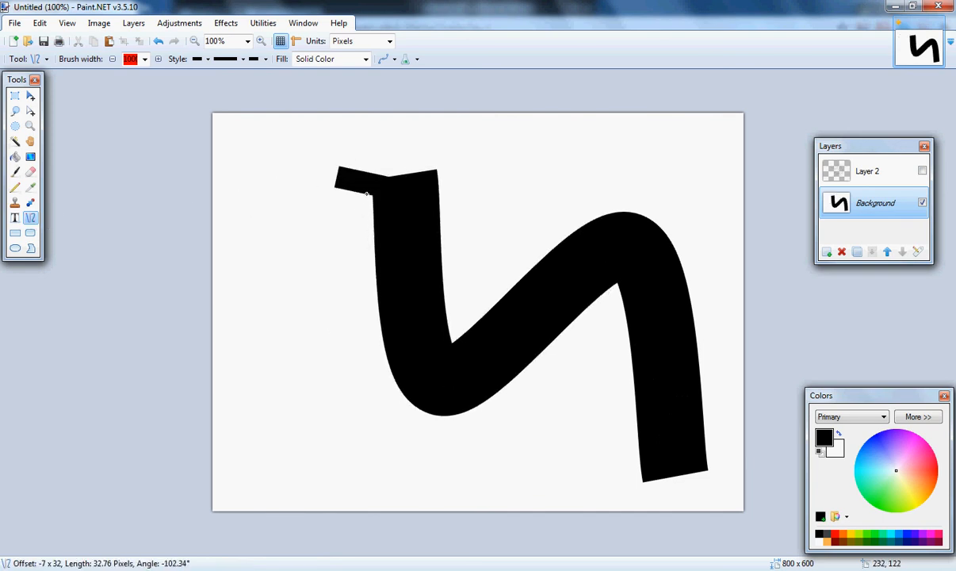
# - Add a left leg making the black curve an M, then take the Paint Bucket
pyautogui.moveTo(365, 190); pyautogui.dragTo(267, 402)
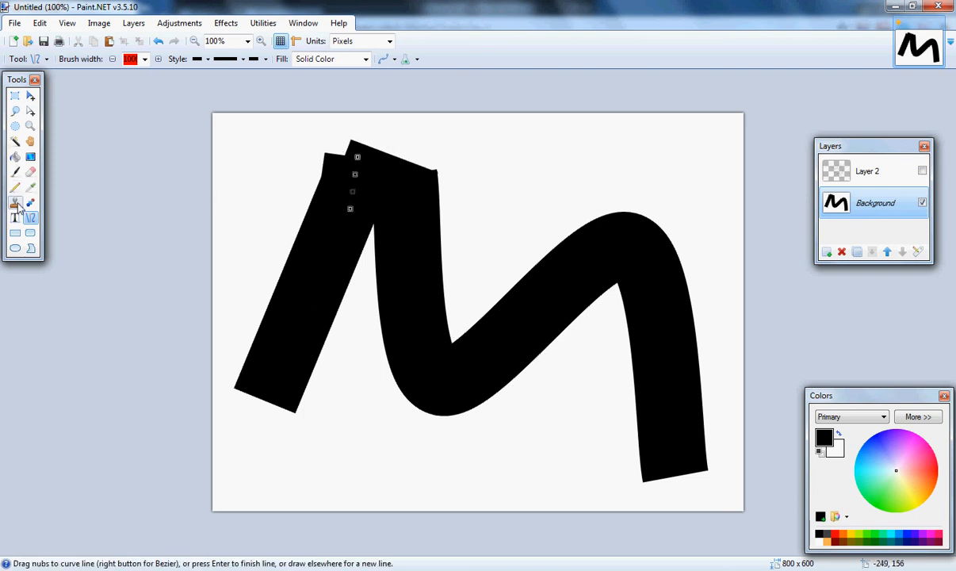
pyautogui.click(15, 157)
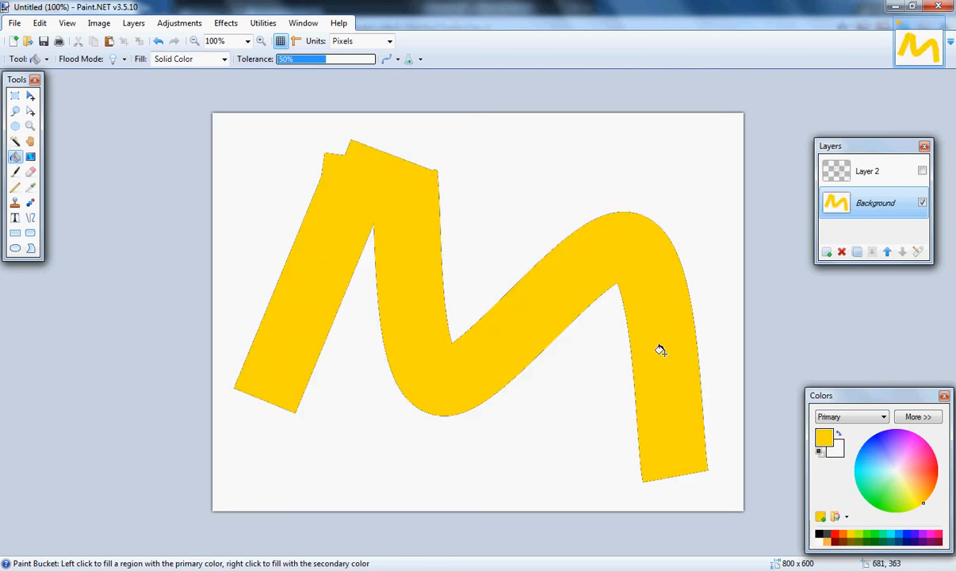
pyautogui.moveTo(230, 170)
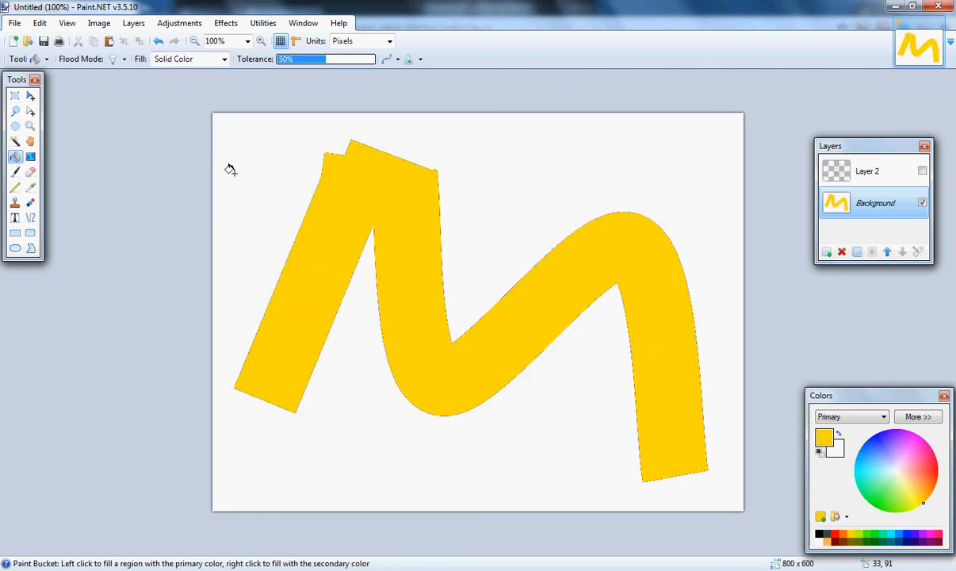
pyautogui.moveTo(103, 260)
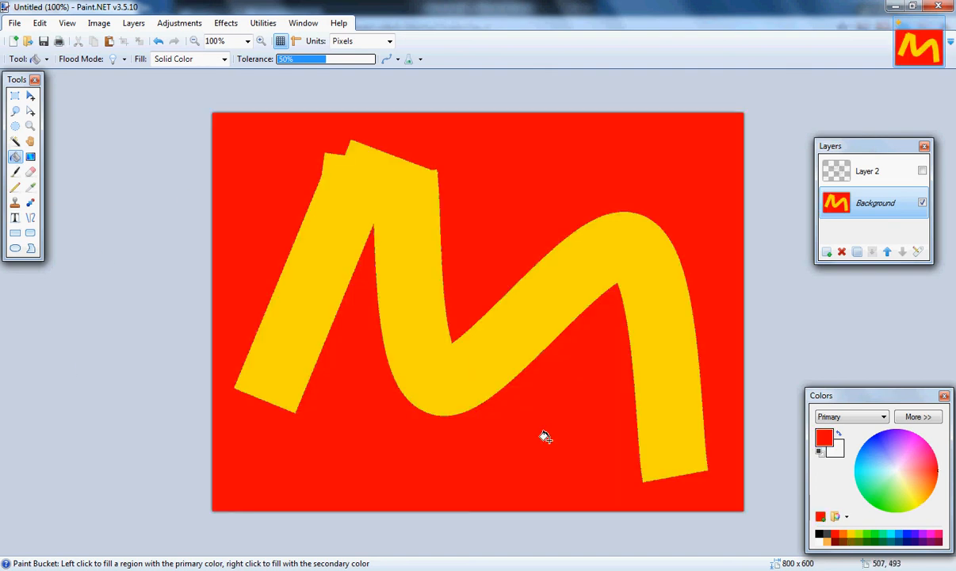
# - Fill the background around the yellow M with red, then undo it back to white
pyautogui.click(263, 22)
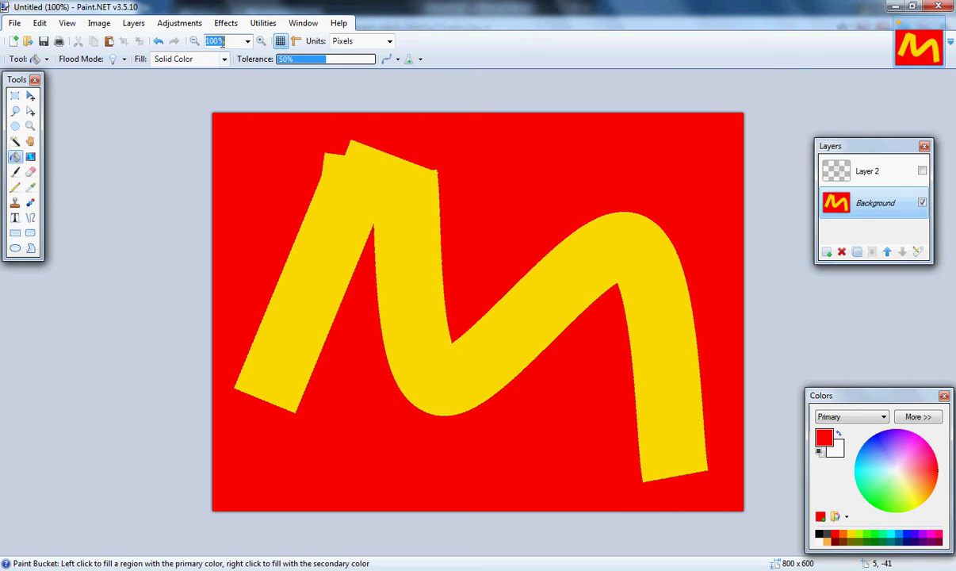
pyautogui.click(247, 41)
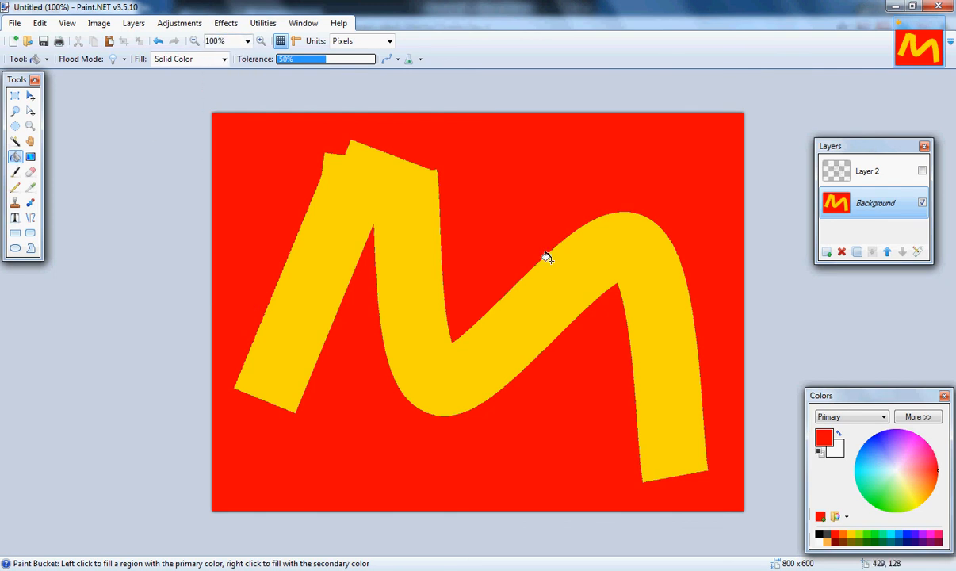
pyautogui.click(39, 22)
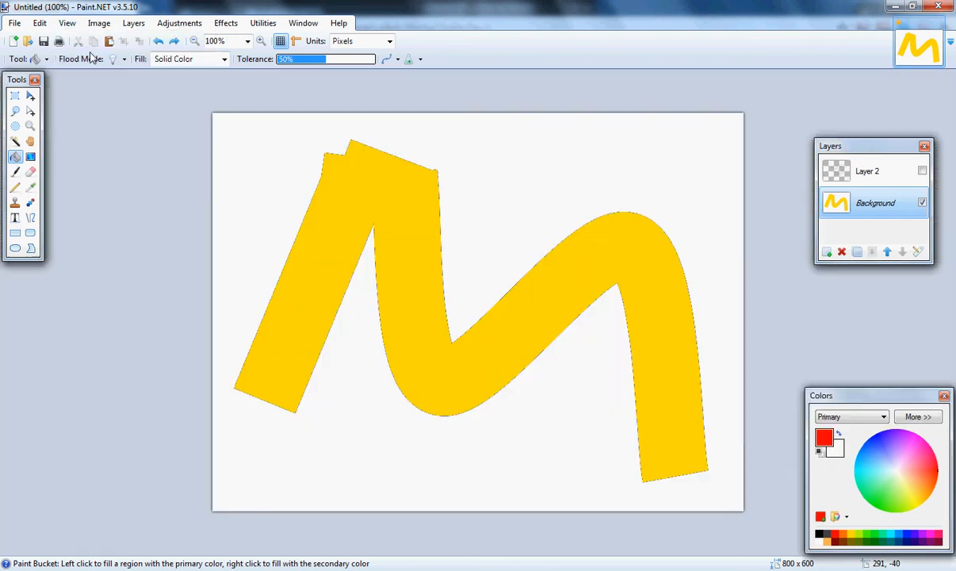
pyautogui.moveTo(30, 166)
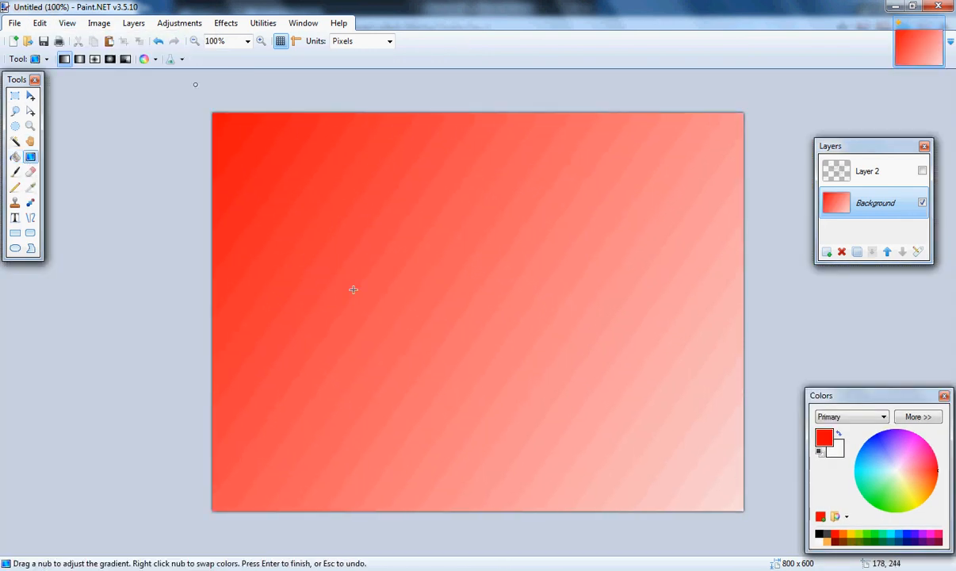
# - Draw a thin black Paintbrush curve across the white canvas and zoom in closely on it
pyautogui.moveTo(354, 289); pyautogui.dragTo(216, 228)
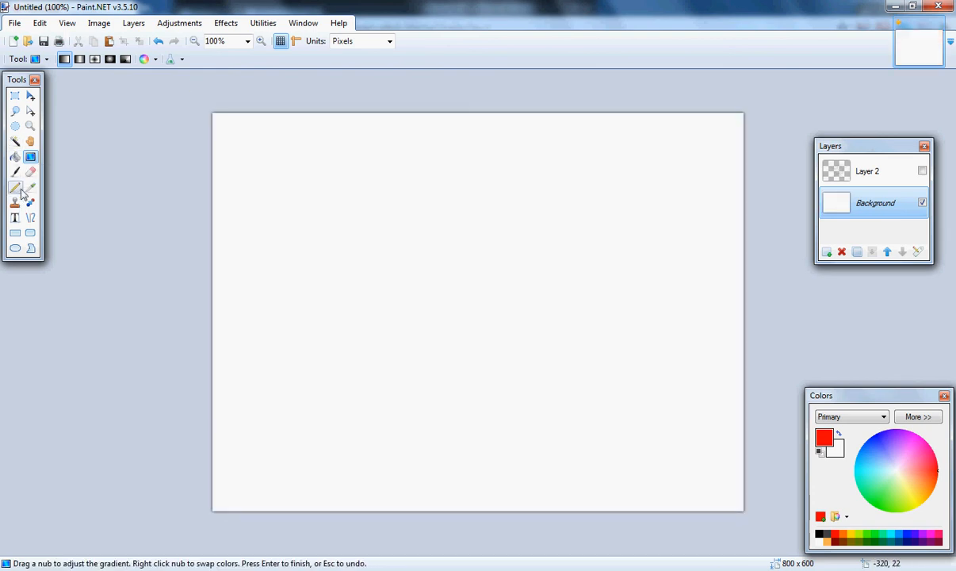
pyautogui.moveTo(823, 536)
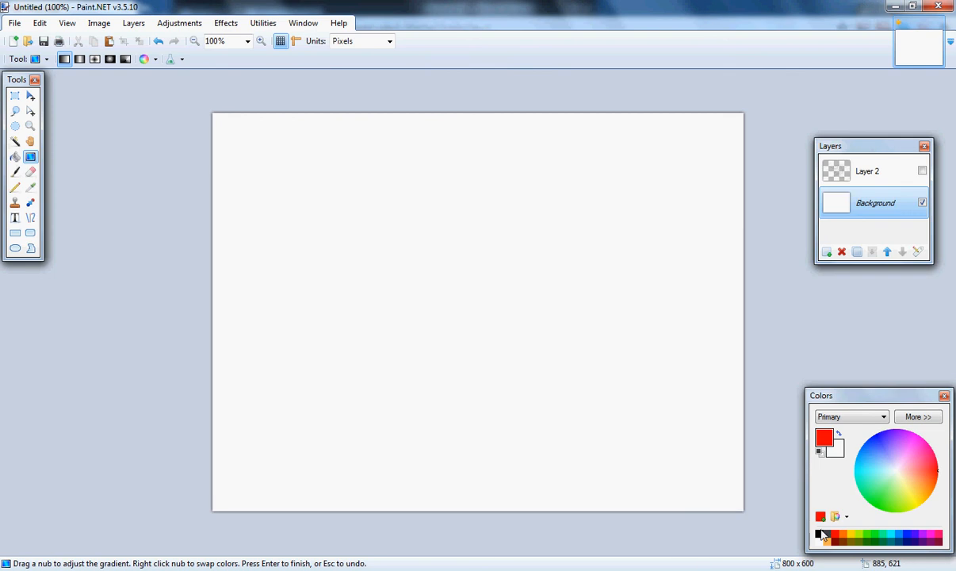
pyautogui.click(15, 171)
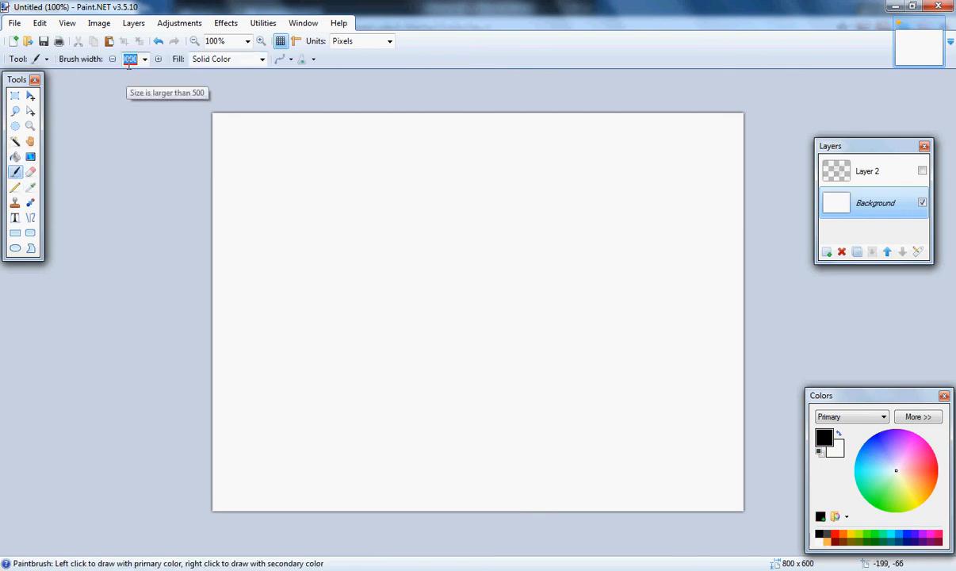
pyautogui.moveTo(303, 225); pyautogui.dragTo(327, 248)
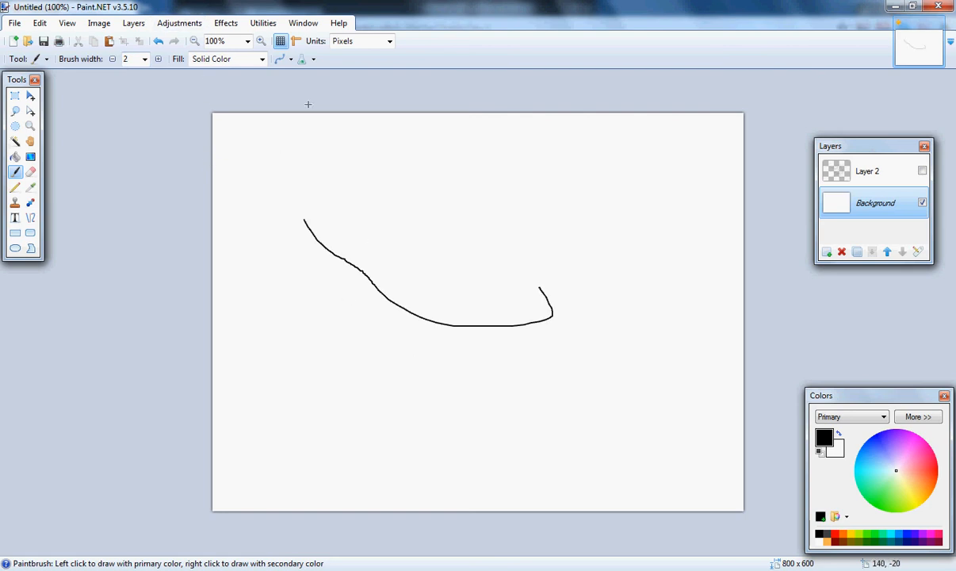
pyautogui.click(247, 41)
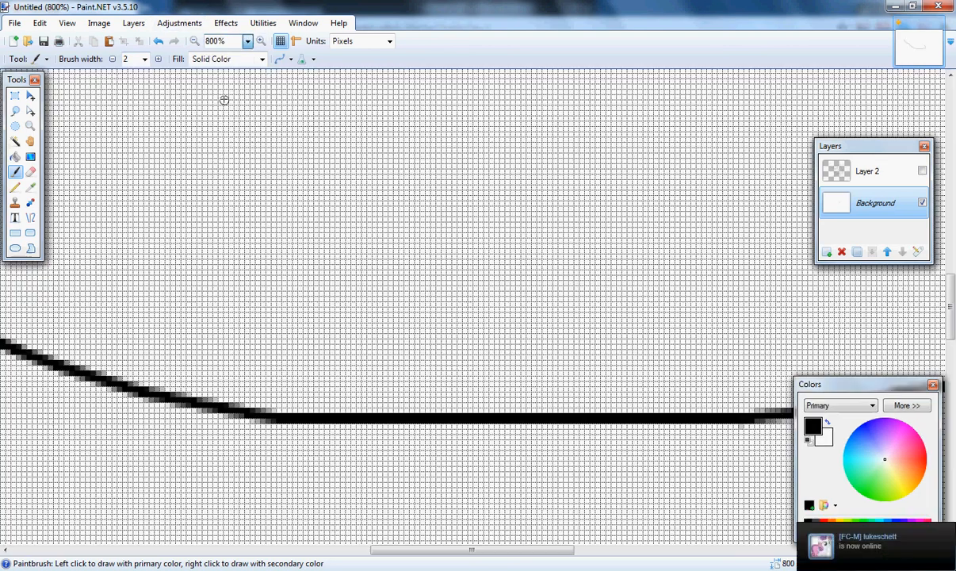
# - Brush the vial's neck line, left body side and bottom edge in black pixels
pyautogui.scroll(3)
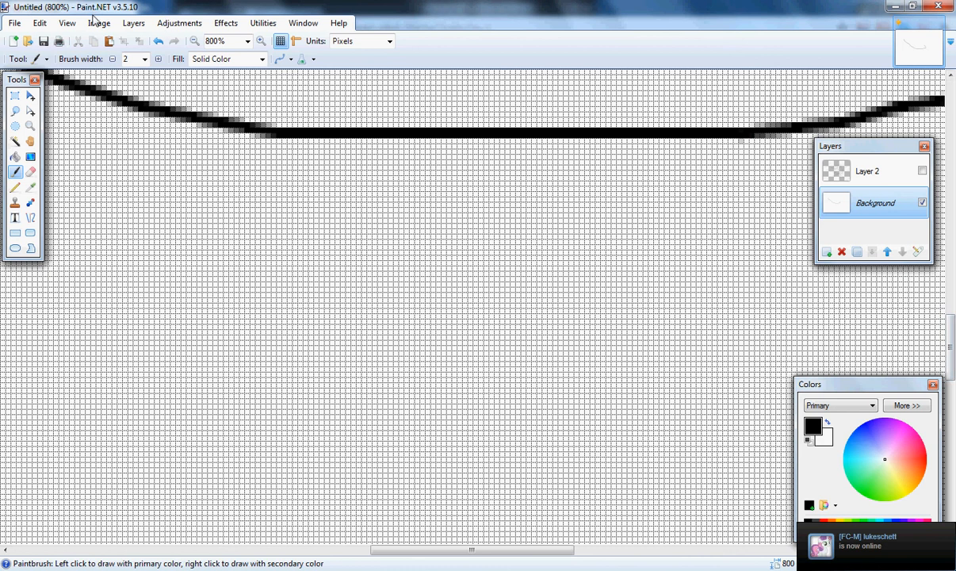
pyautogui.click(67, 22)
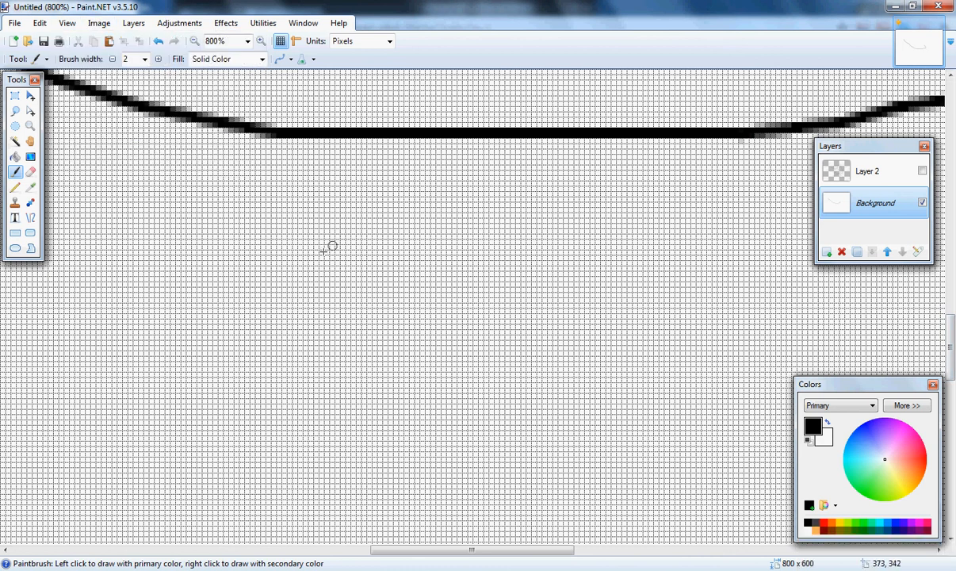
pyautogui.moveTo(378, 270)
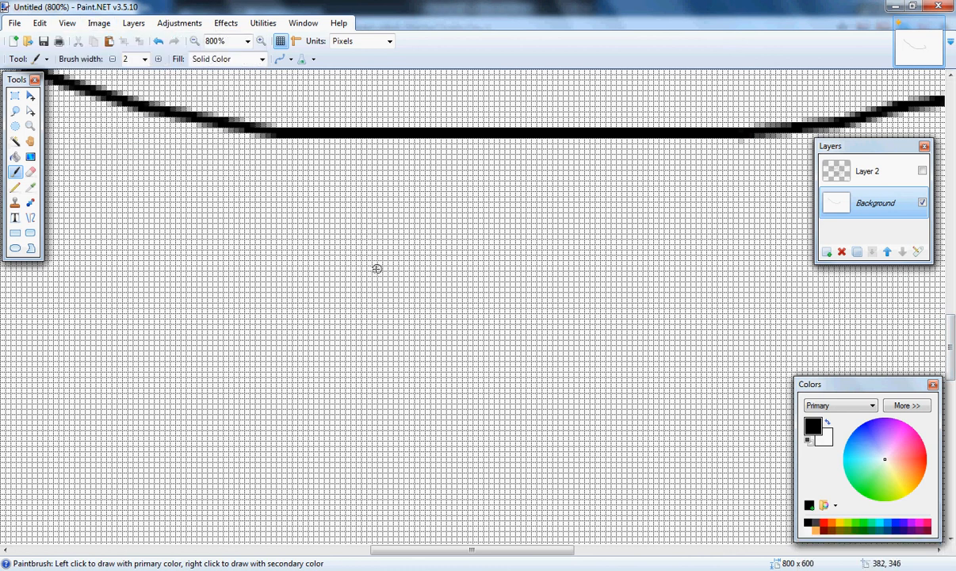
pyautogui.moveTo(399, 234)
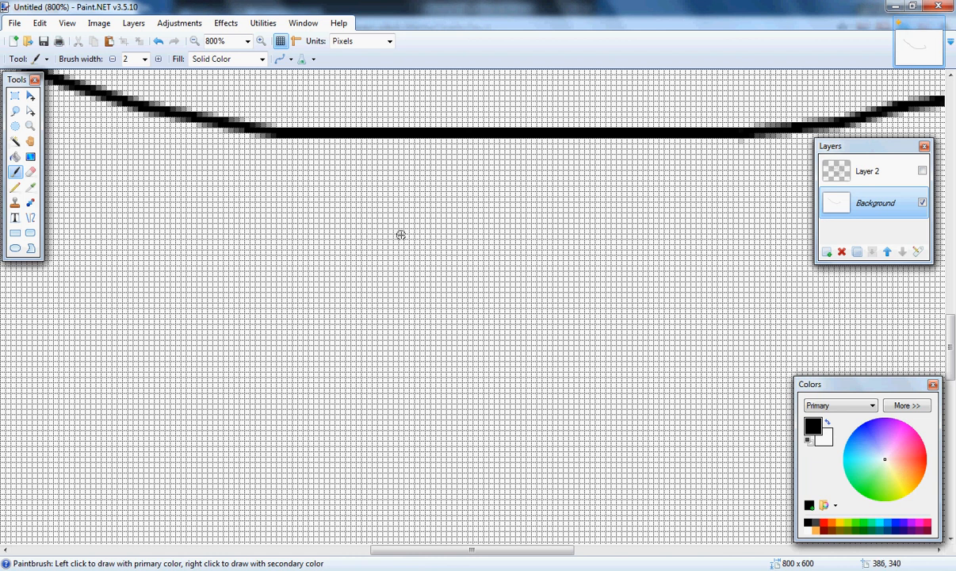
pyautogui.moveTo(400, 234); pyautogui.dragTo(399, 285)
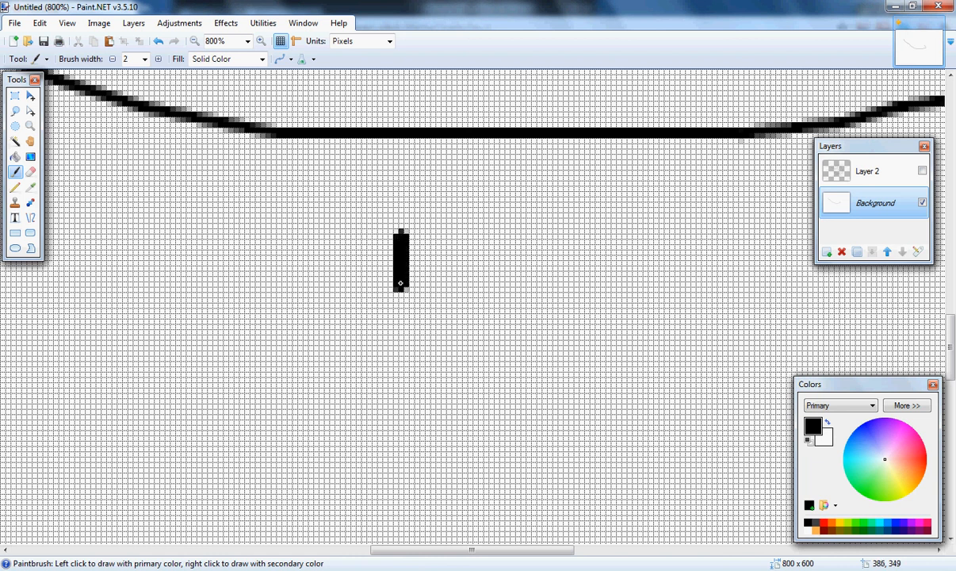
pyautogui.moveTo(400, 282); pyautogui.dragTo(336, 356)
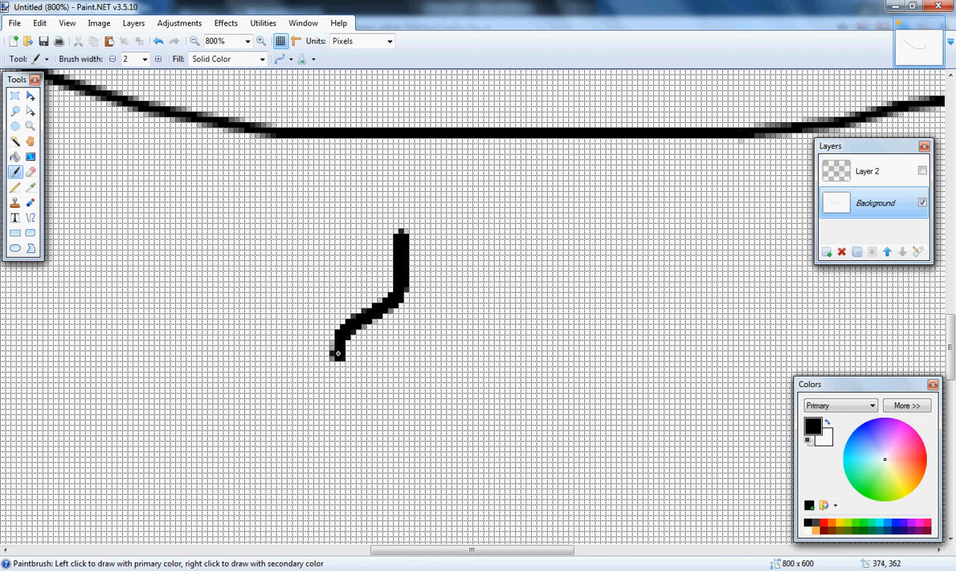
pyautogui.moveTo(336, 355); pyautogui.dragTo(492, 390)
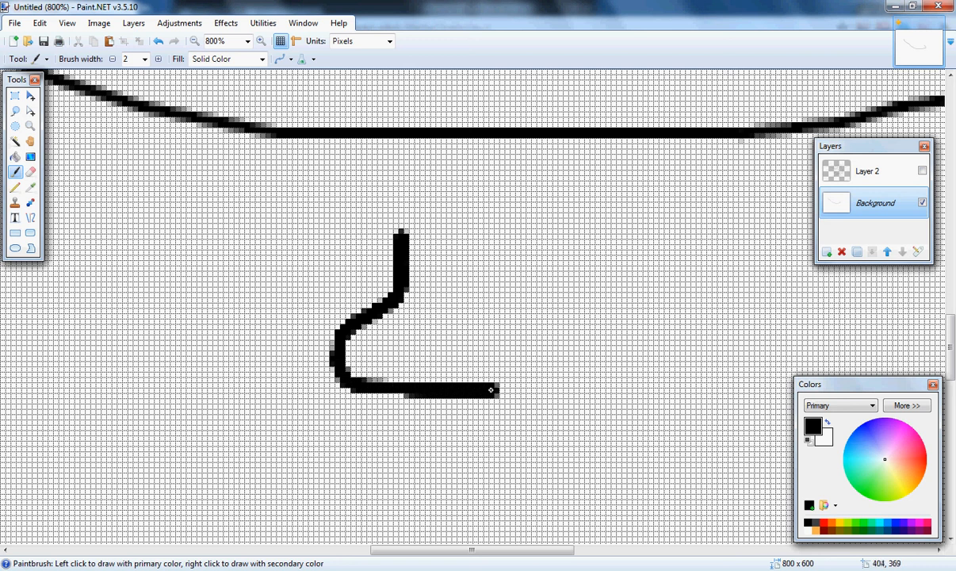
# - Close the outline with the right body side and neck top, then take the Paint Bucket
pyautogui.moveTo(491, 390); pyautogui.dragTo(457, 301)
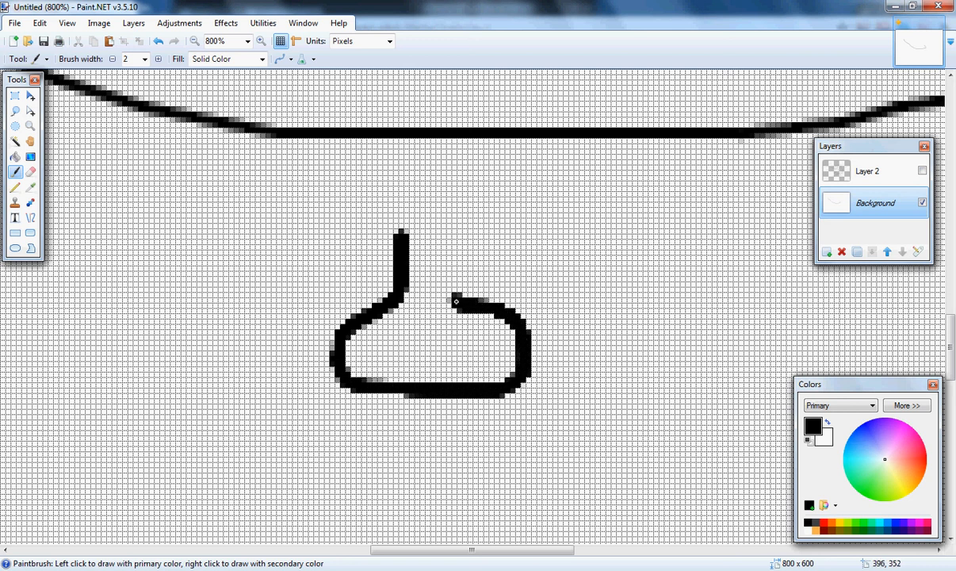
pyautogui.moveTo(454, 300); pyautogui.dragTo(441, 234)
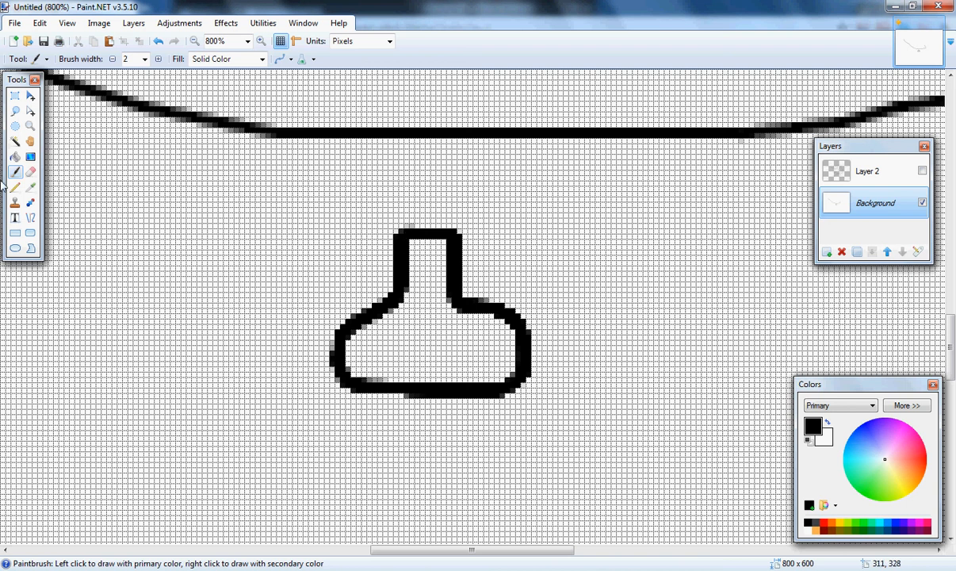
pyautogui.click(14, 157)
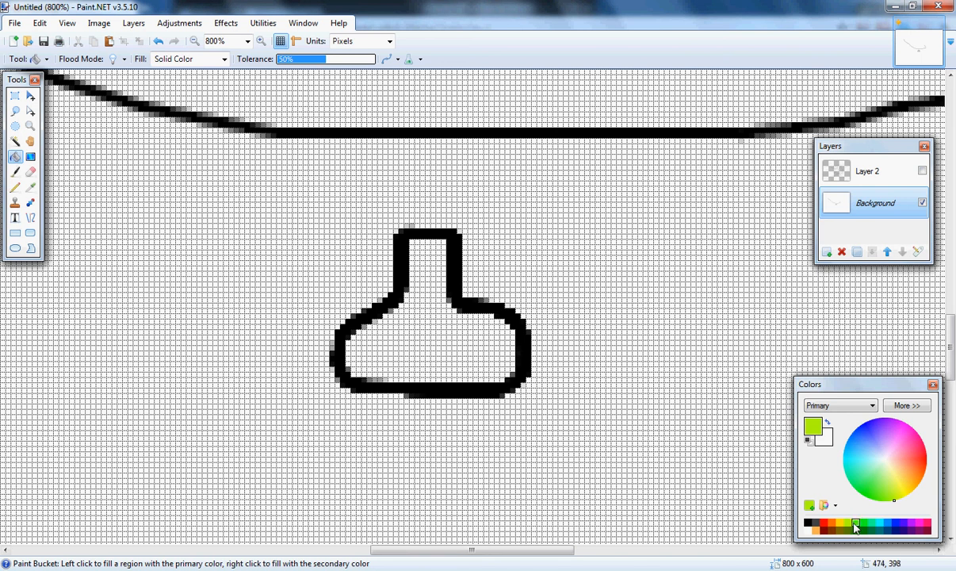
# - Fill the vial green, dot green bubbles above its neck, and fit the image to the window
pyautogui.click(428, 333)
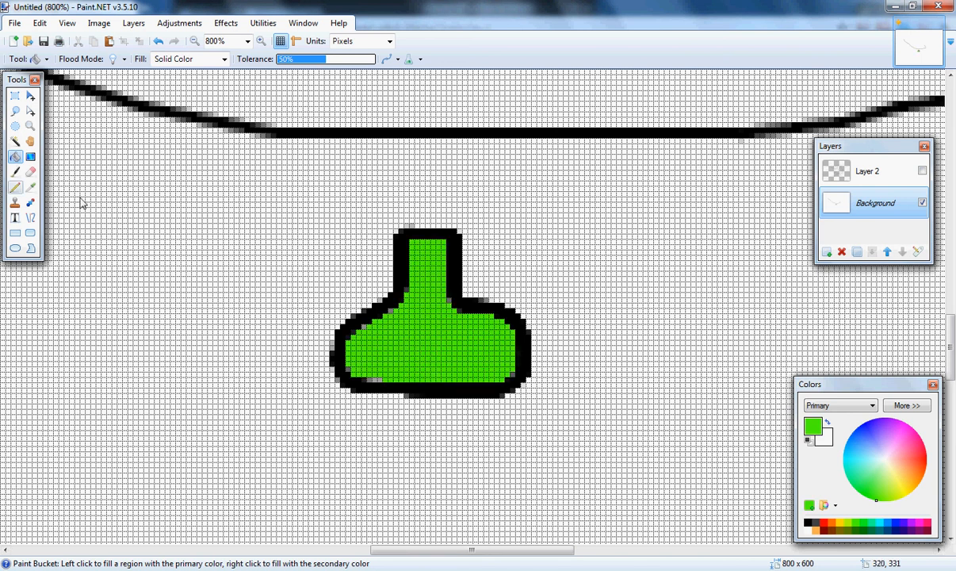
pyautogui.click(15, 157)
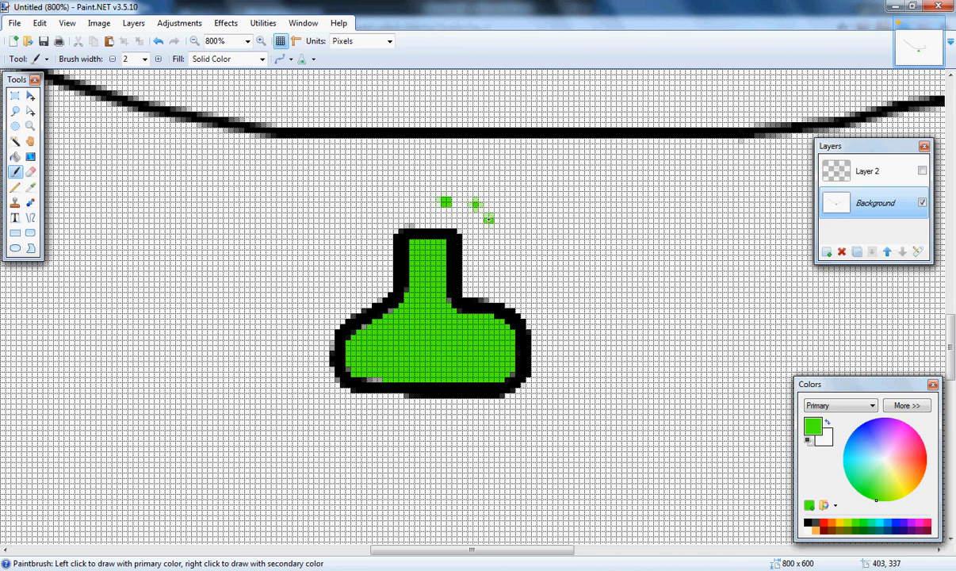
pyautogui.moveTo(475, 205); pyautogui.dragTo(520, 262)
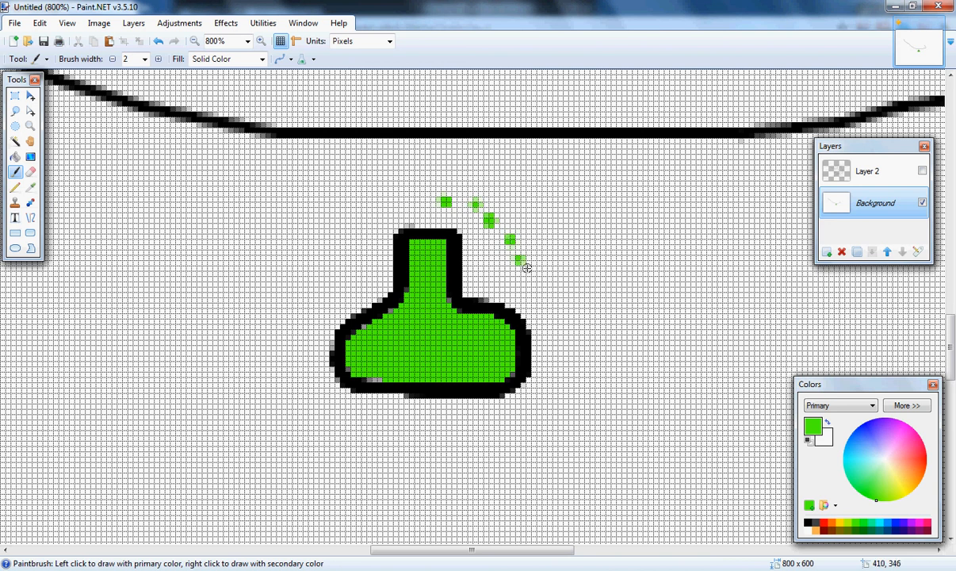
pyautogui.moveTo(428, 293)
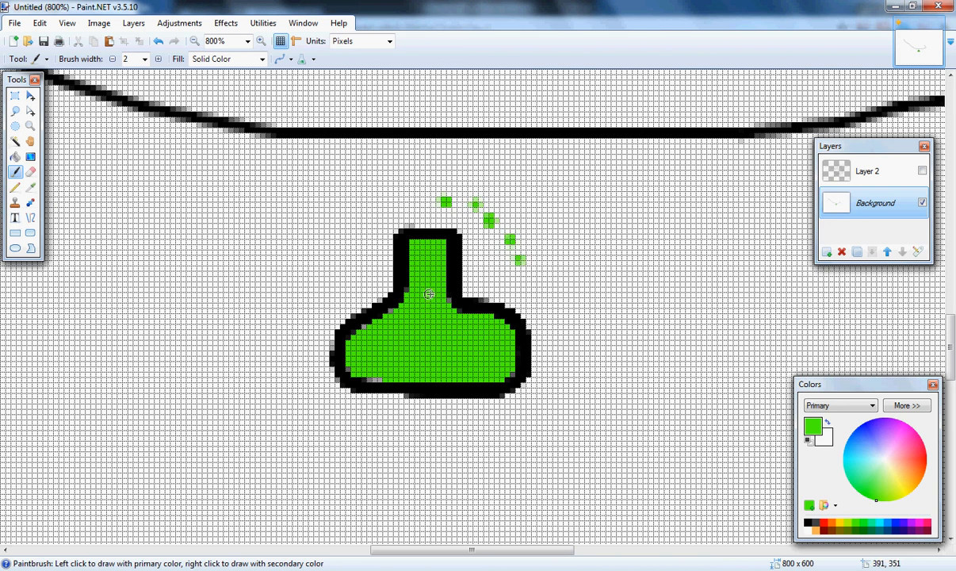
pyautogui.click(38, 22)
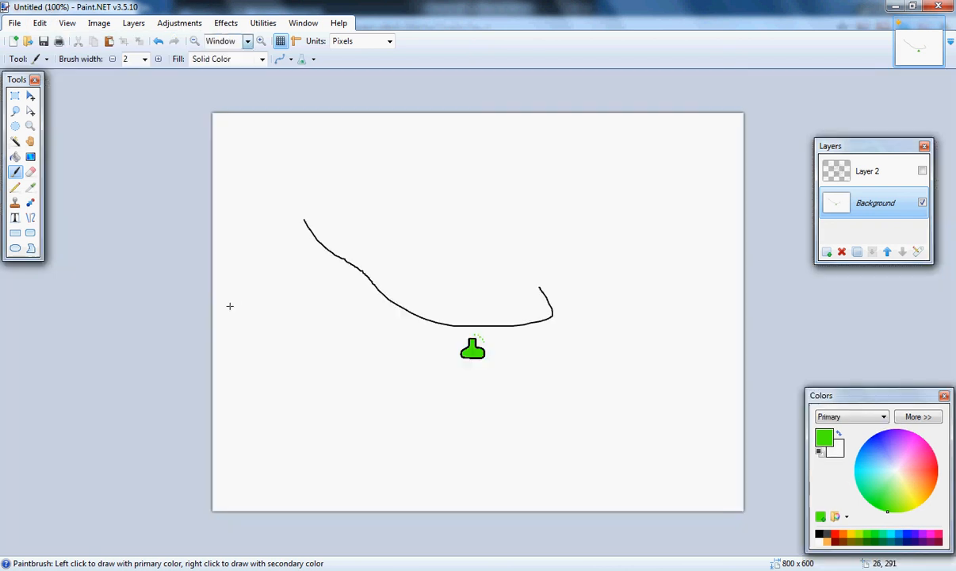
pyautogui.moveTo(247, 289)
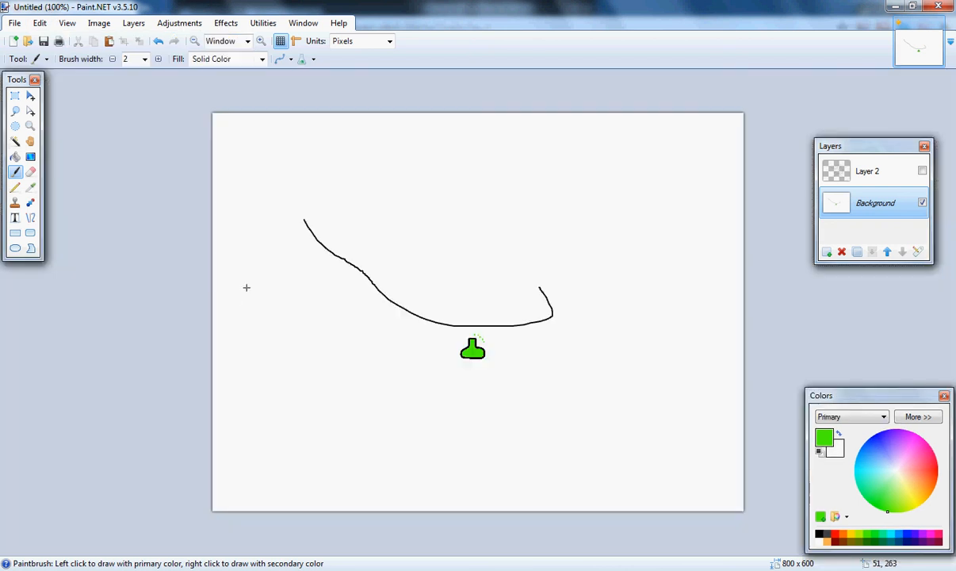
pyautogui.moveTo(246, 289)
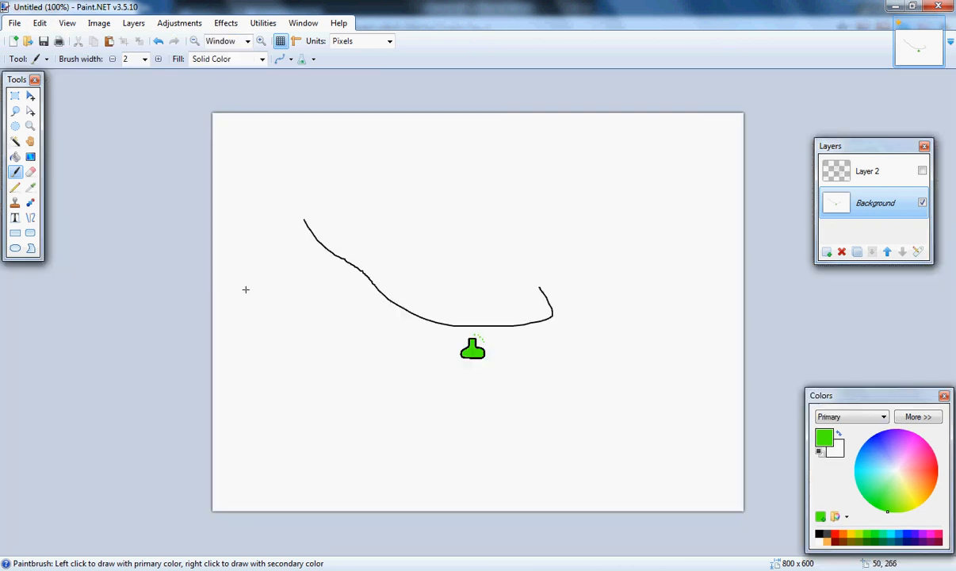